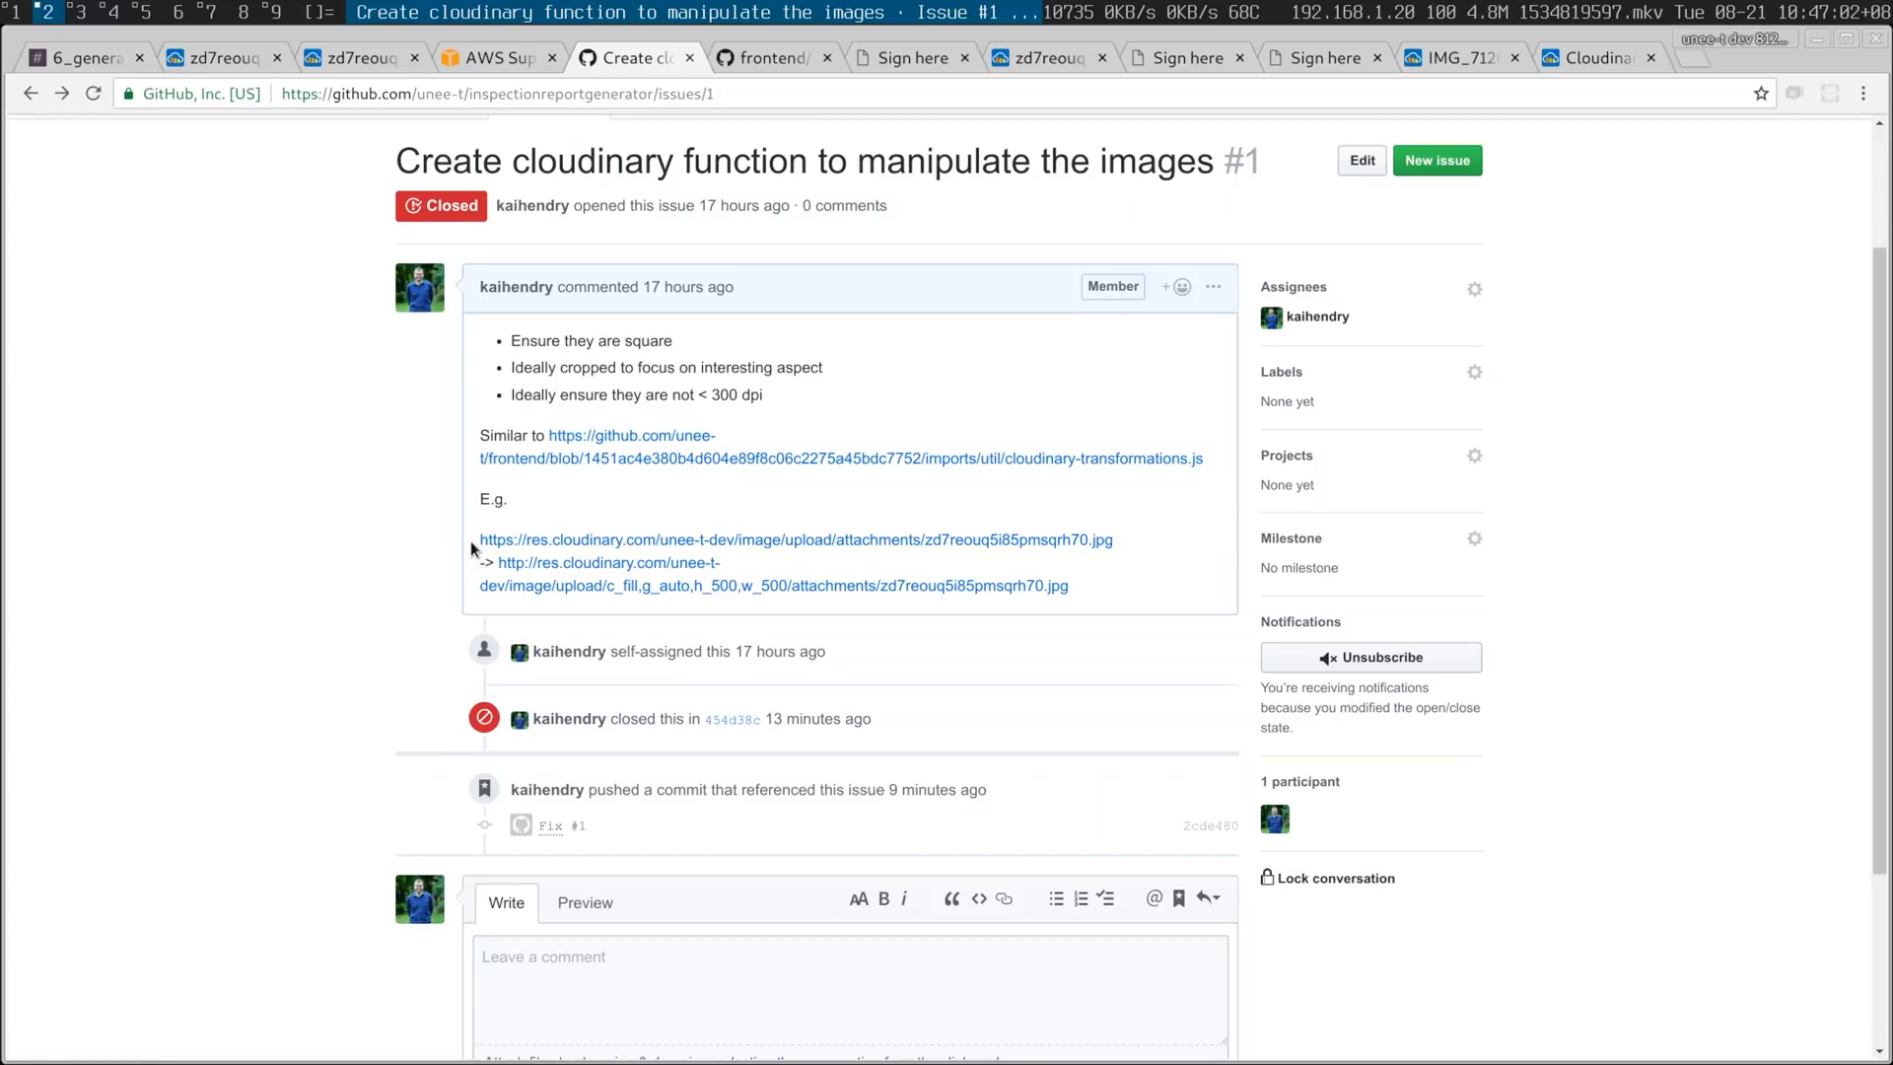
- Select the example Cloudinary URLs in the issue comment, then follow the 2cde480 commit link
{"action": "left_click_drag", "start_coordinate": [479, 540], "coordinate": [1067, 586]}
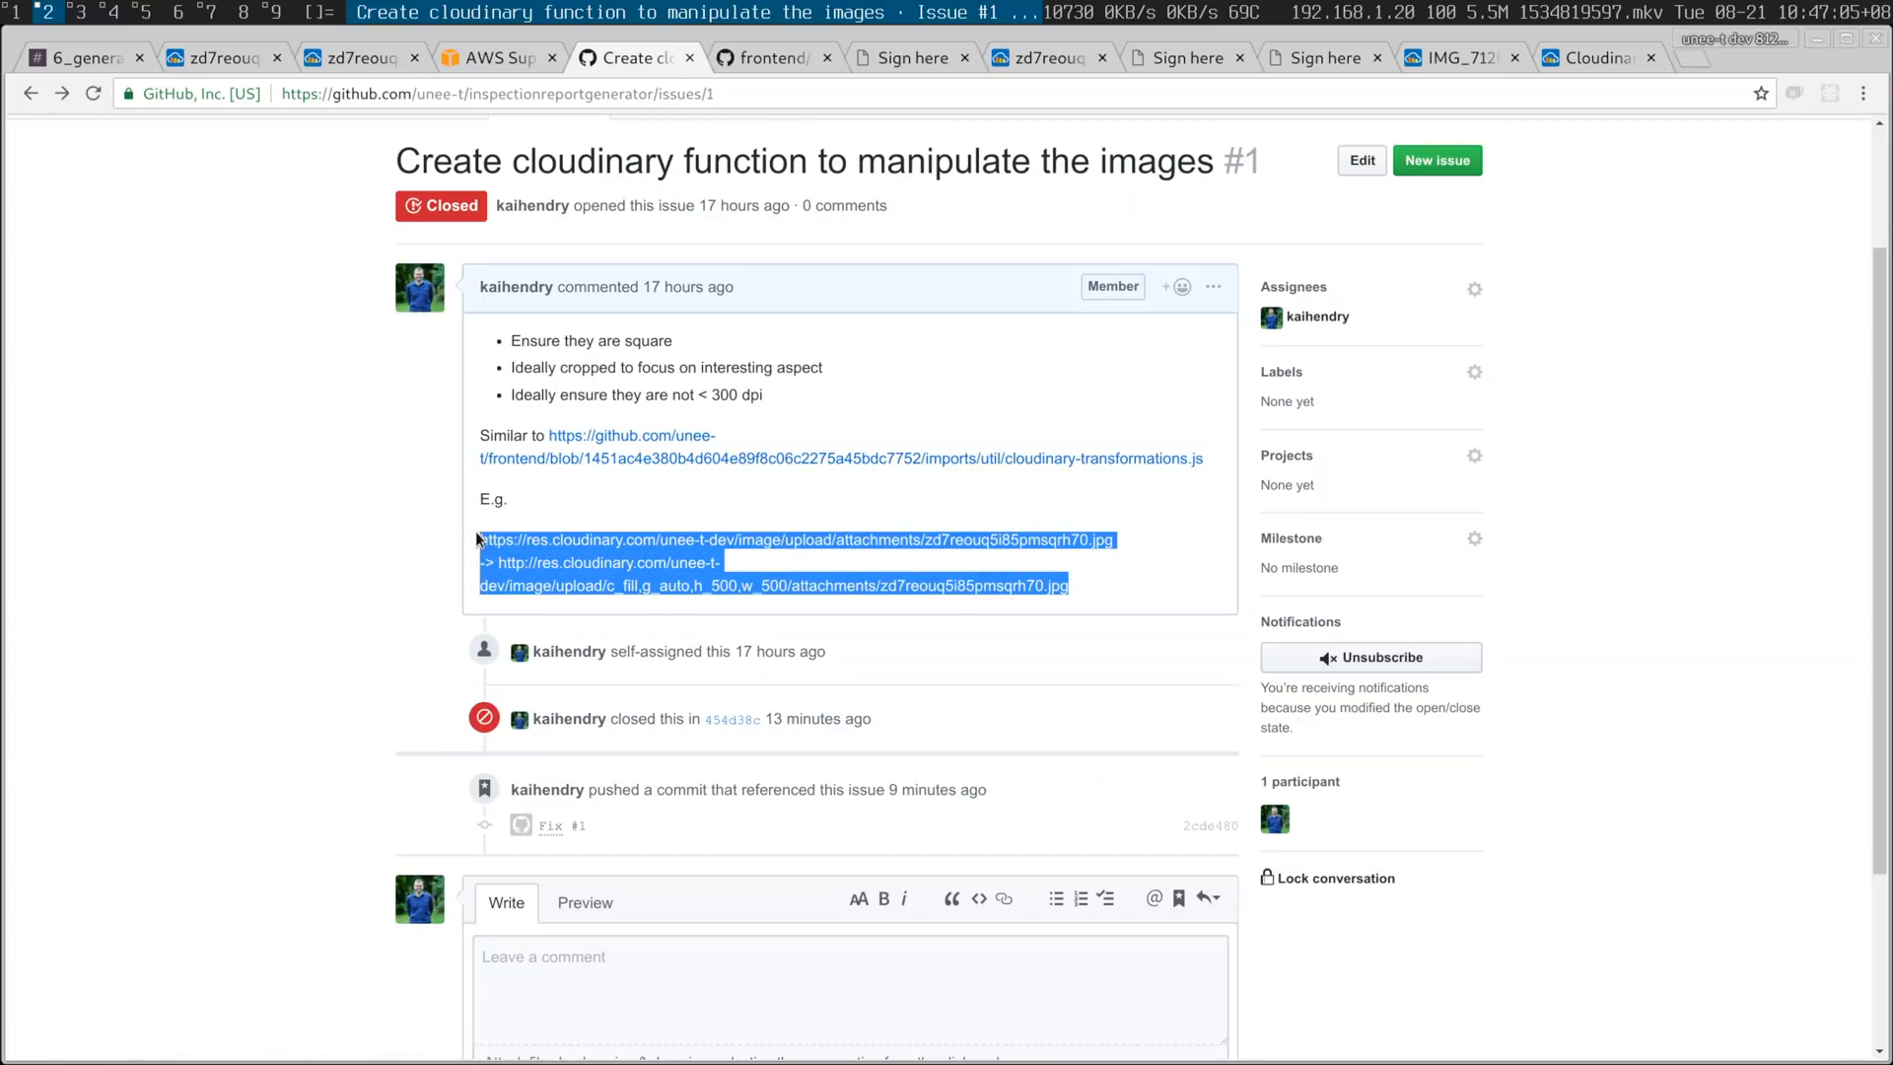
{"action": "mouse_move", "coordinate": [464, 535]}
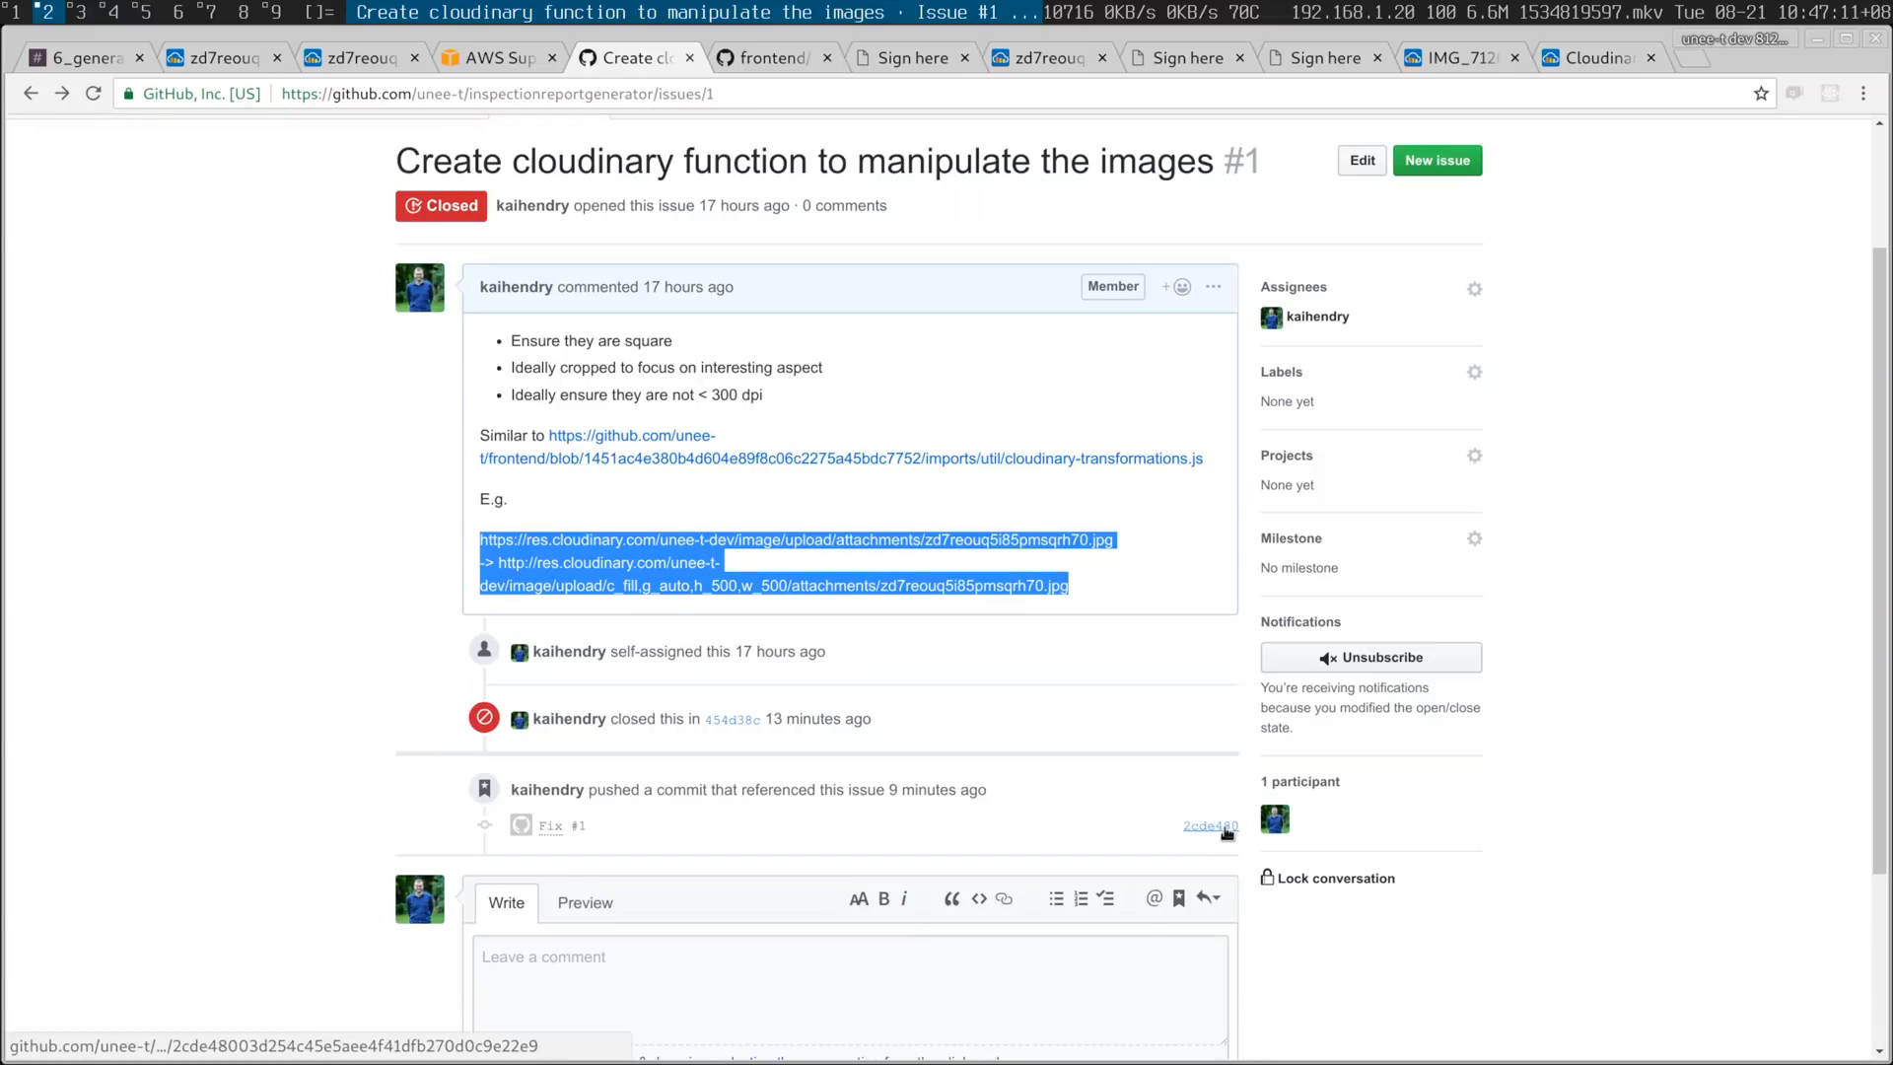
{"action": "left_click", "coordinate": [1211, 826]}
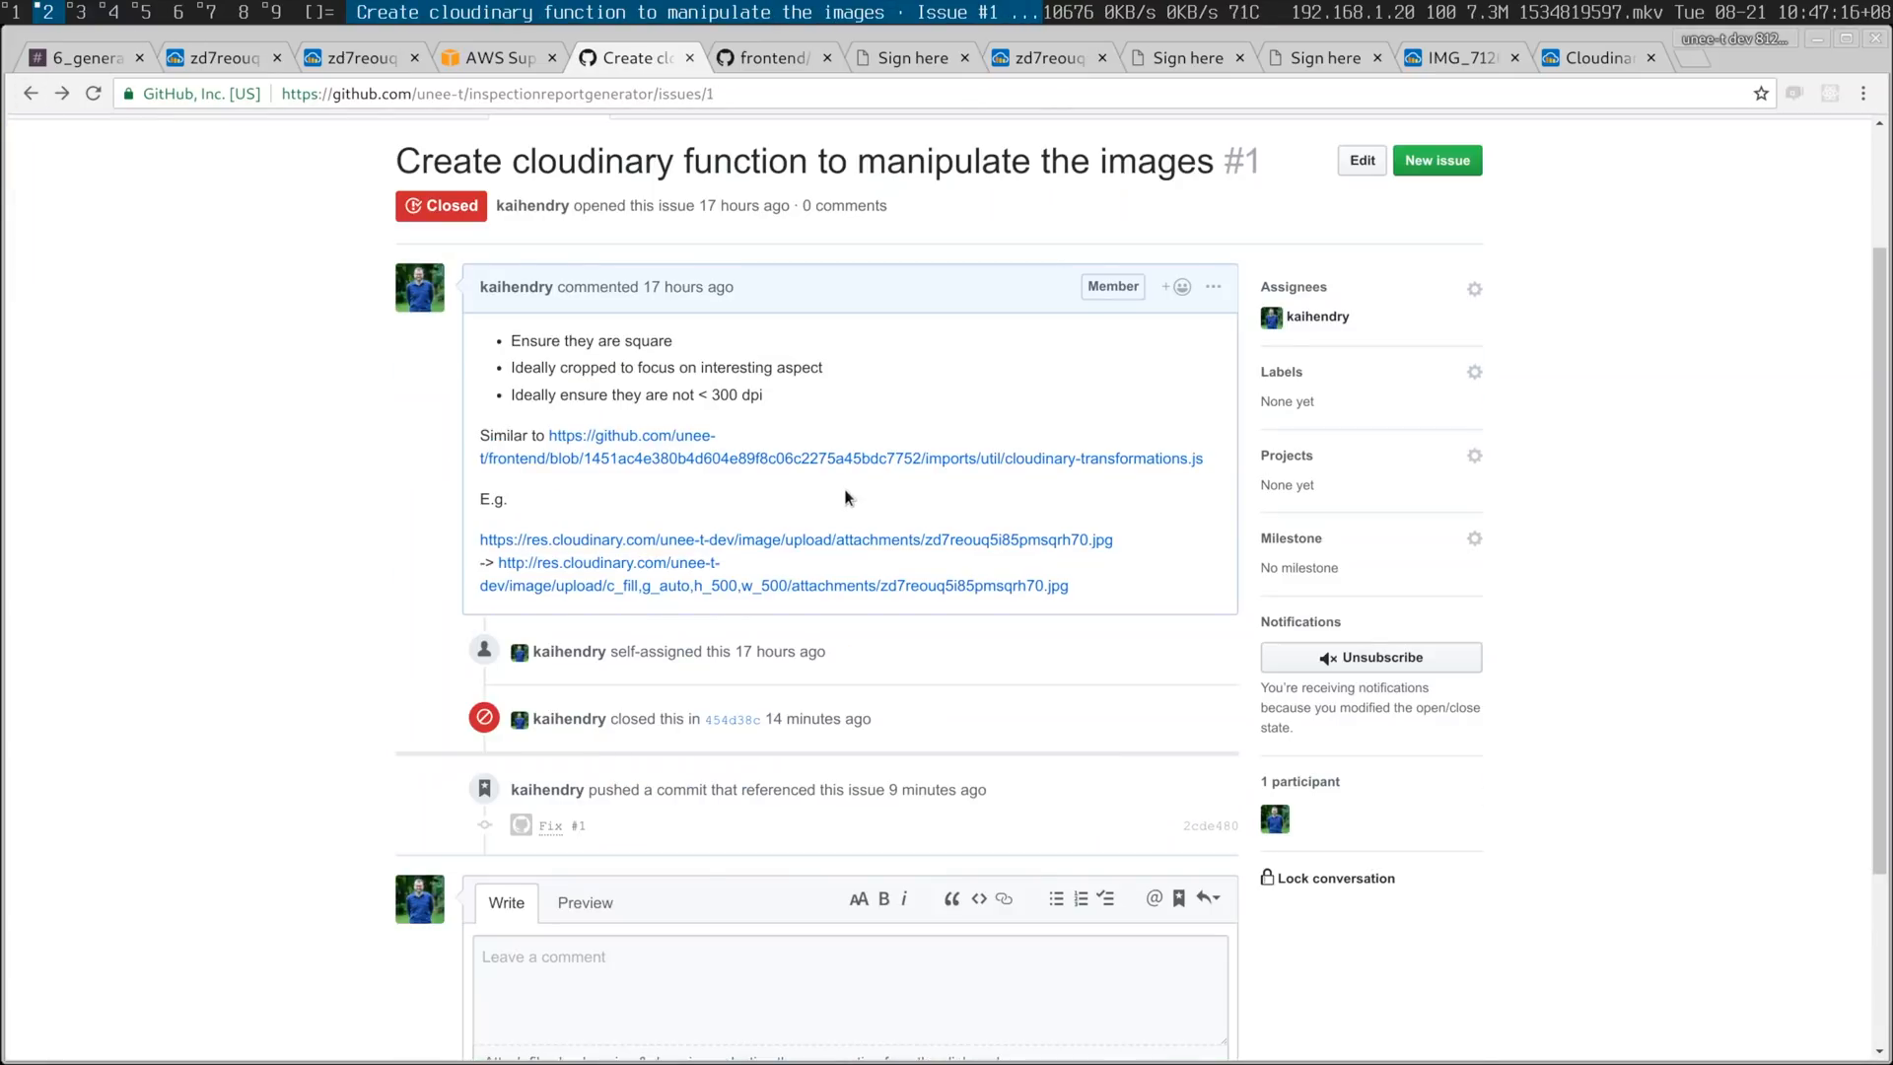
{"action": "left_click", "coordinate": [1209, 824]}
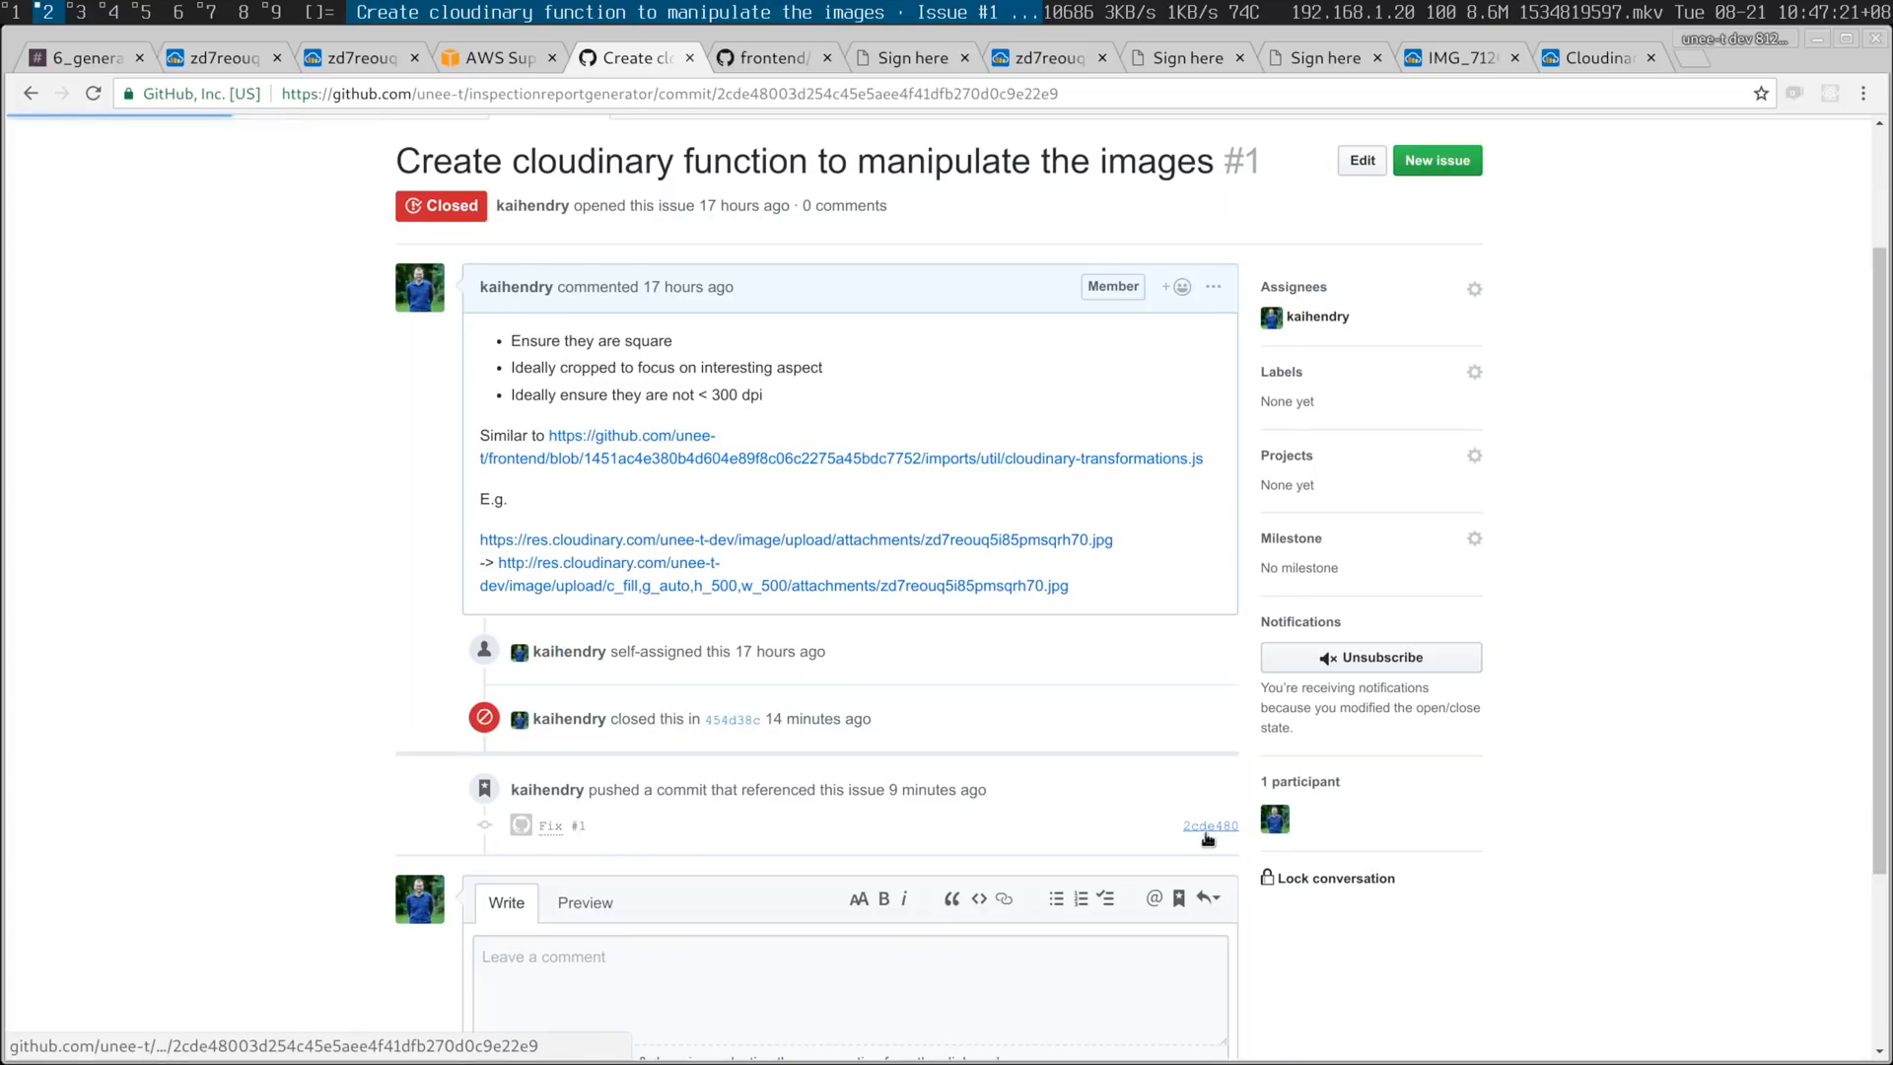
{"action": "left_click", "coordinate": [1209, 825]}
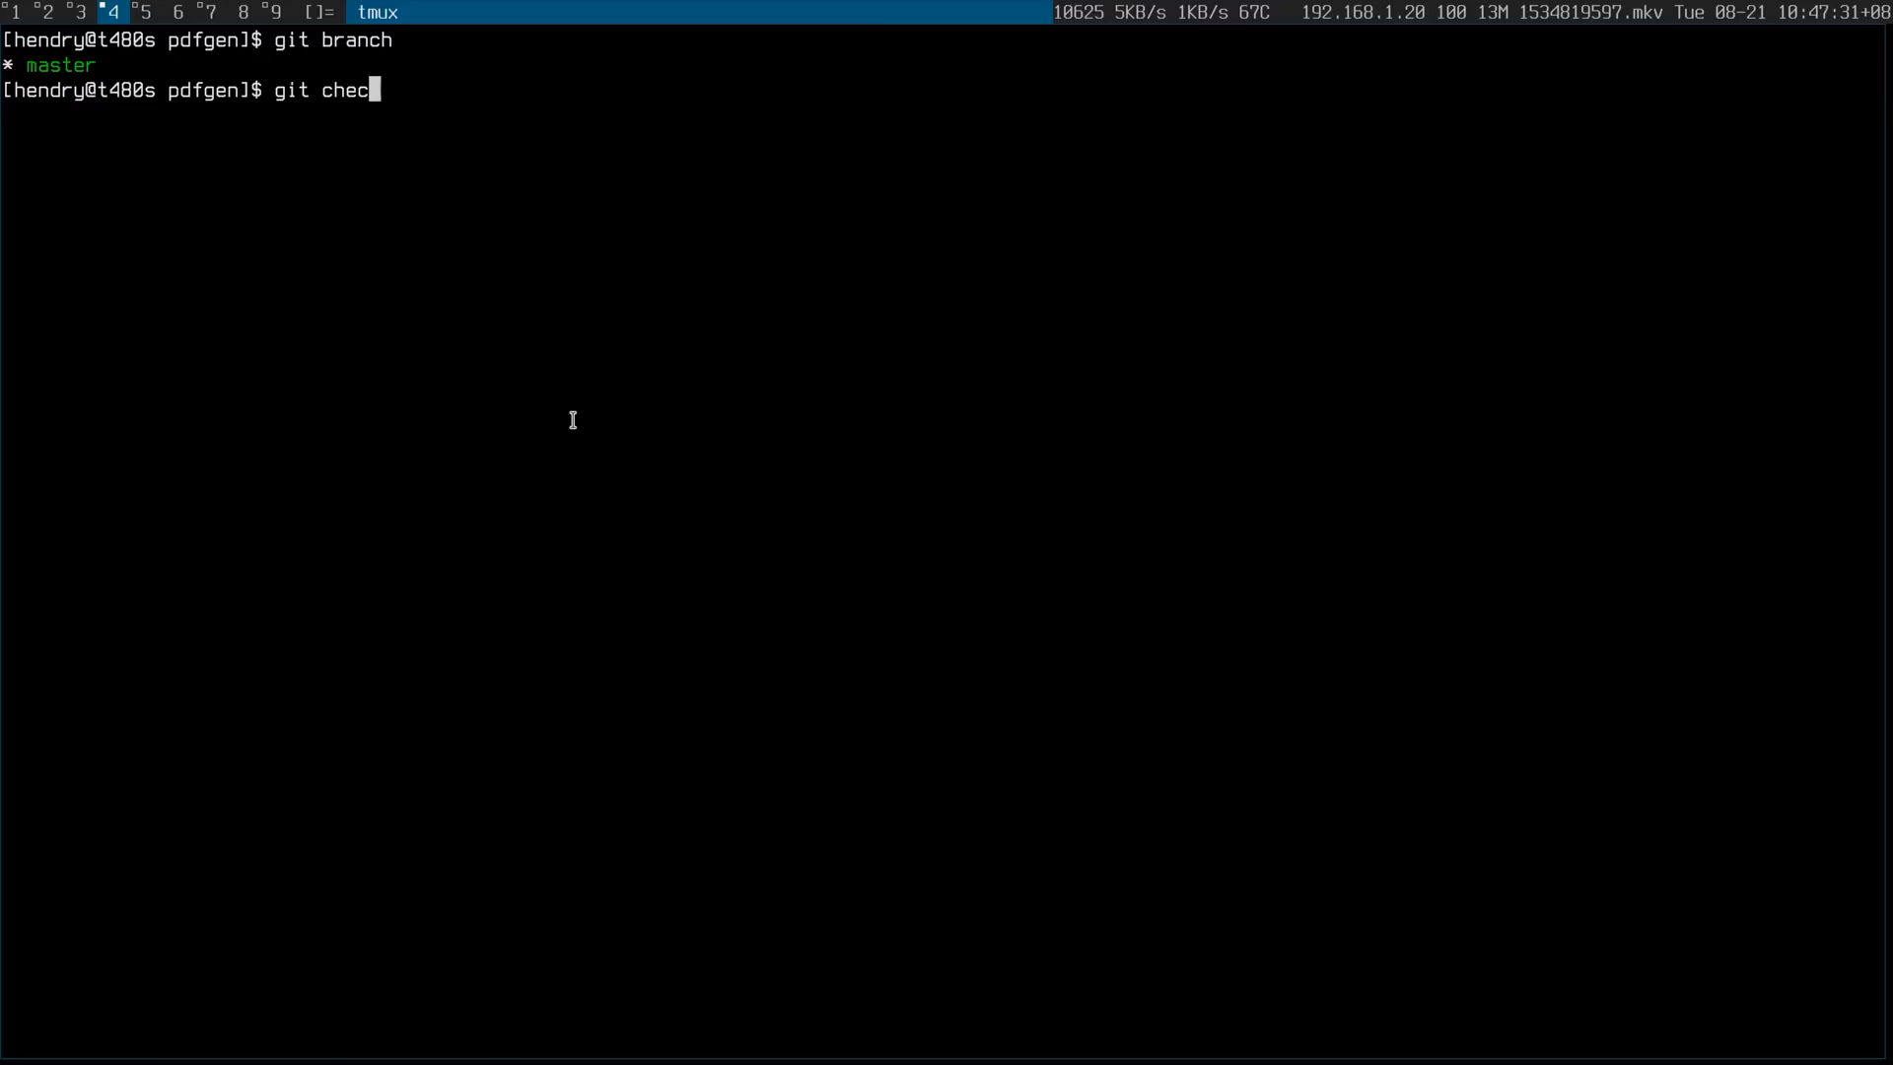
- Run git checkout -b before HEAD~1 to branch from the previous commit, then launch vim main.go
{"action": "type", "text": "kout -b"}
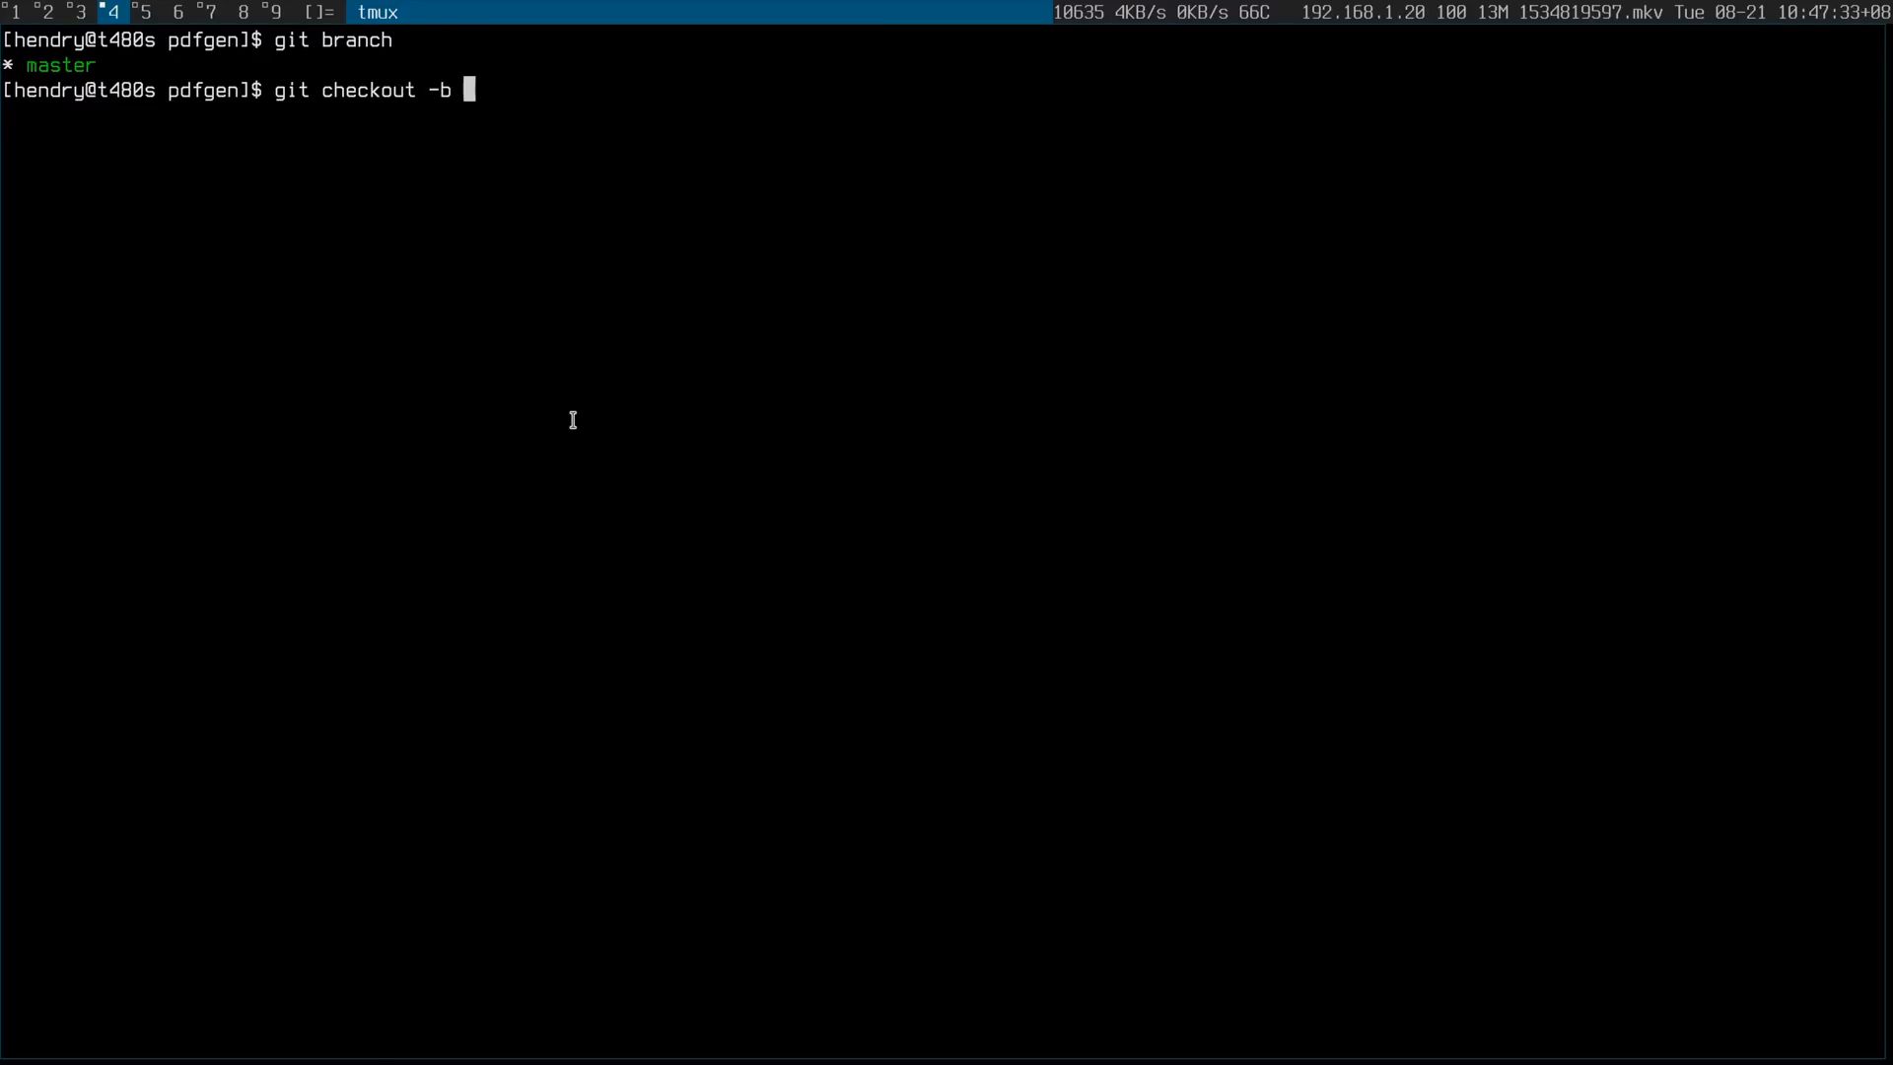
{"action": "type", "text": "before HEA"}
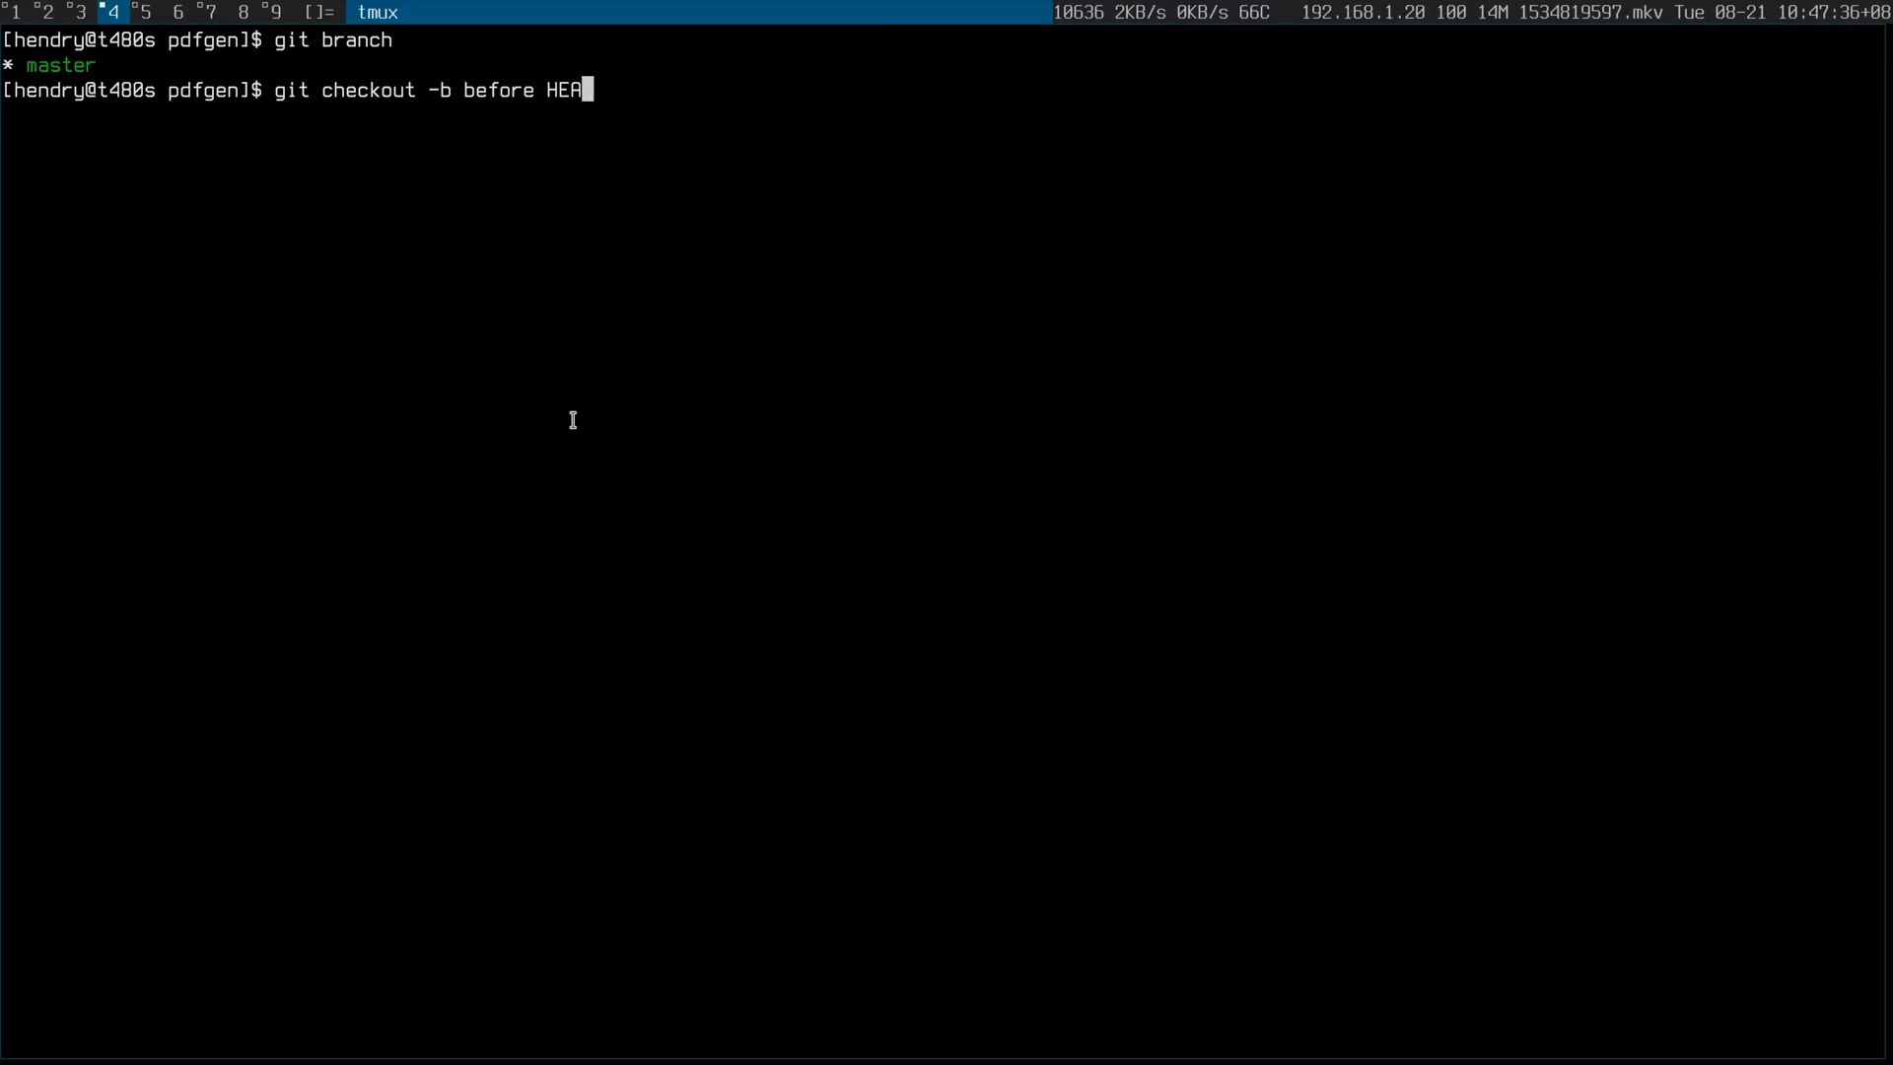
{"action": "type", "text": "D~1"}
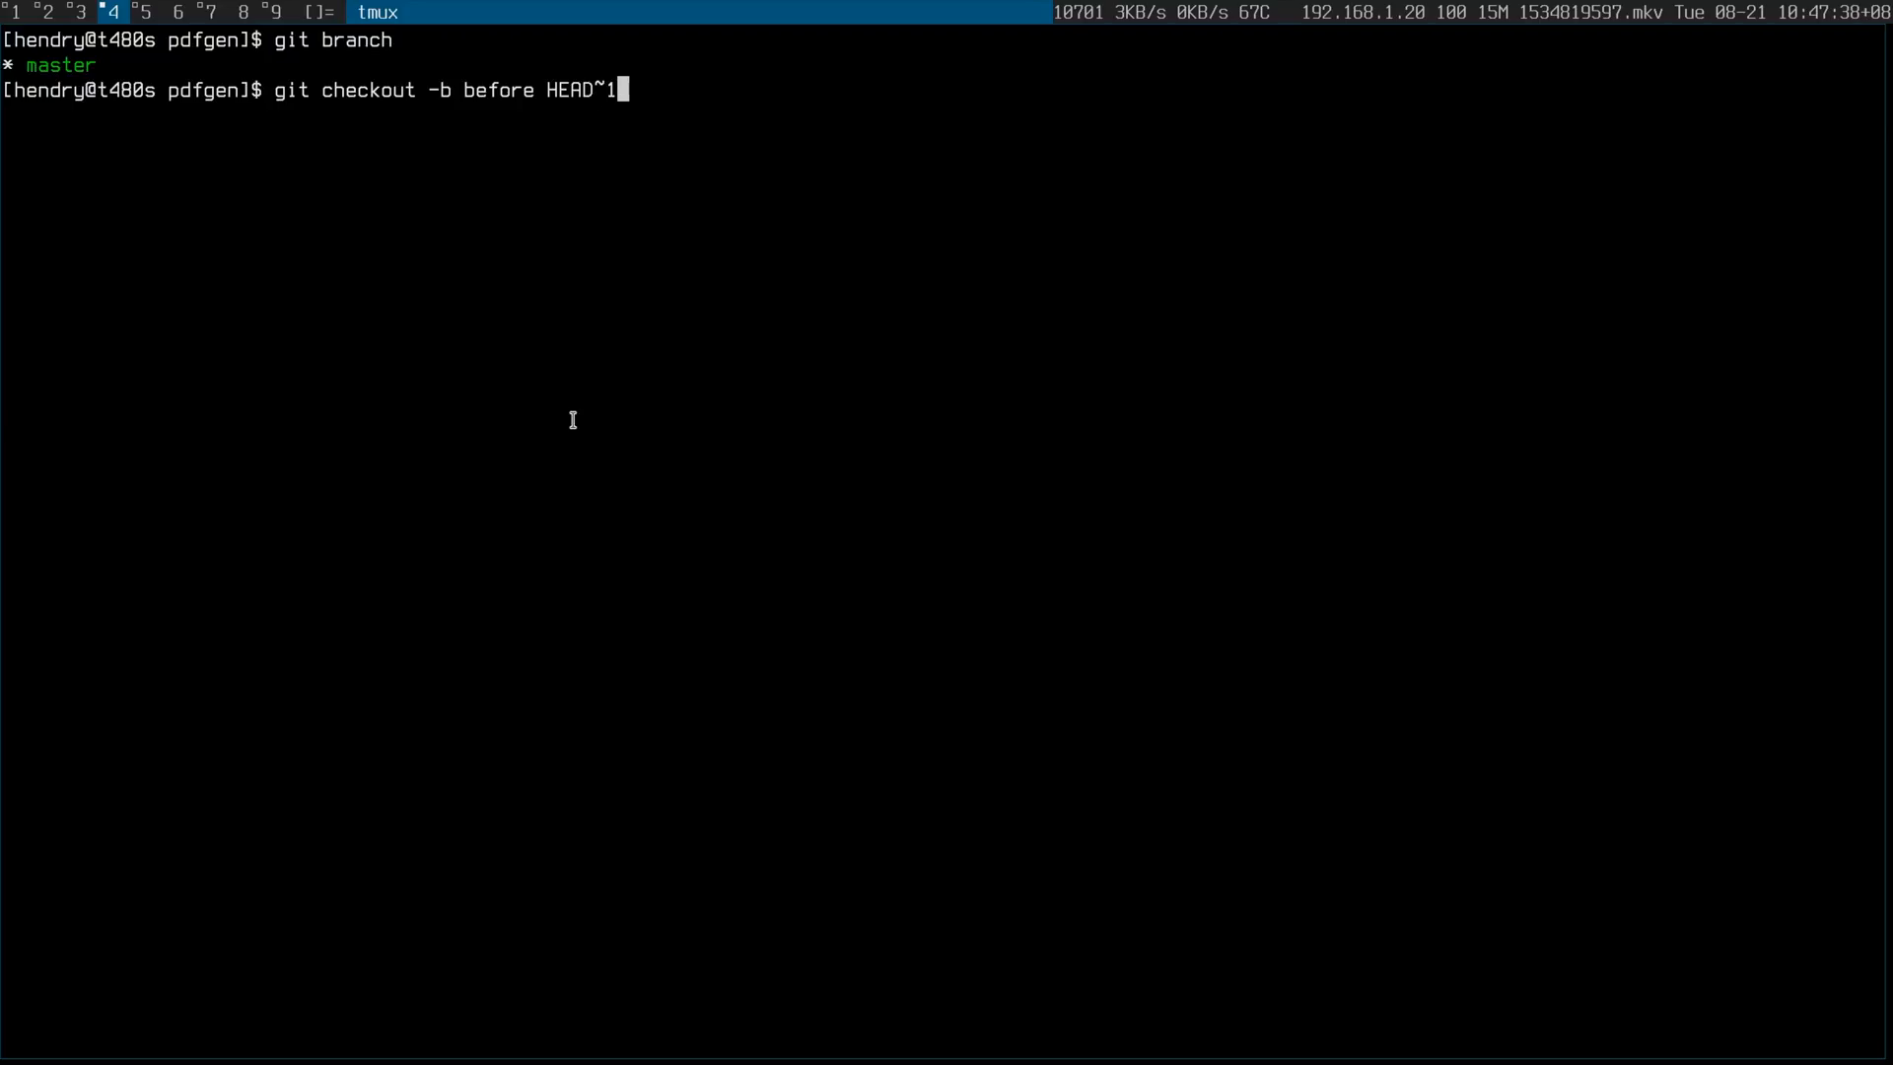
{"action": "key", "text": "Return"}
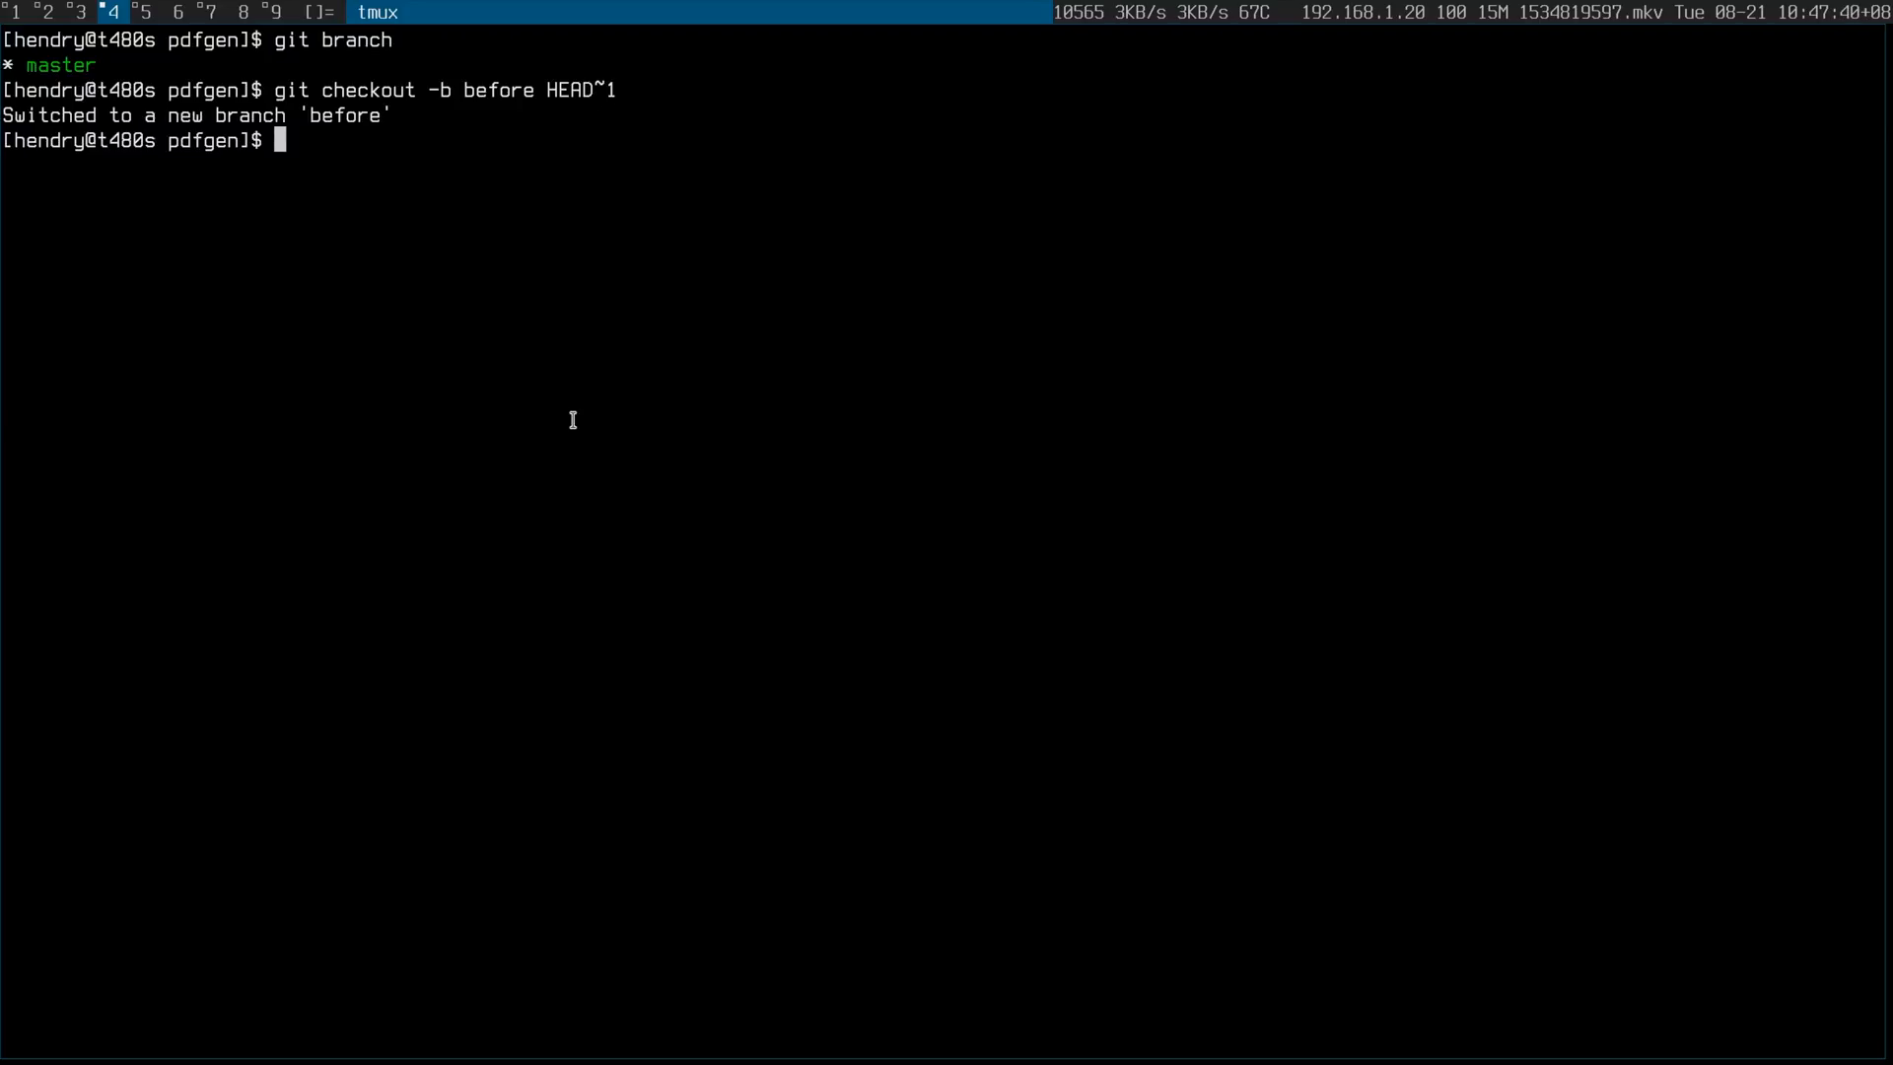
{"action": "type", "text": "vim main"}
{"action": "type", "text": "func"}
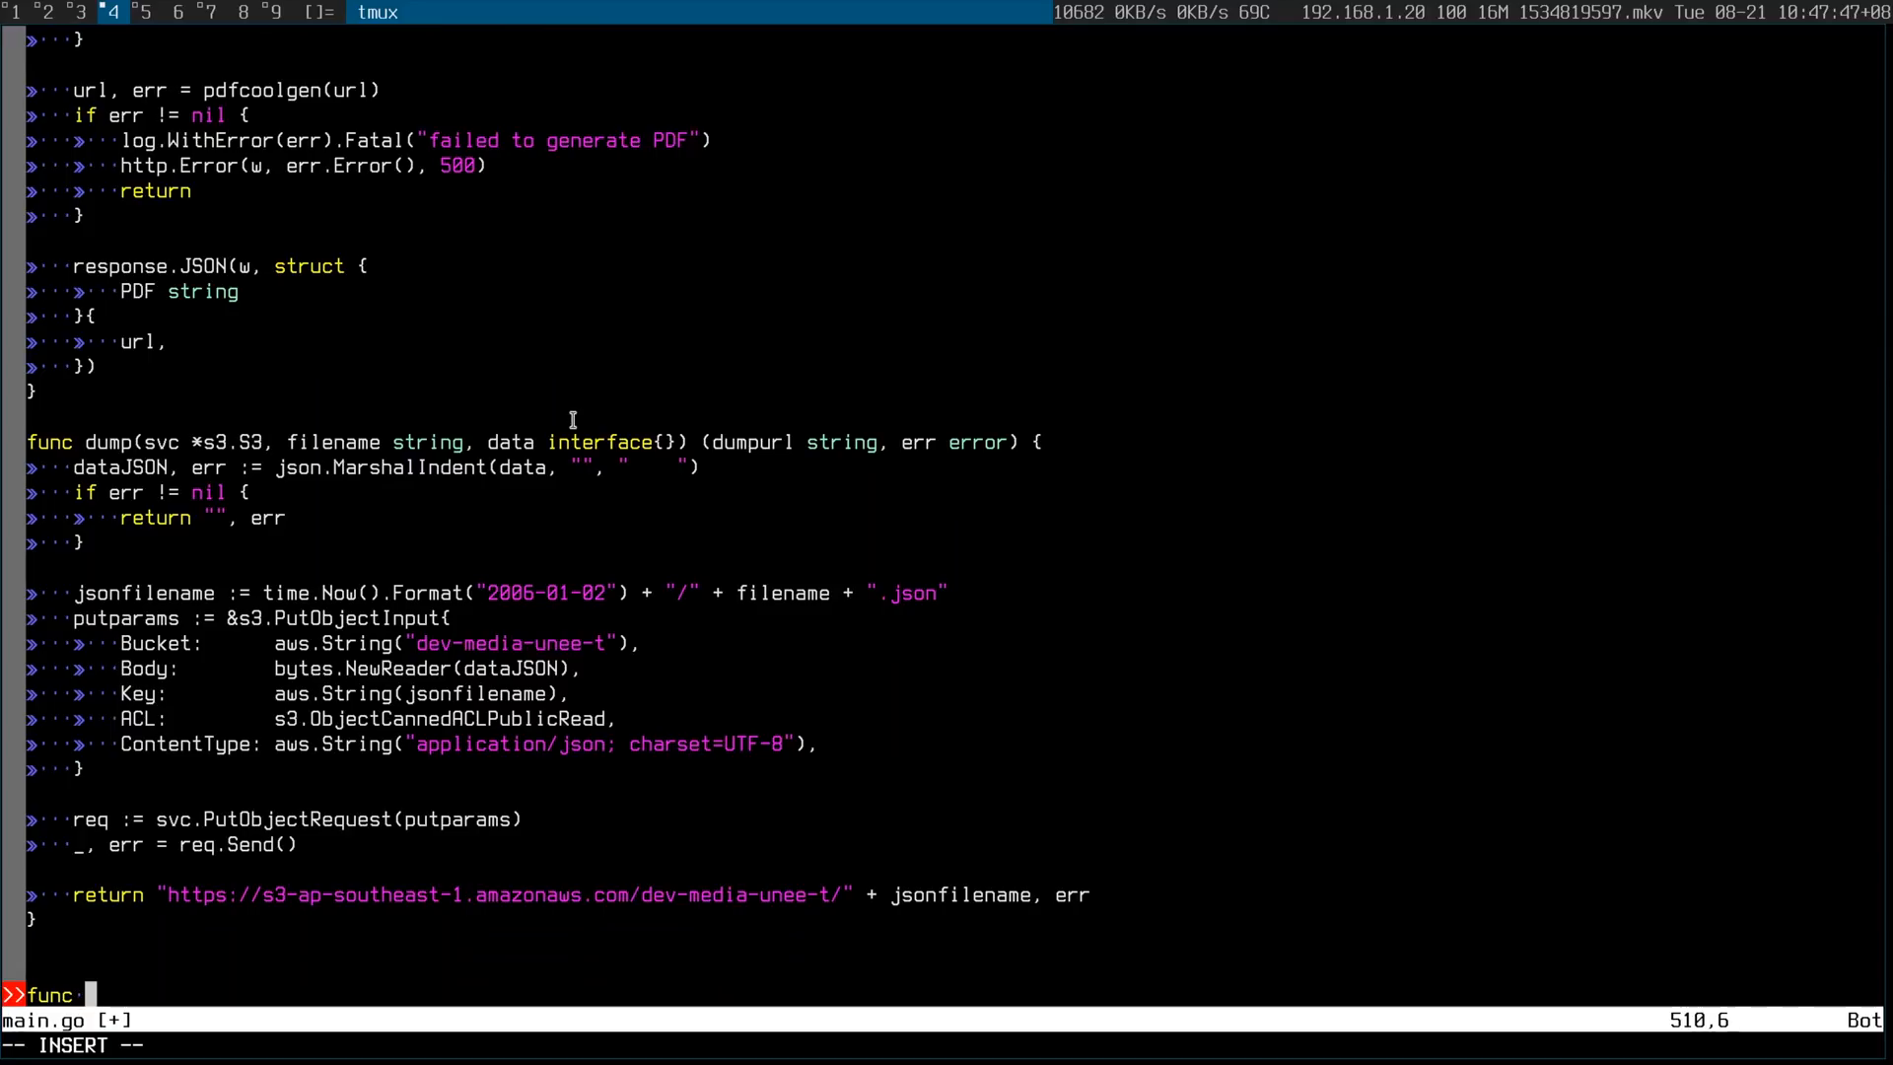
- Write the signature func CloudinaryTransform(url string, transform string) (outputURL string, err error)
{"action": "type", "text": "Cloud"}
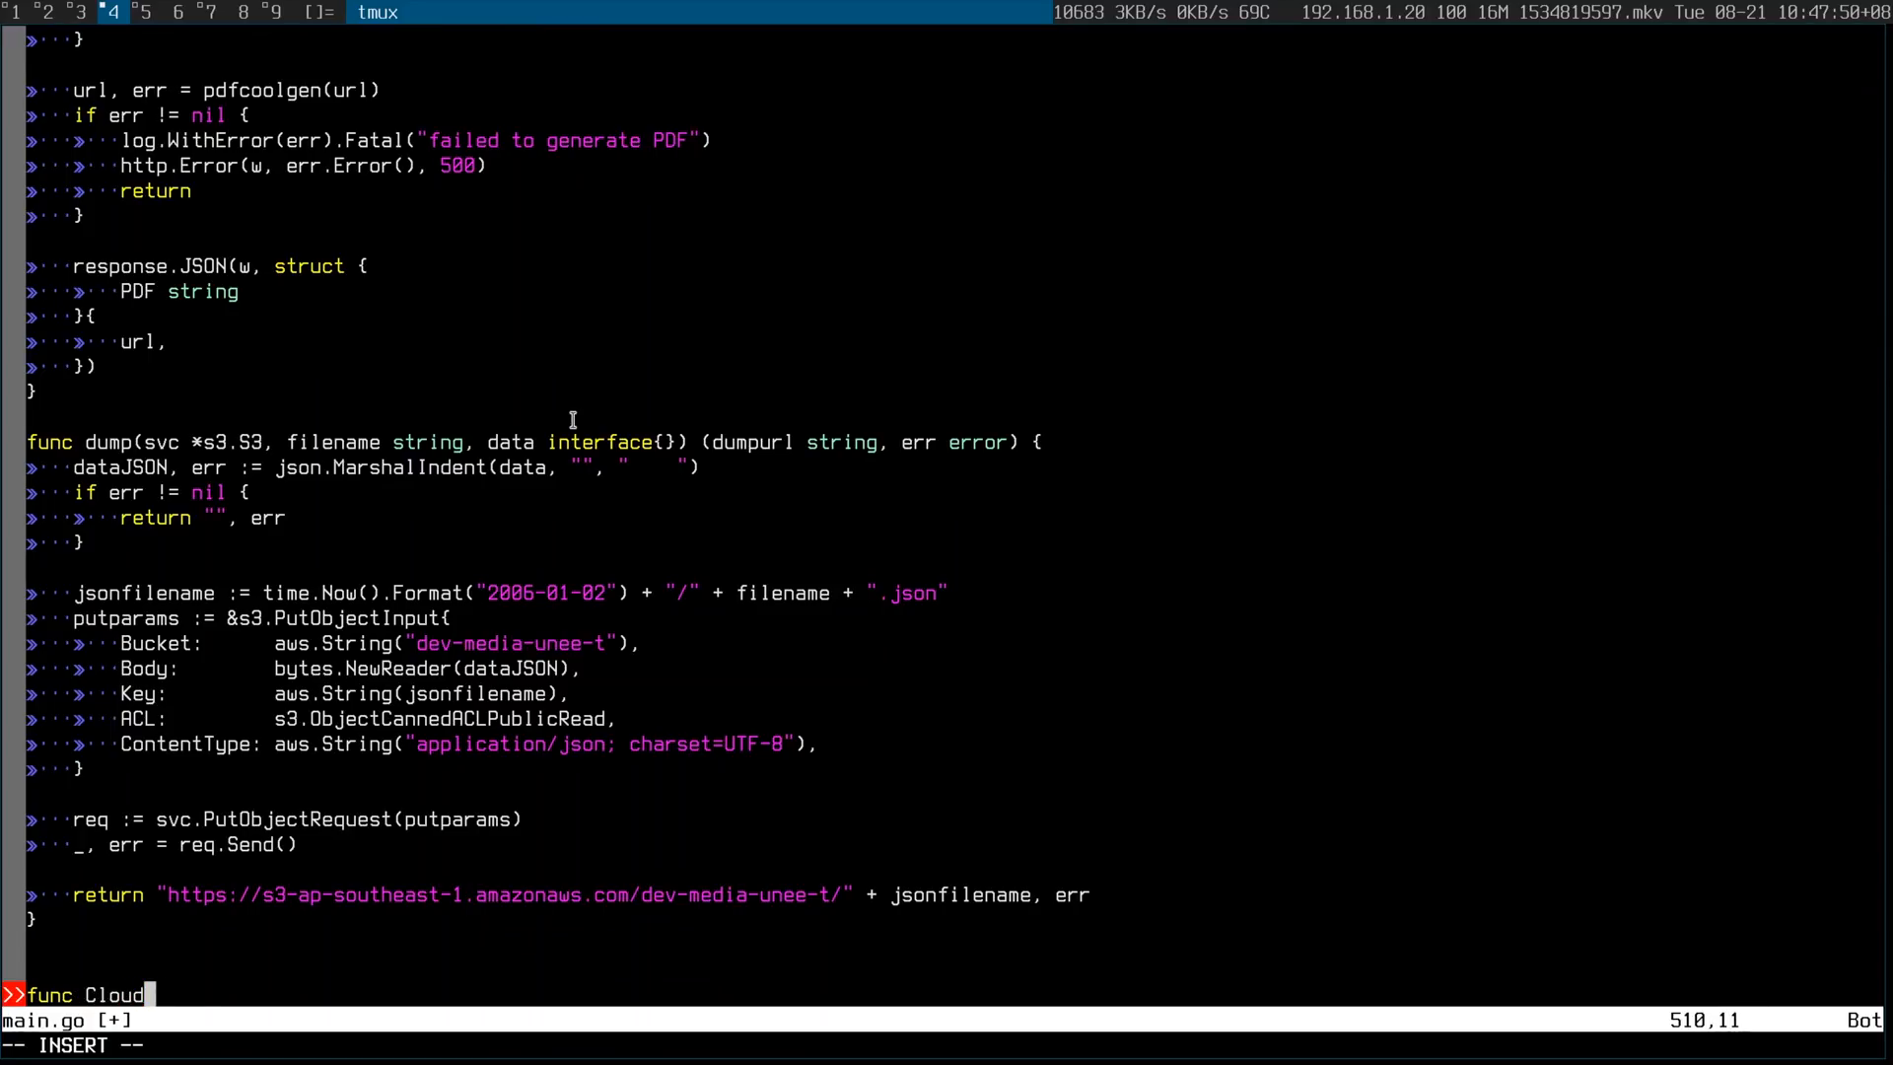
{"action": "type", "text": "inaryTrans"}
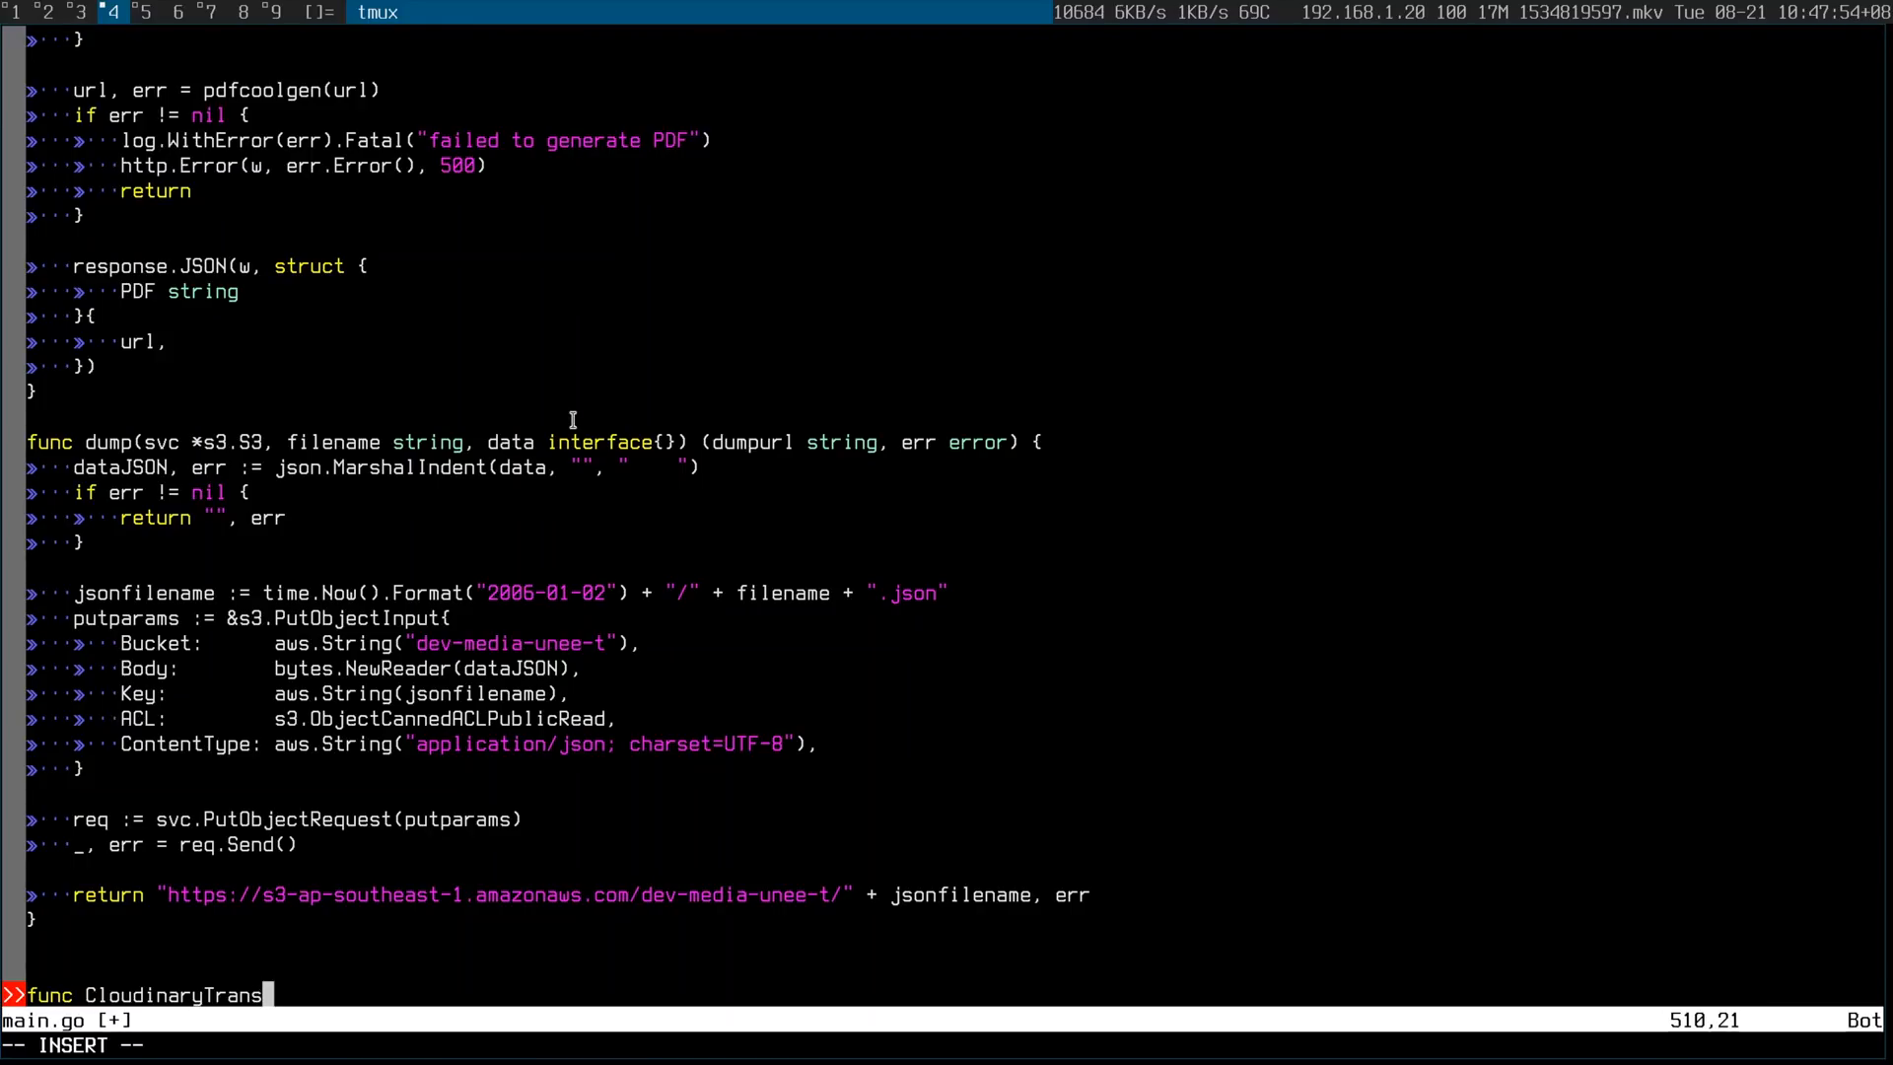
{"action": "type", "text": "form("}
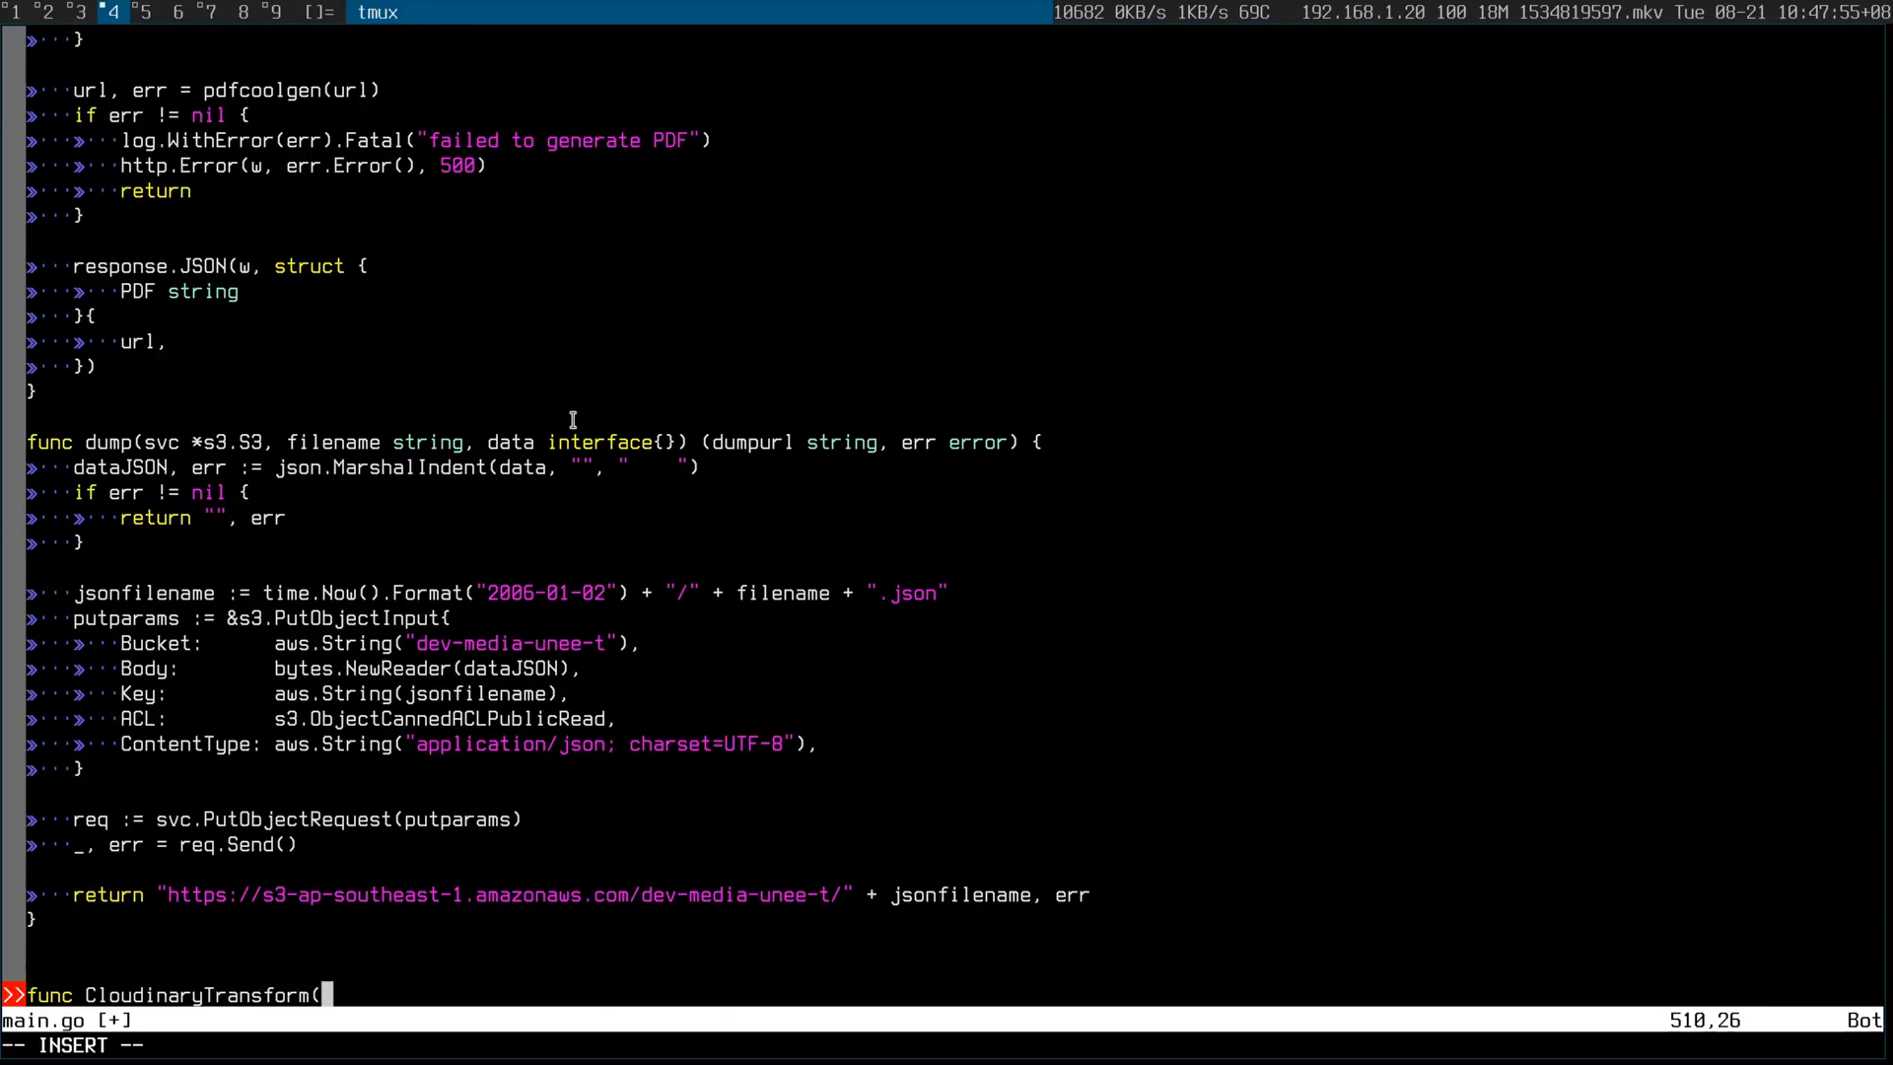
{"action": "type", "text": "url string, transt"}
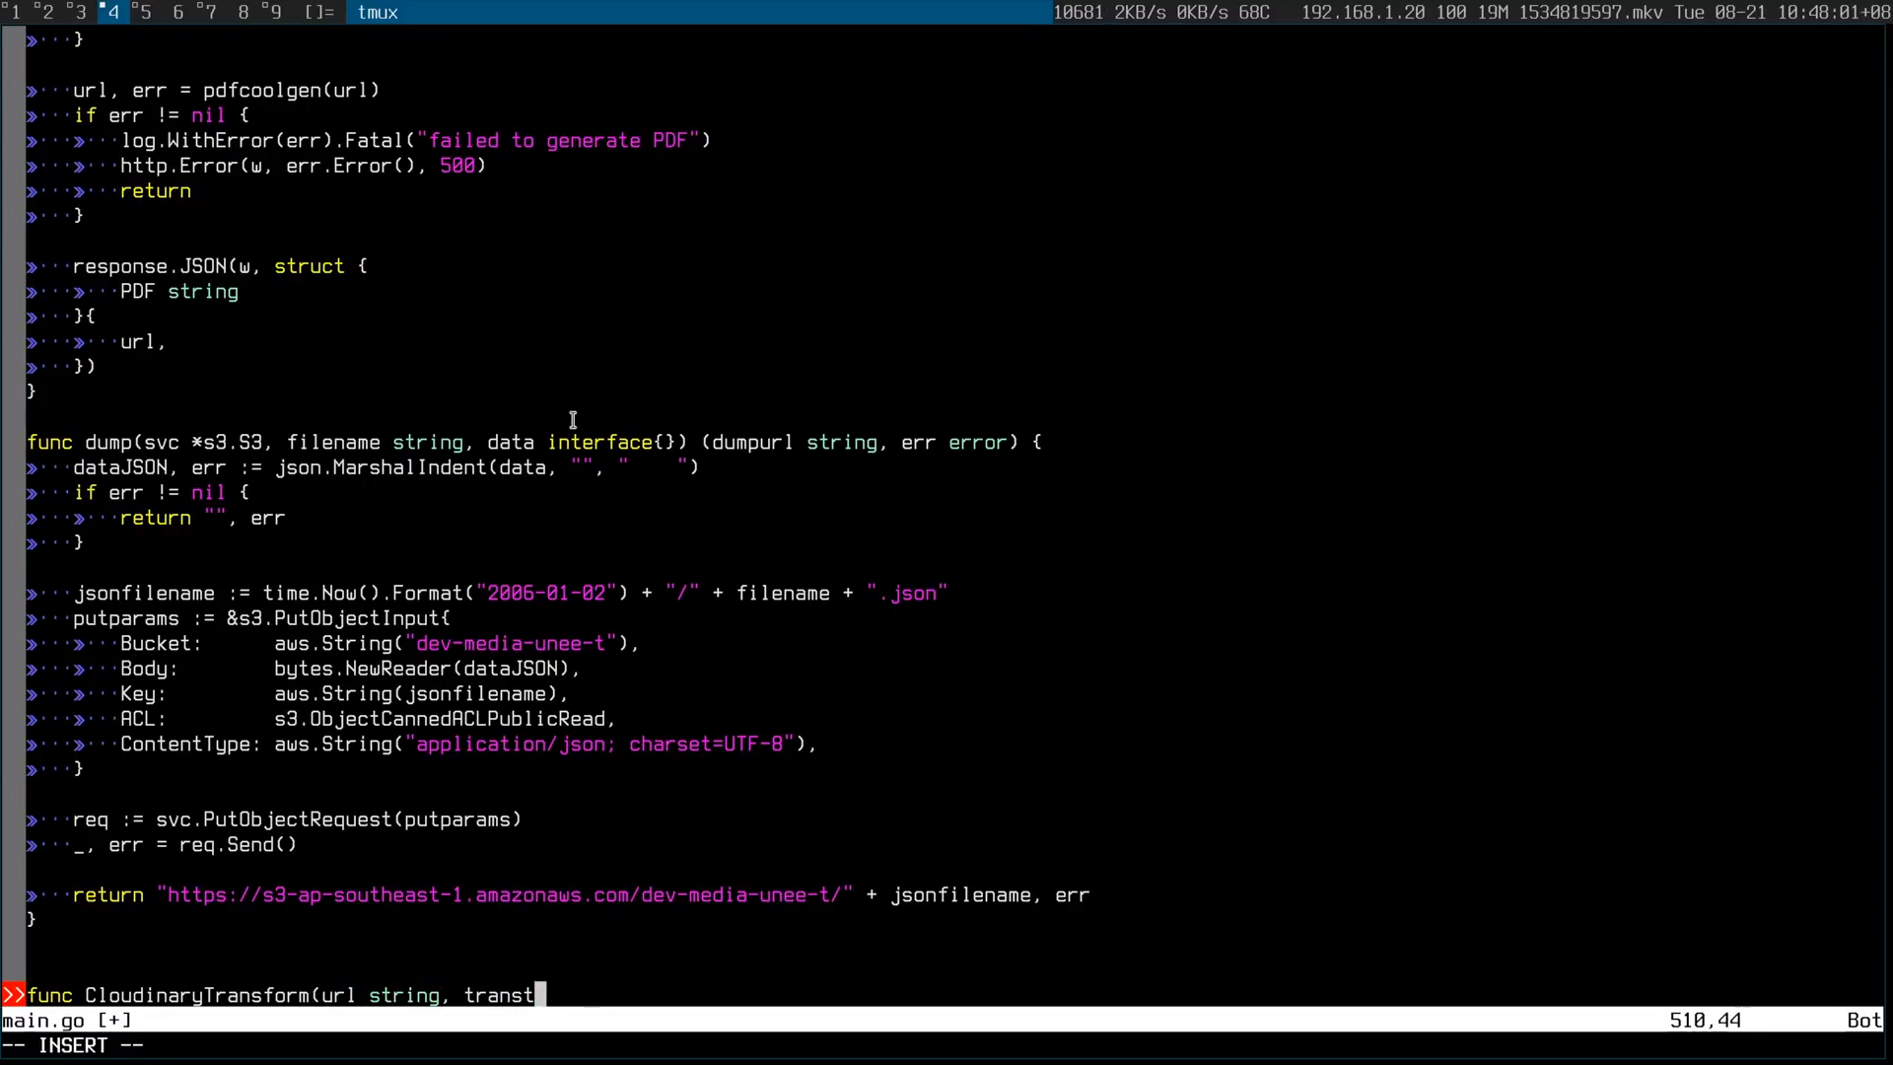
{"action": "type", "text": "orm string"}
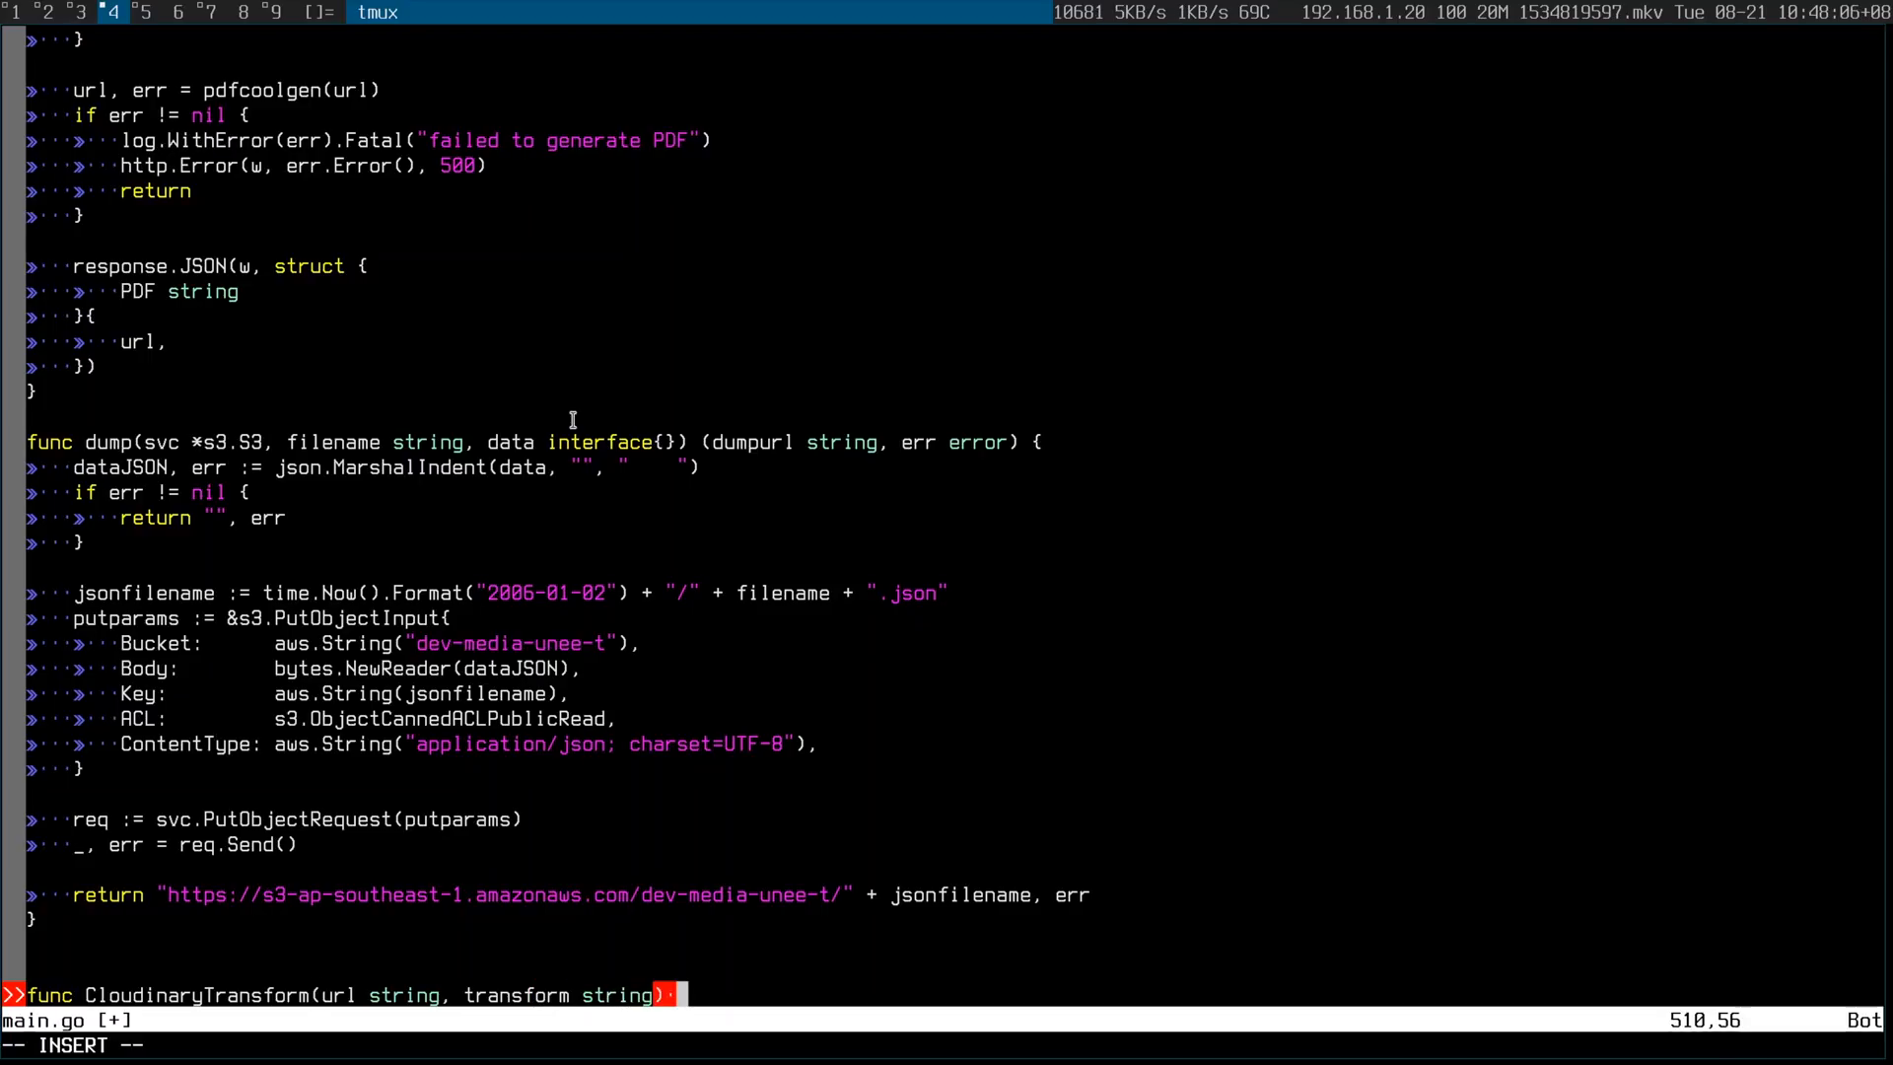
{"action": "type", "text": "("}
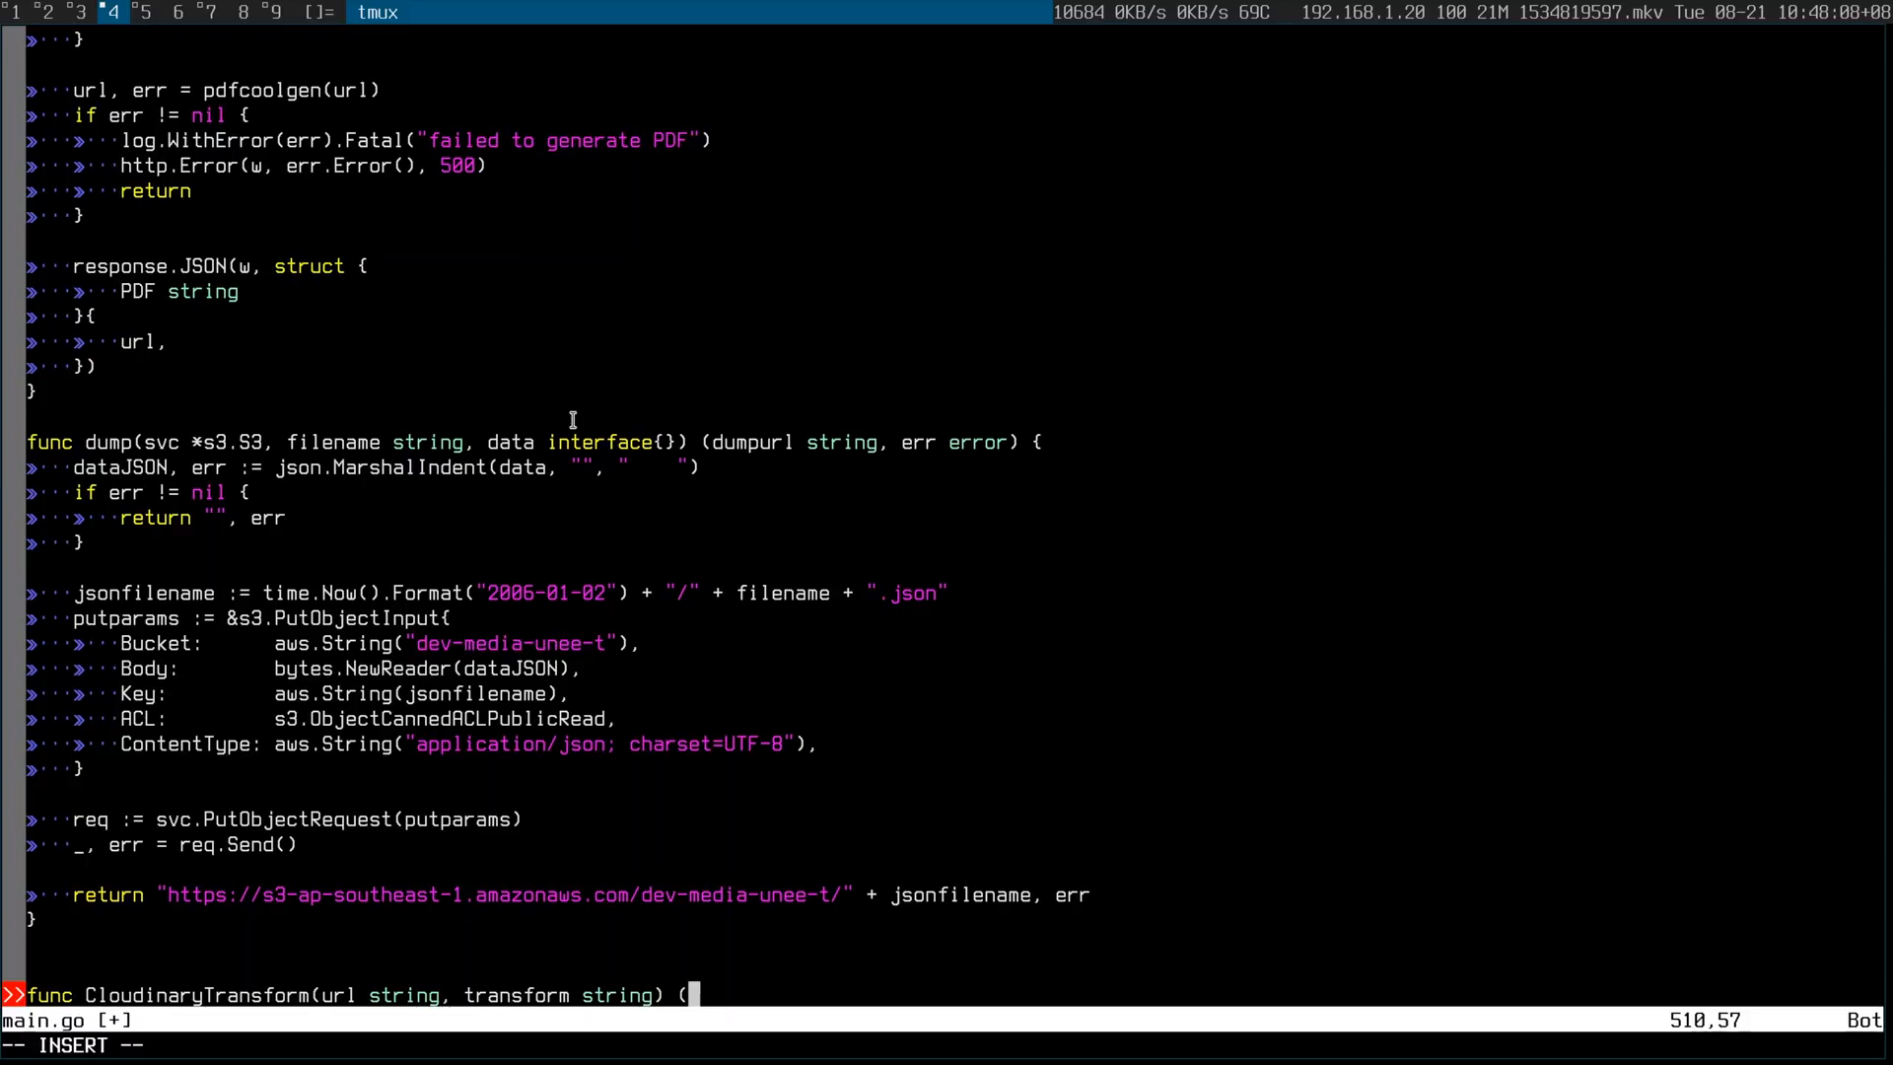
{"action": "type", "text": "outputURL"}
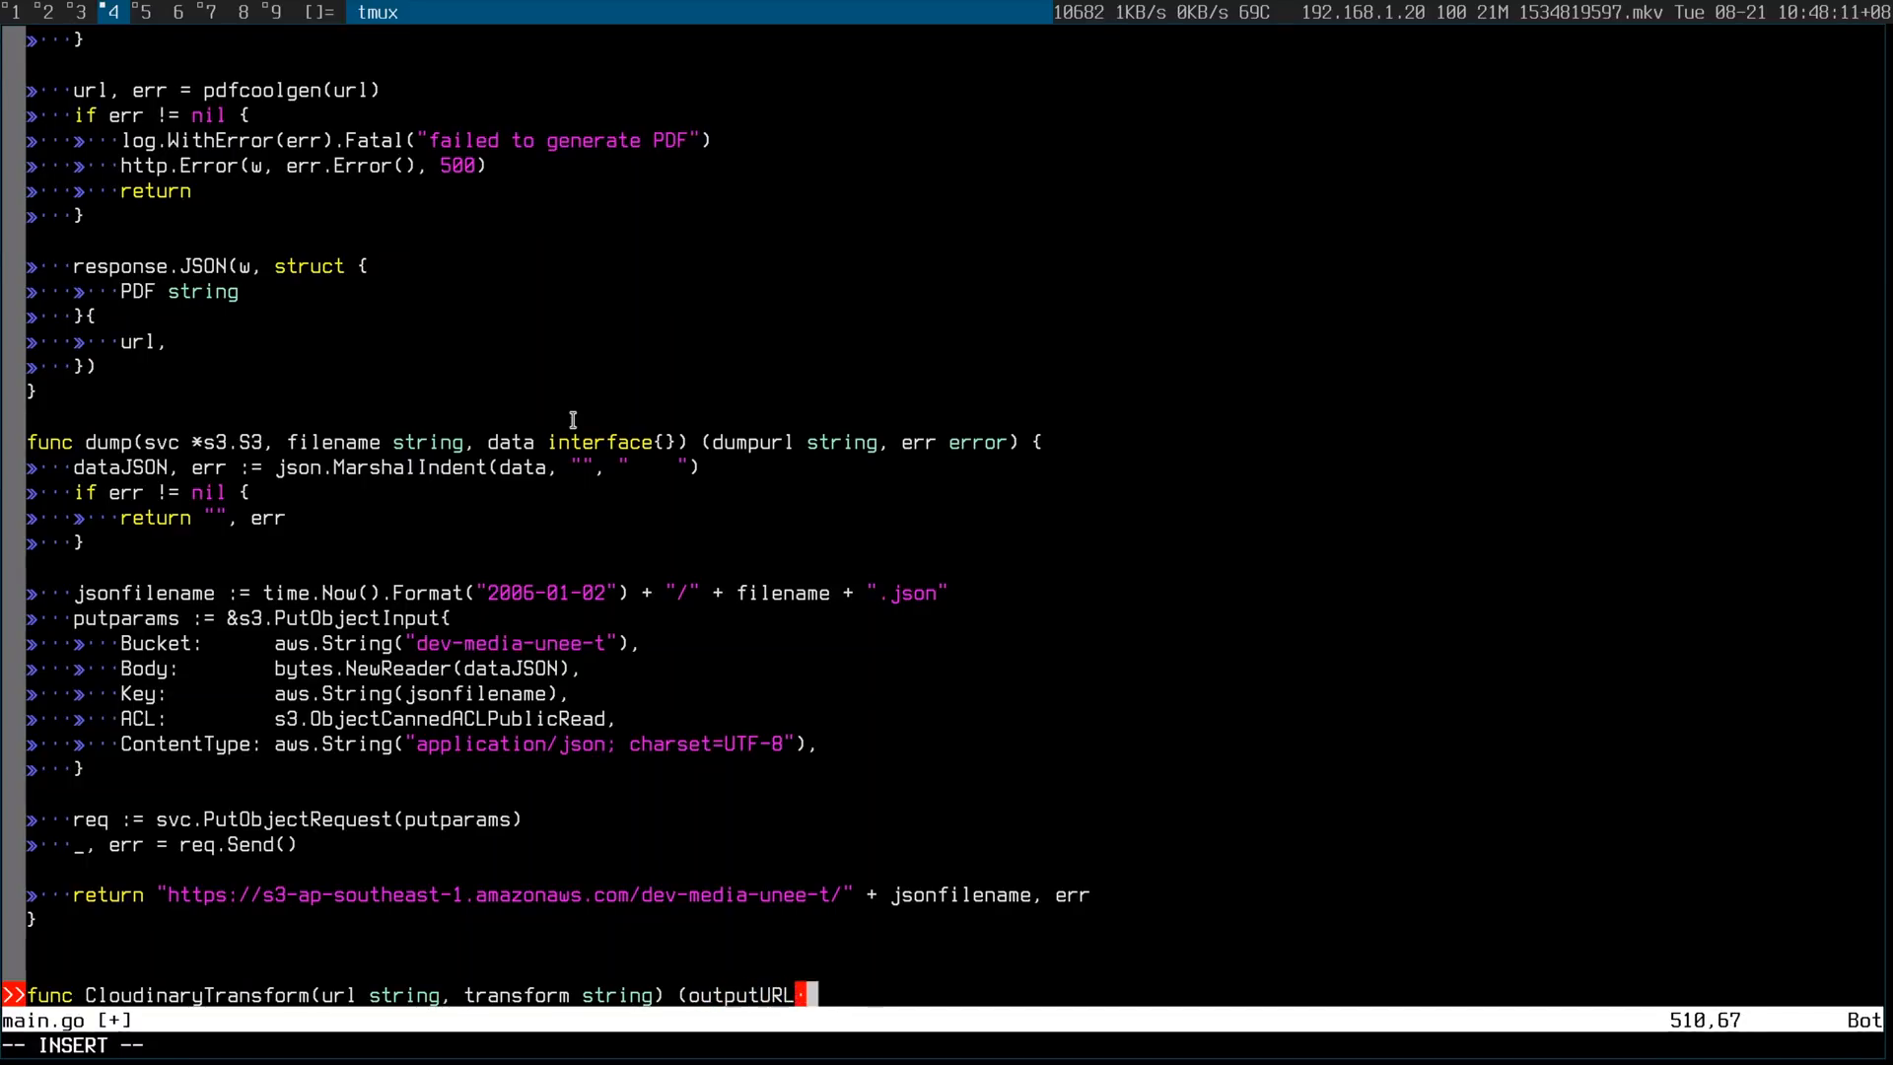
{"action": "type", "text": "string,"}
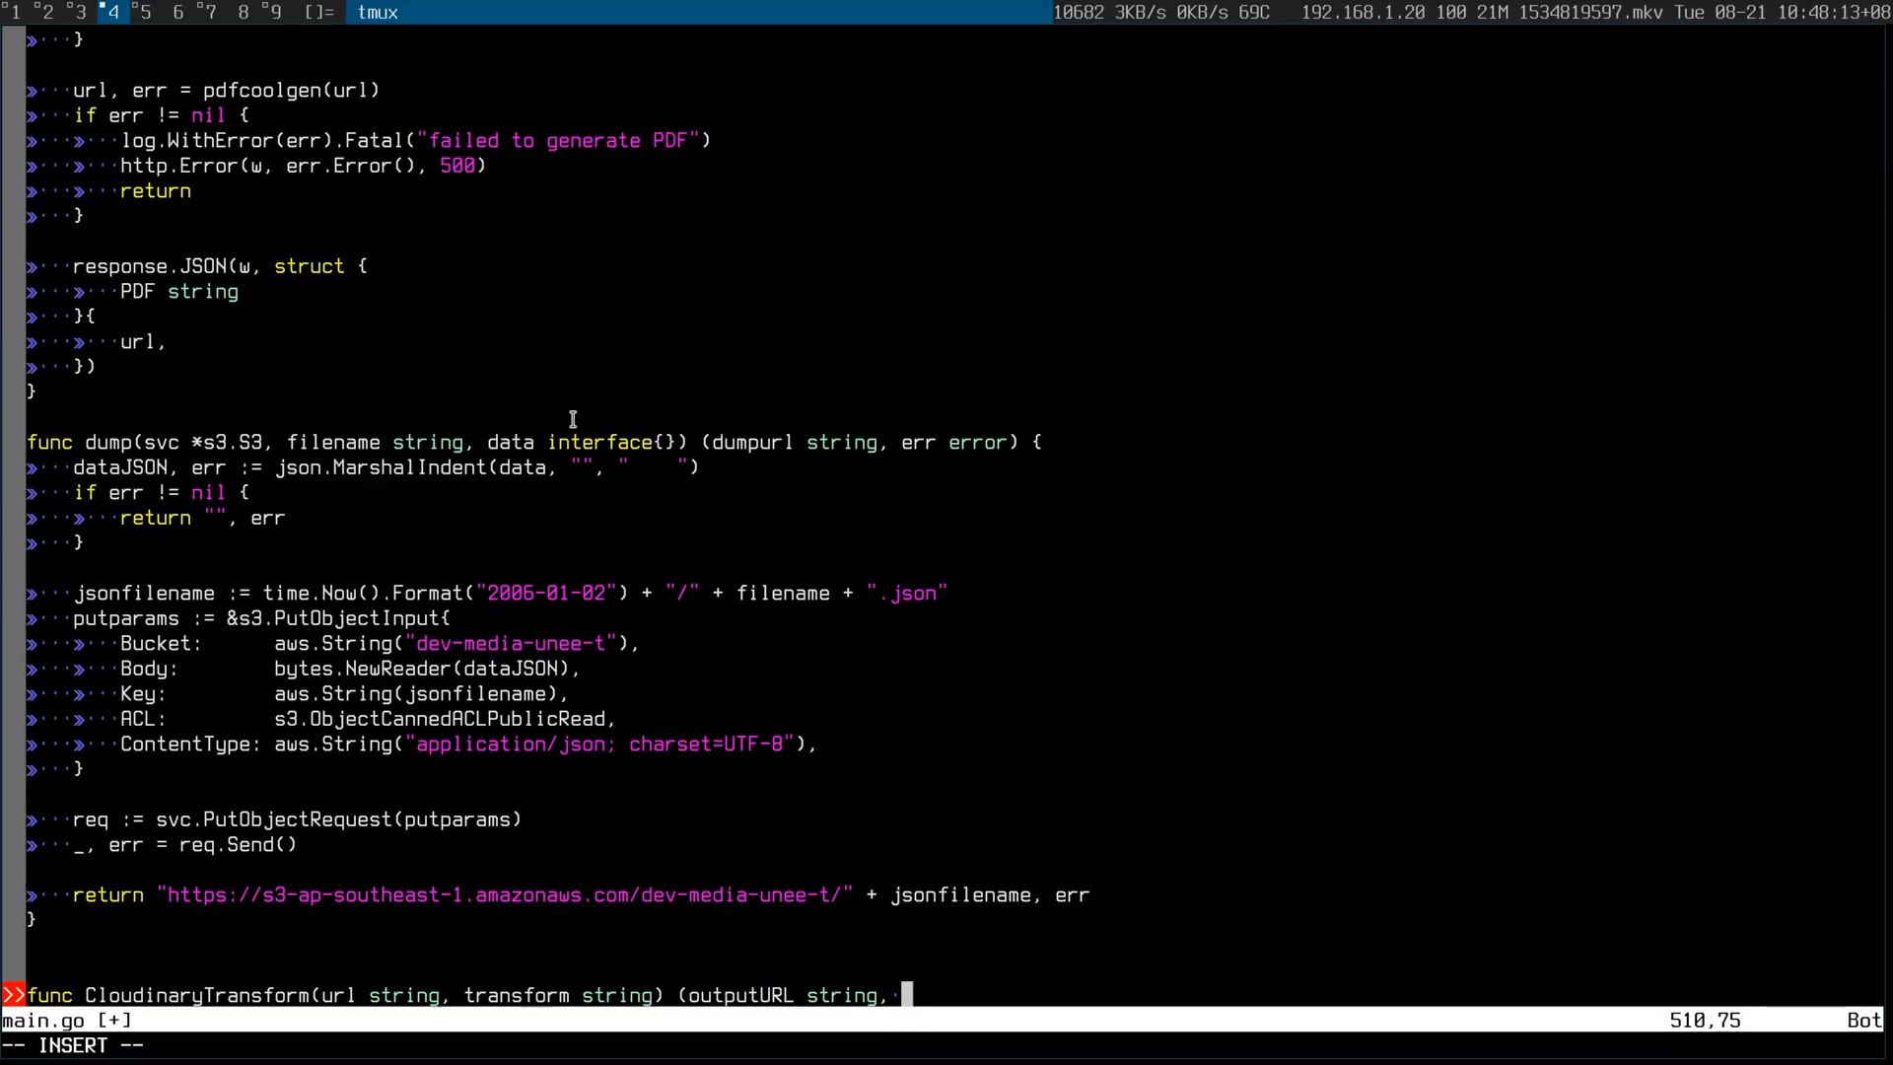
{"action": "type", "text": "err"}
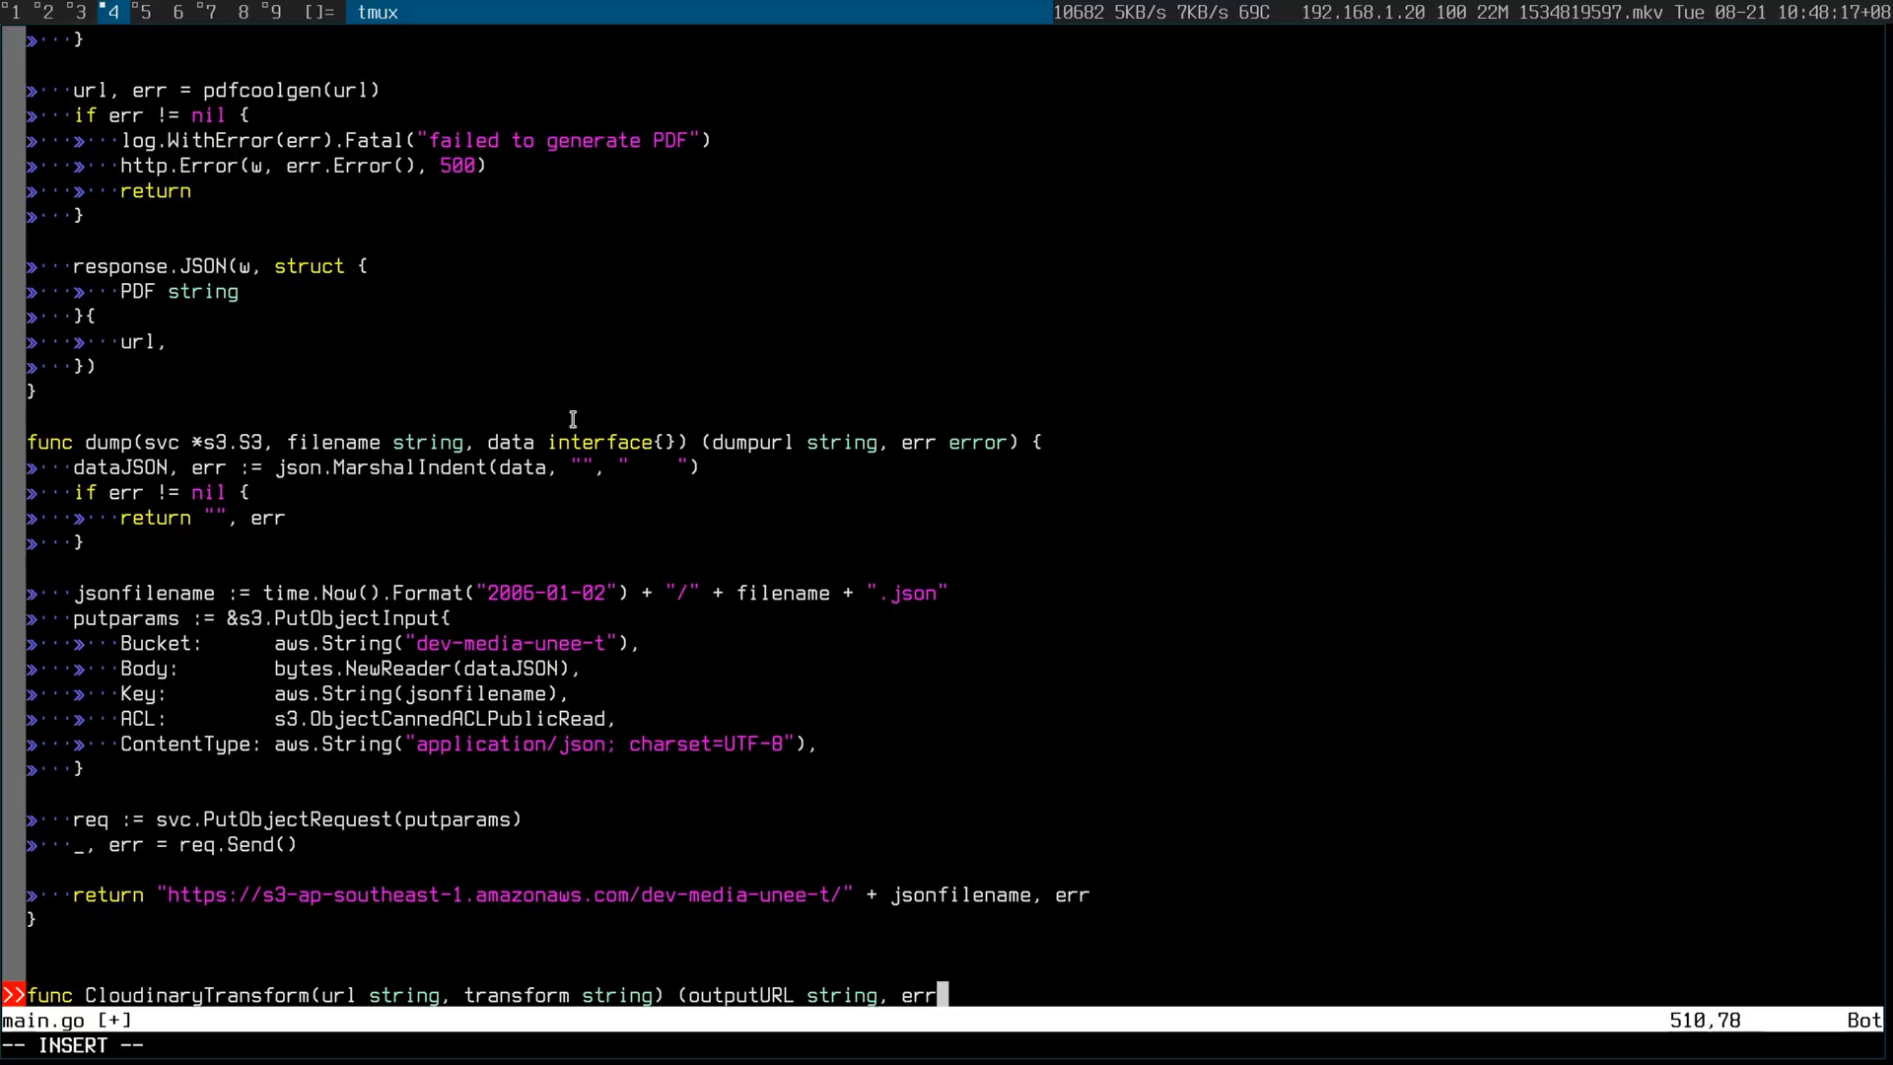
{"action": "type", "text": "error) {"}
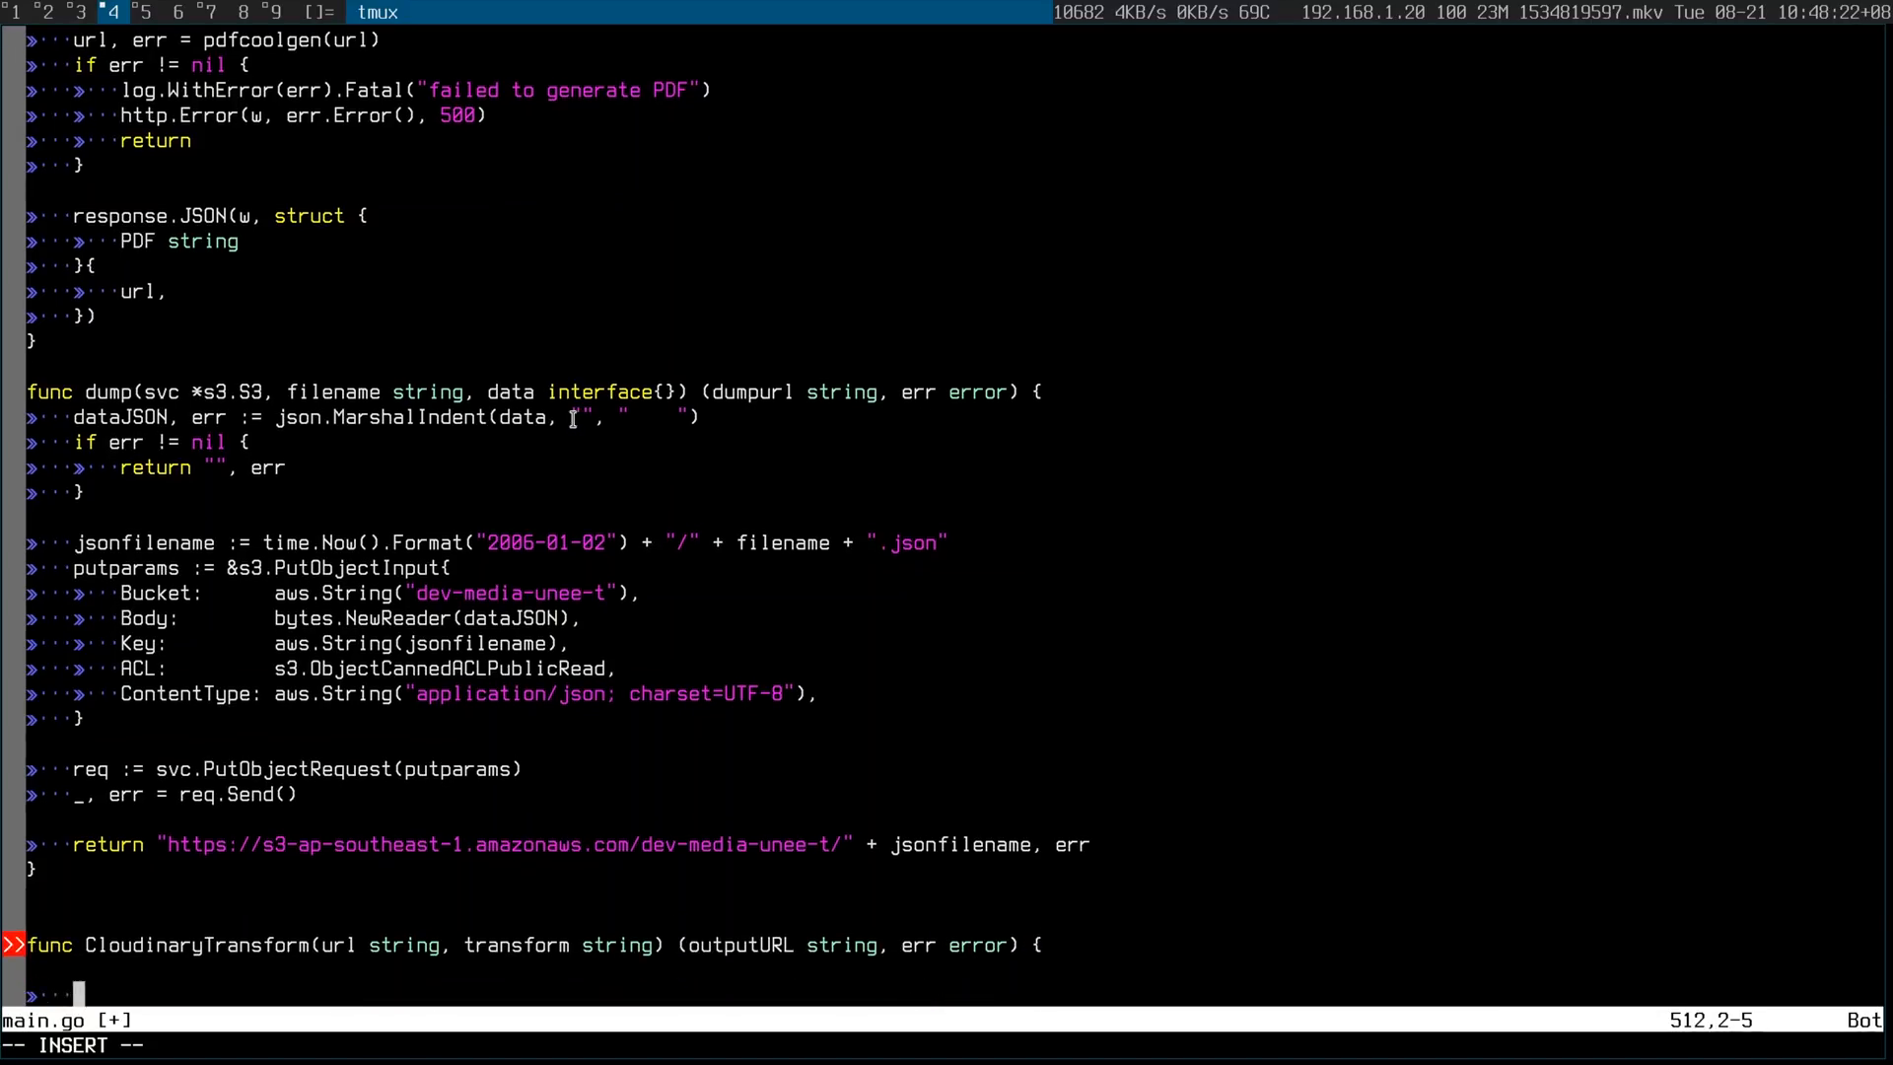
- Give the function an // Implement comment and bare return, then invoke :GoTests on it
{"action": "type", "text": "// I"}
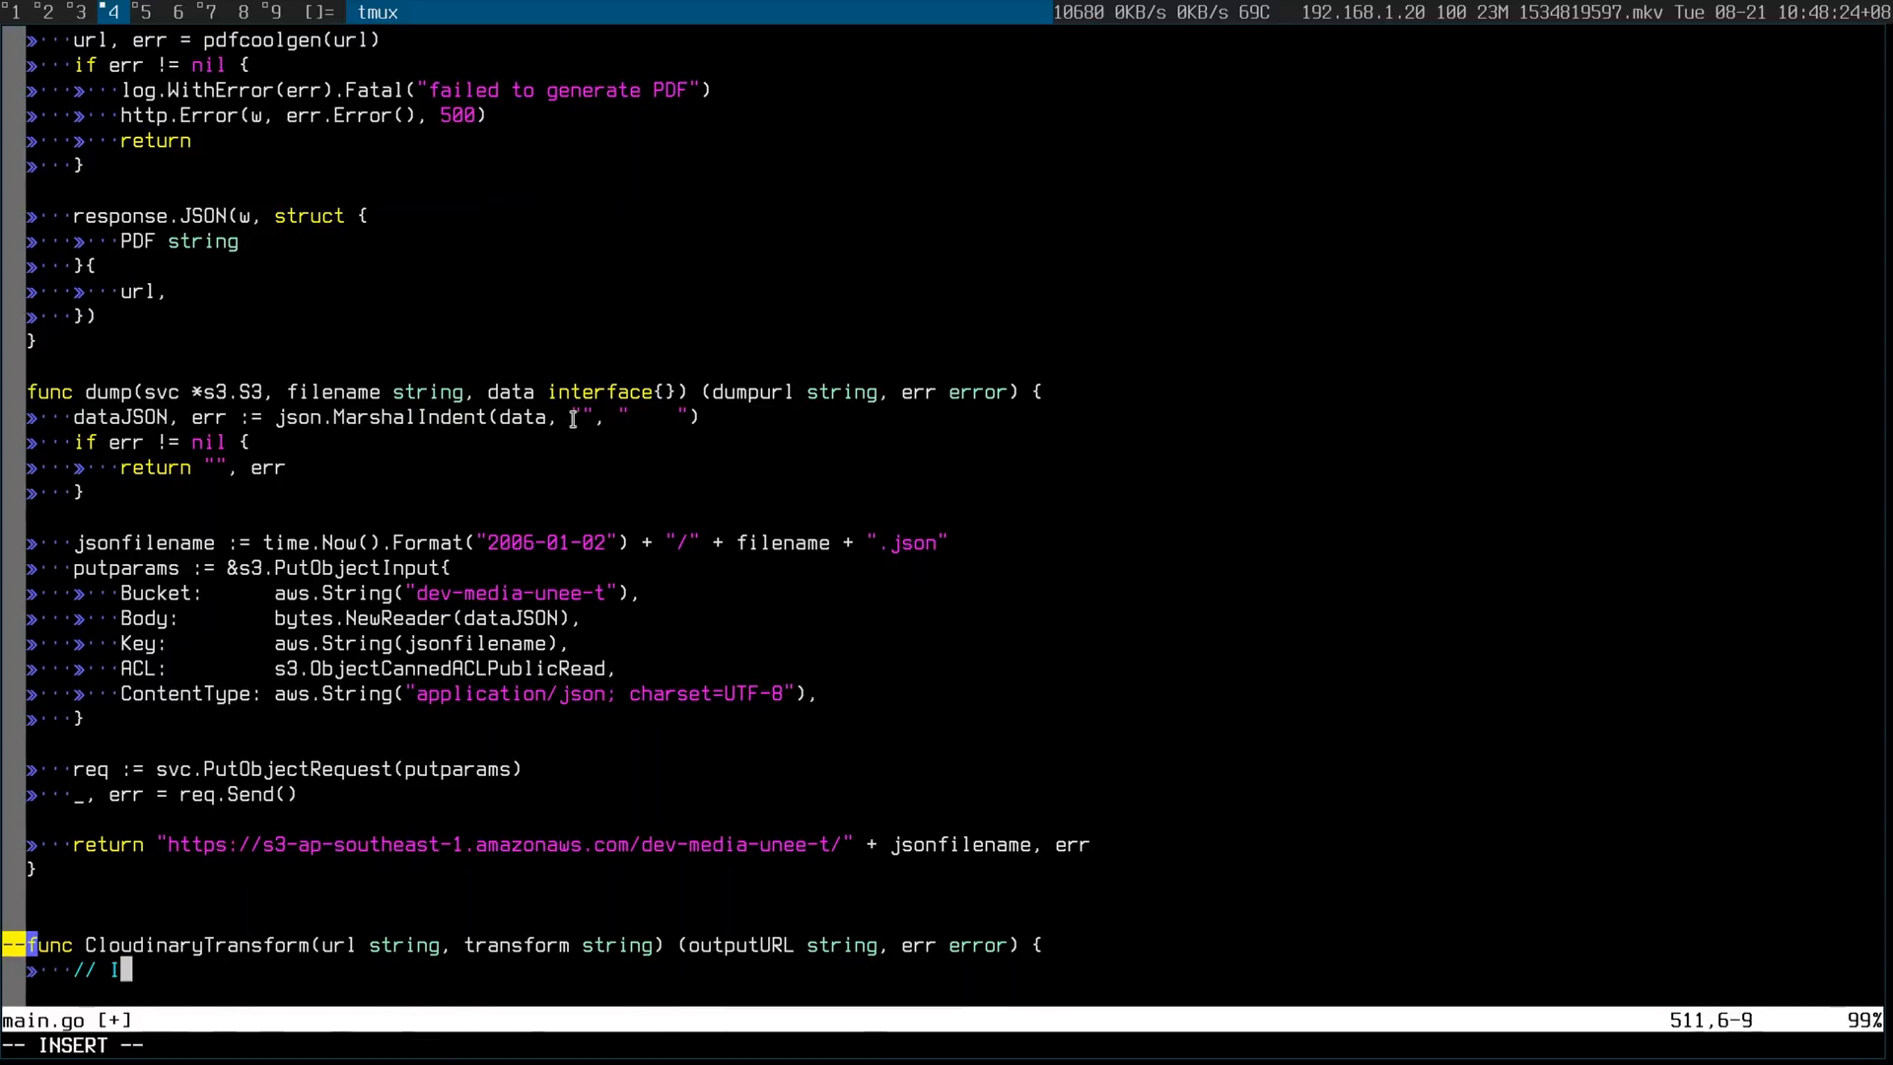
{"action": "type", "text": "mplement"}
{"action": "left_click", "coordinate": [947, 1045]}
{"action": "type", "text": ":G"}
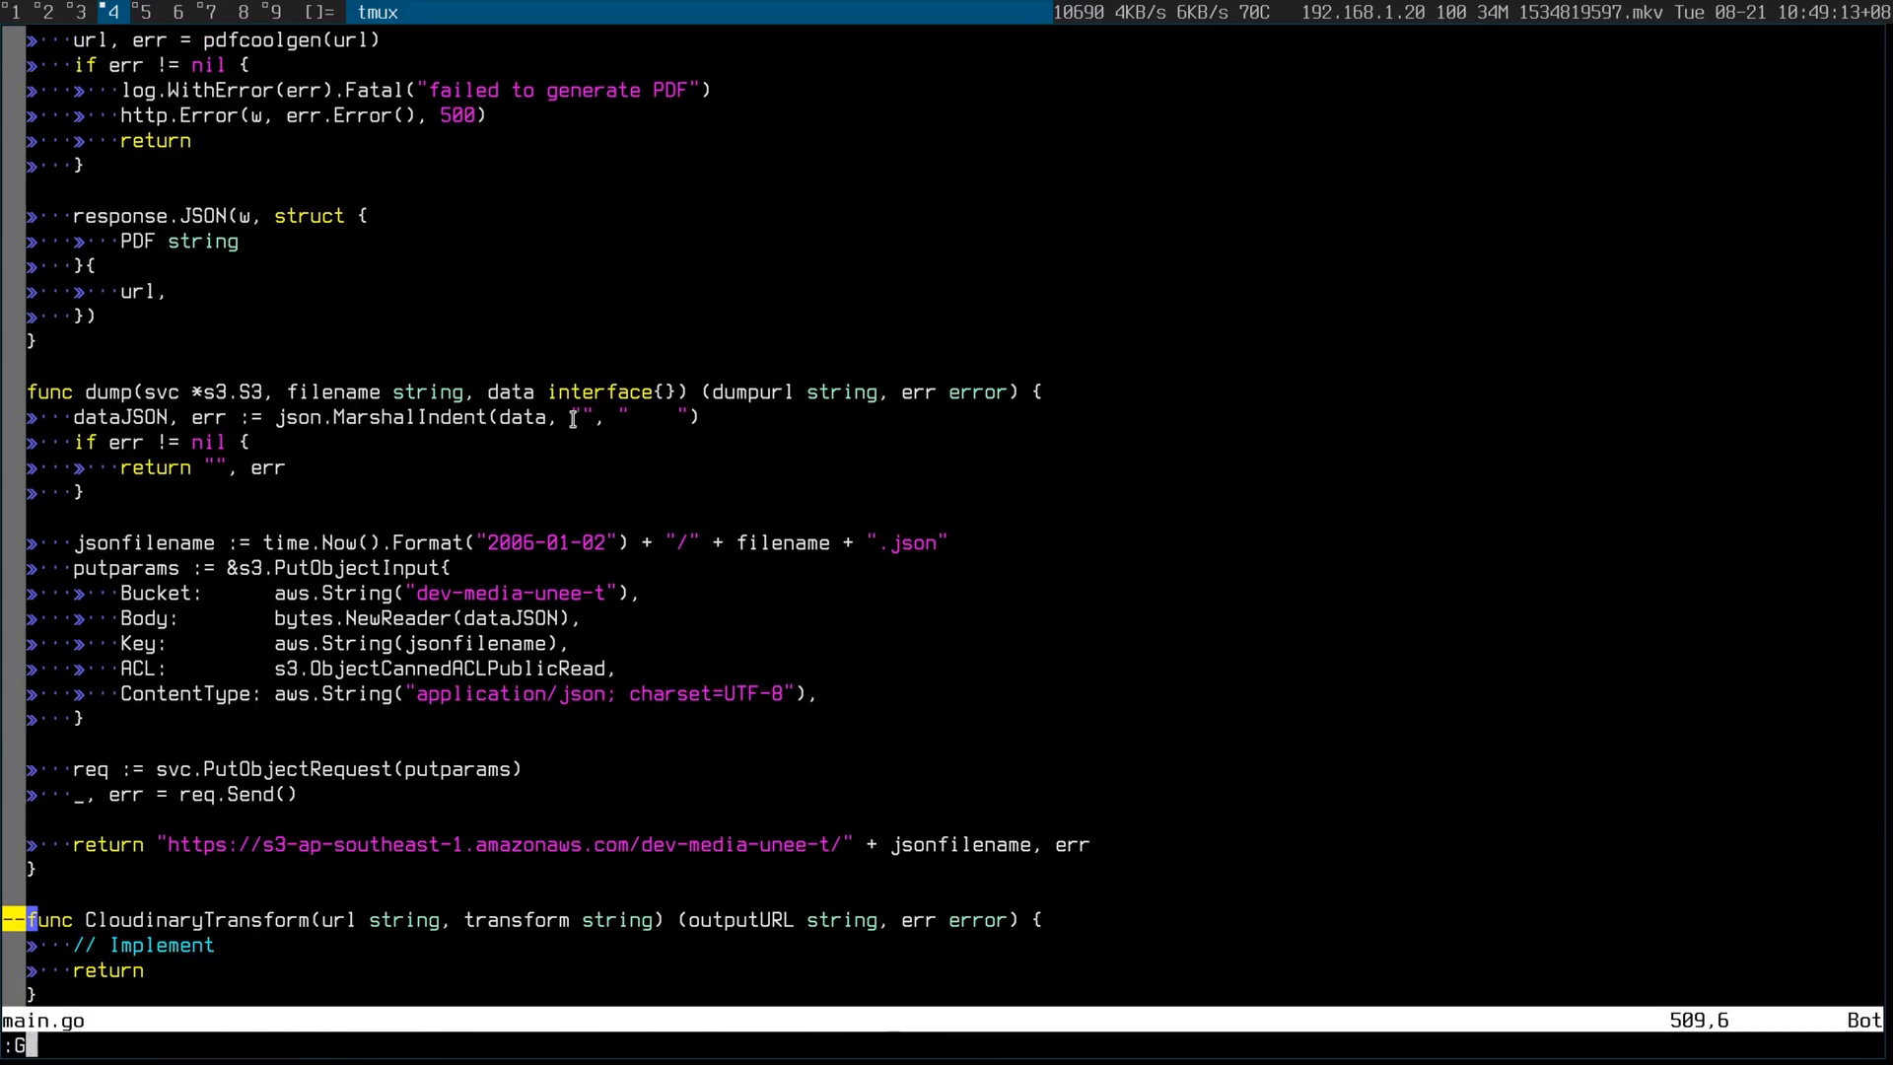
{"action": "type", "text": "oTests"}
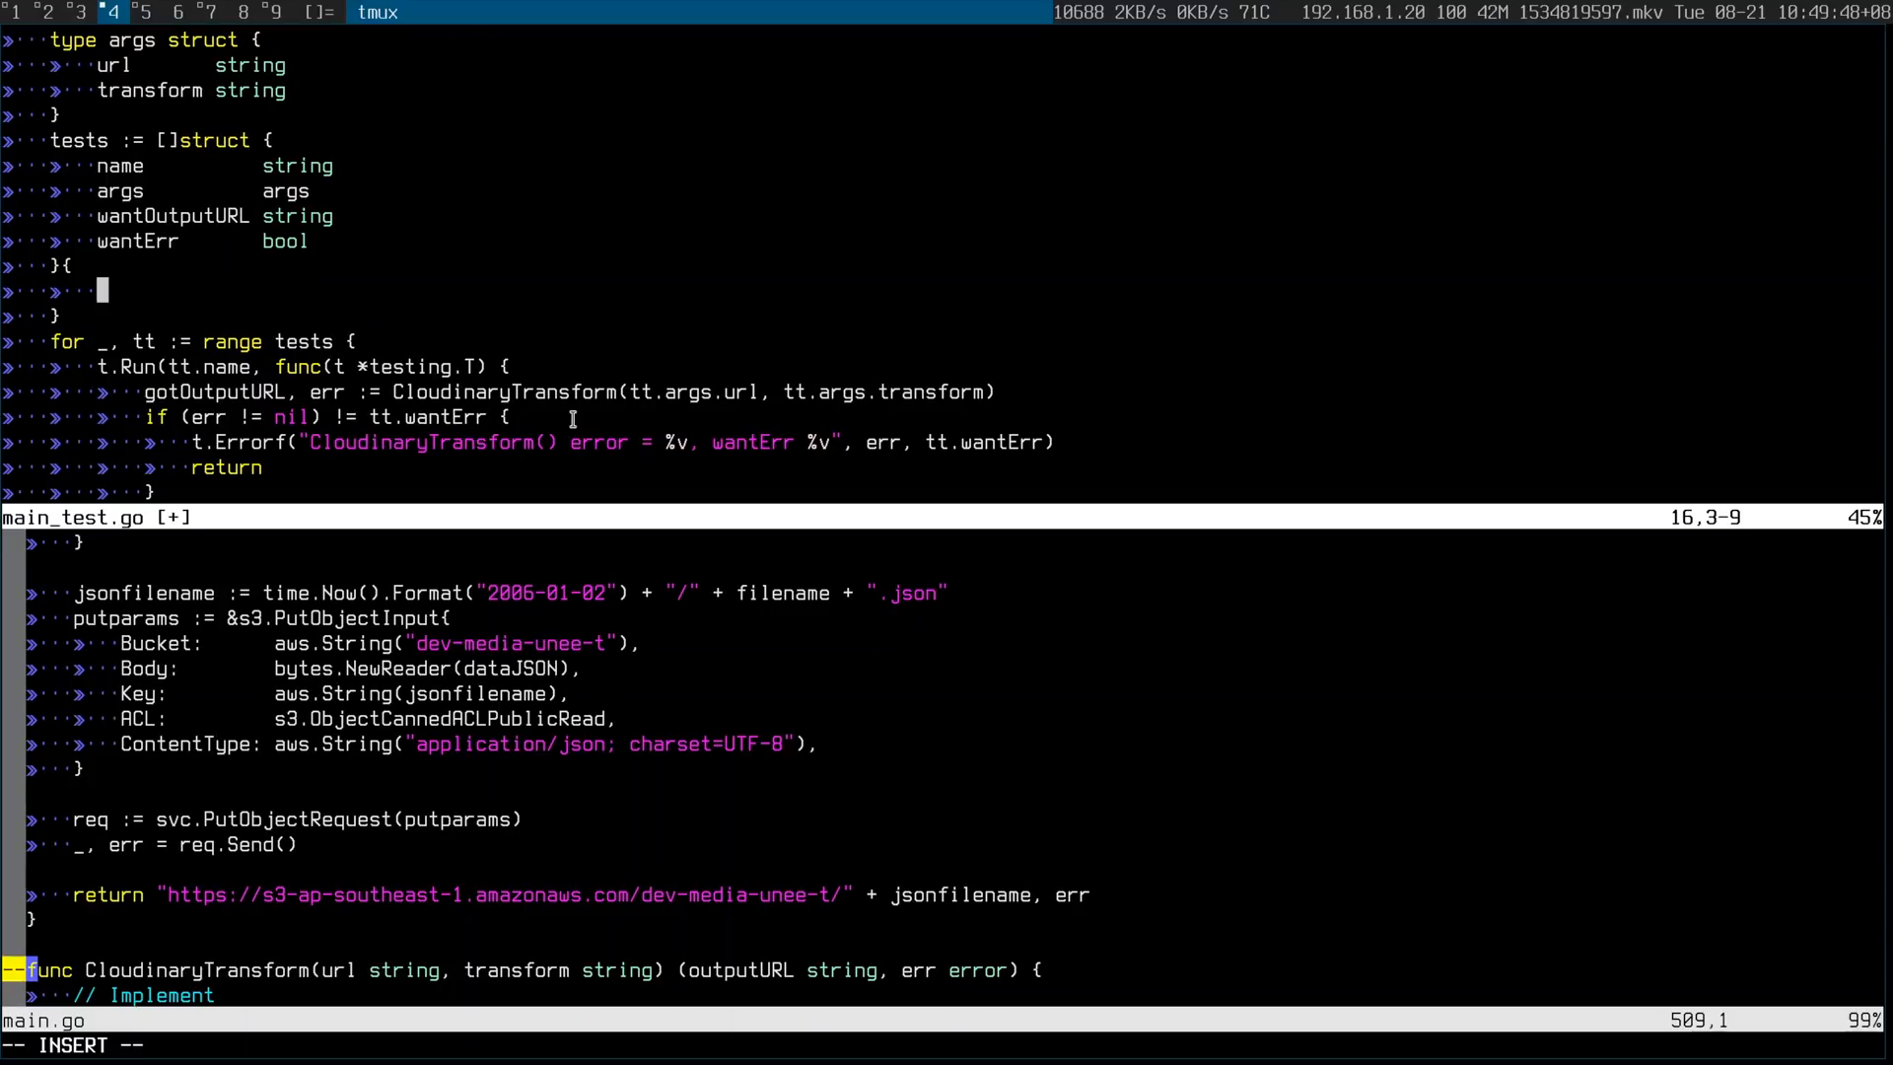
- Add an empty {} case to the generated tests slice and run :GoFillStruct on it
{"action": "type", "text": "{},"}
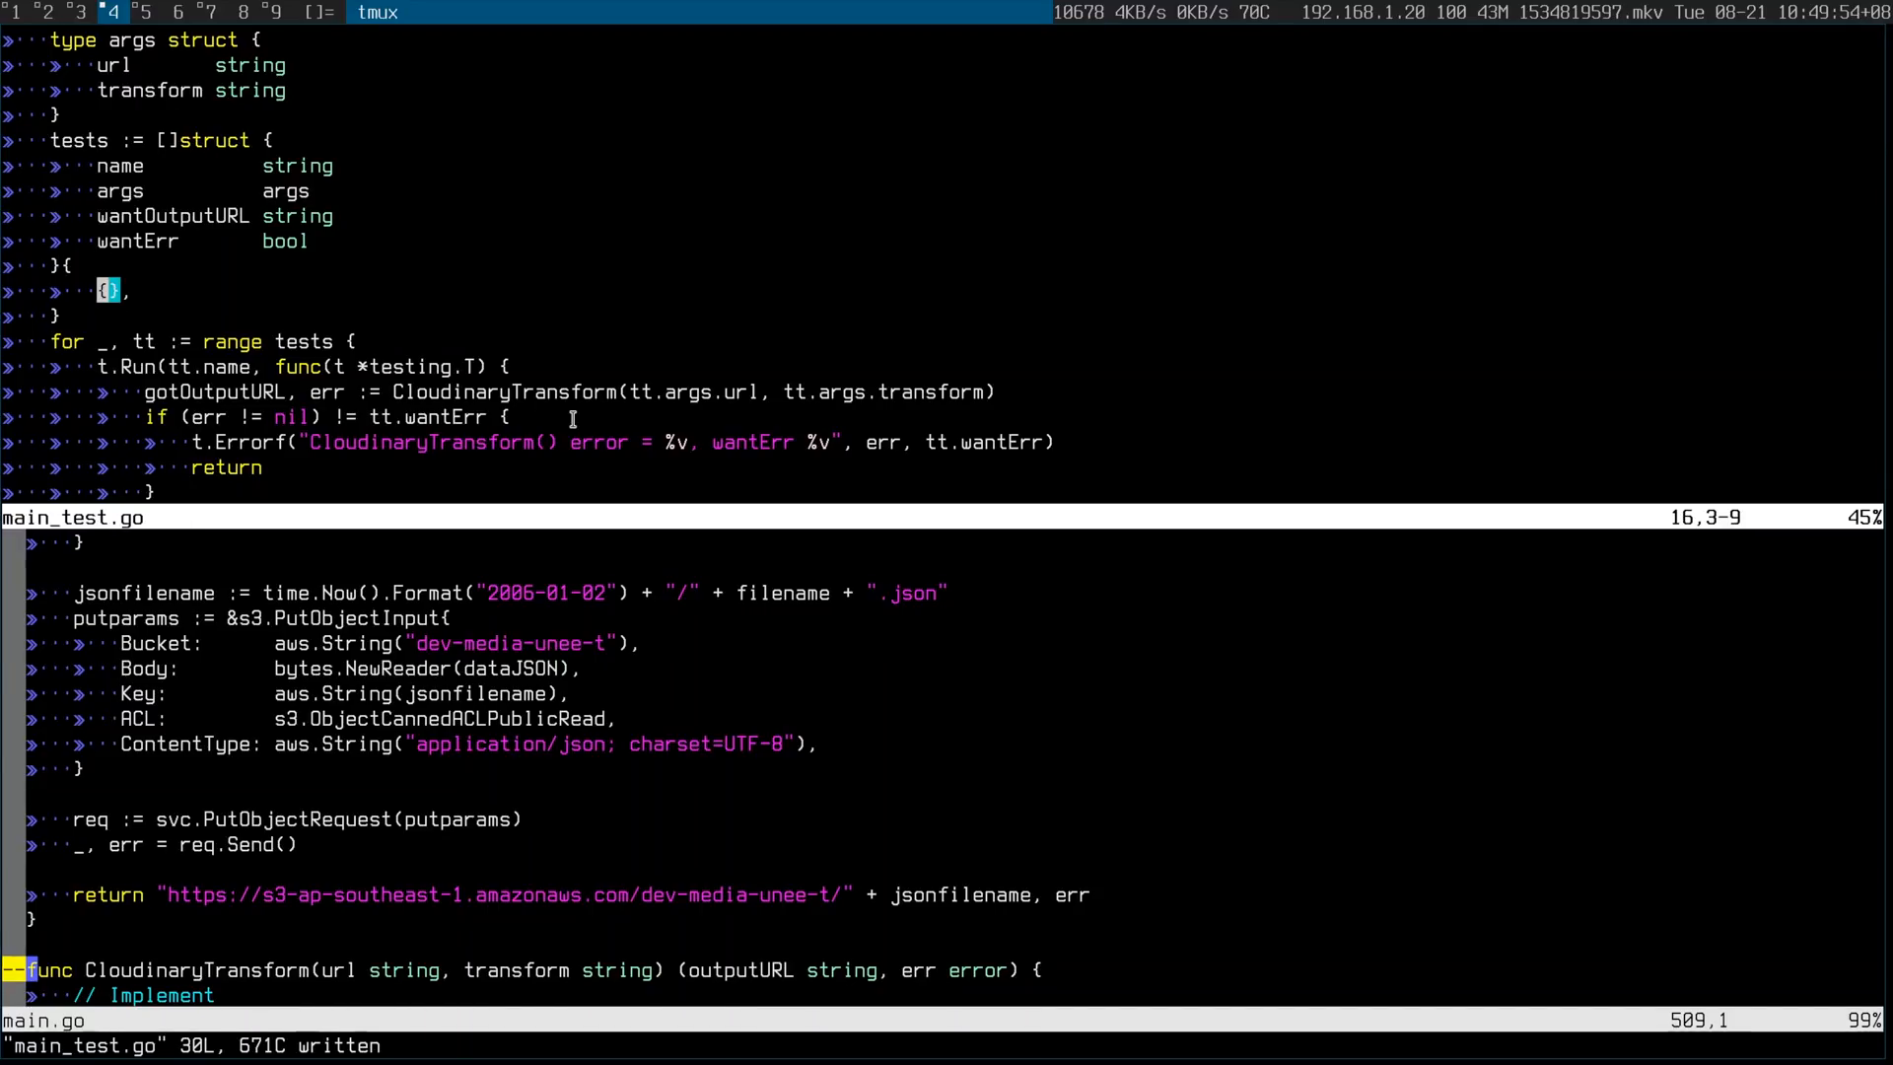
{"action": "type", "text": "GoFil"}
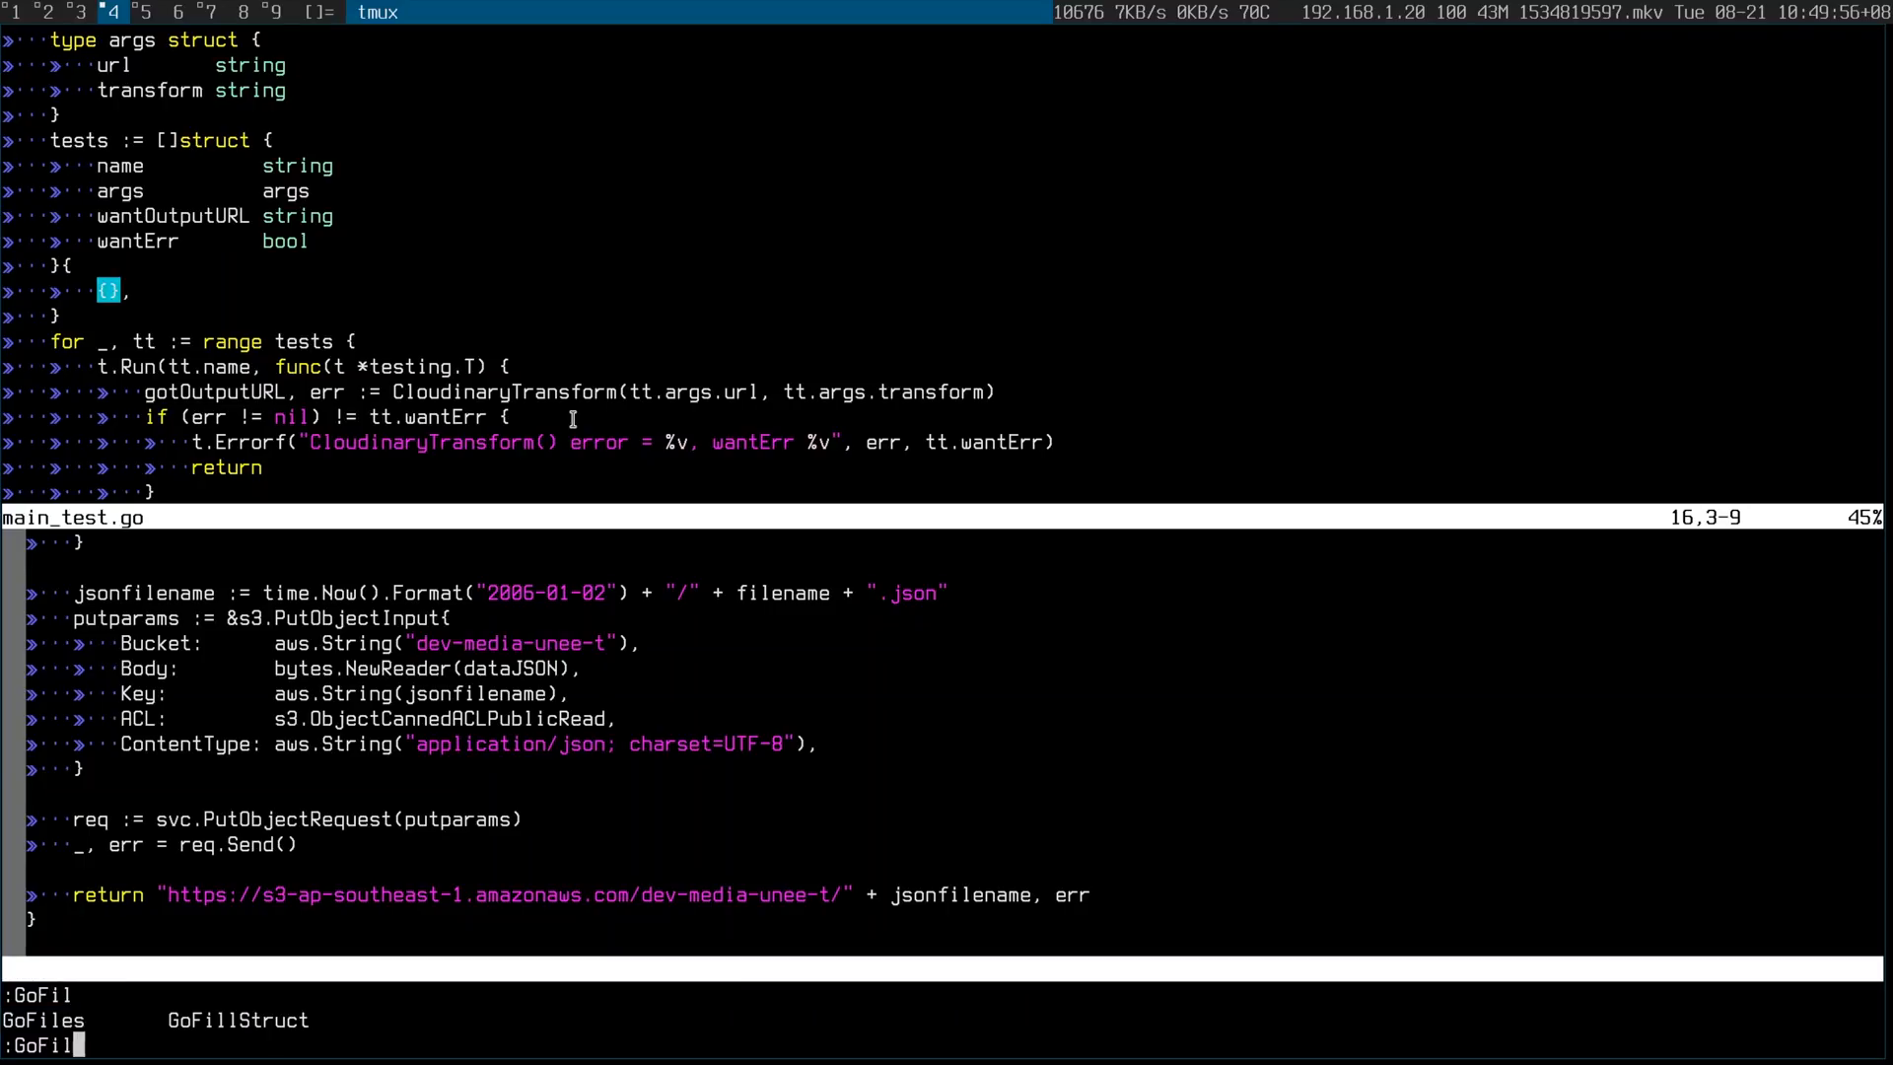
{"action": "key", "text": "Tab"}
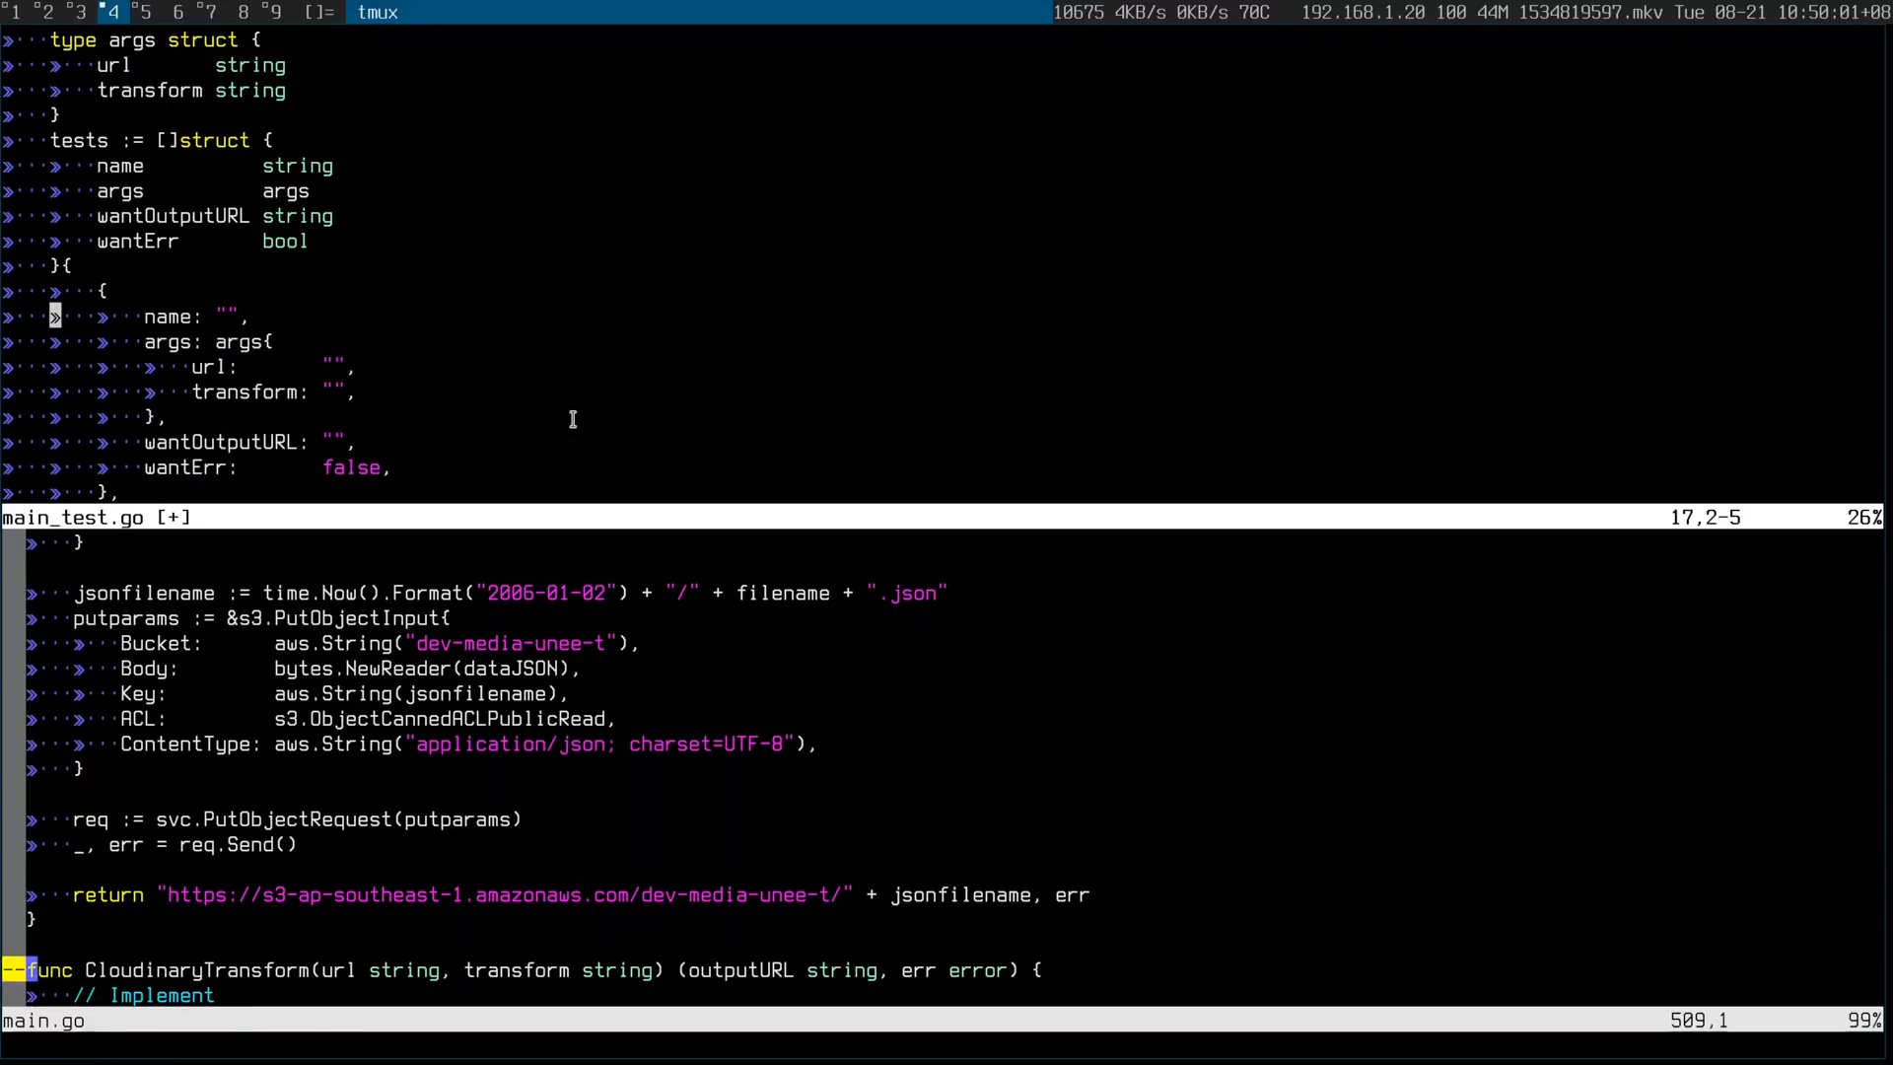
- Name the filled test case 'positive outcome'
{"action": "key", "text": "i"}
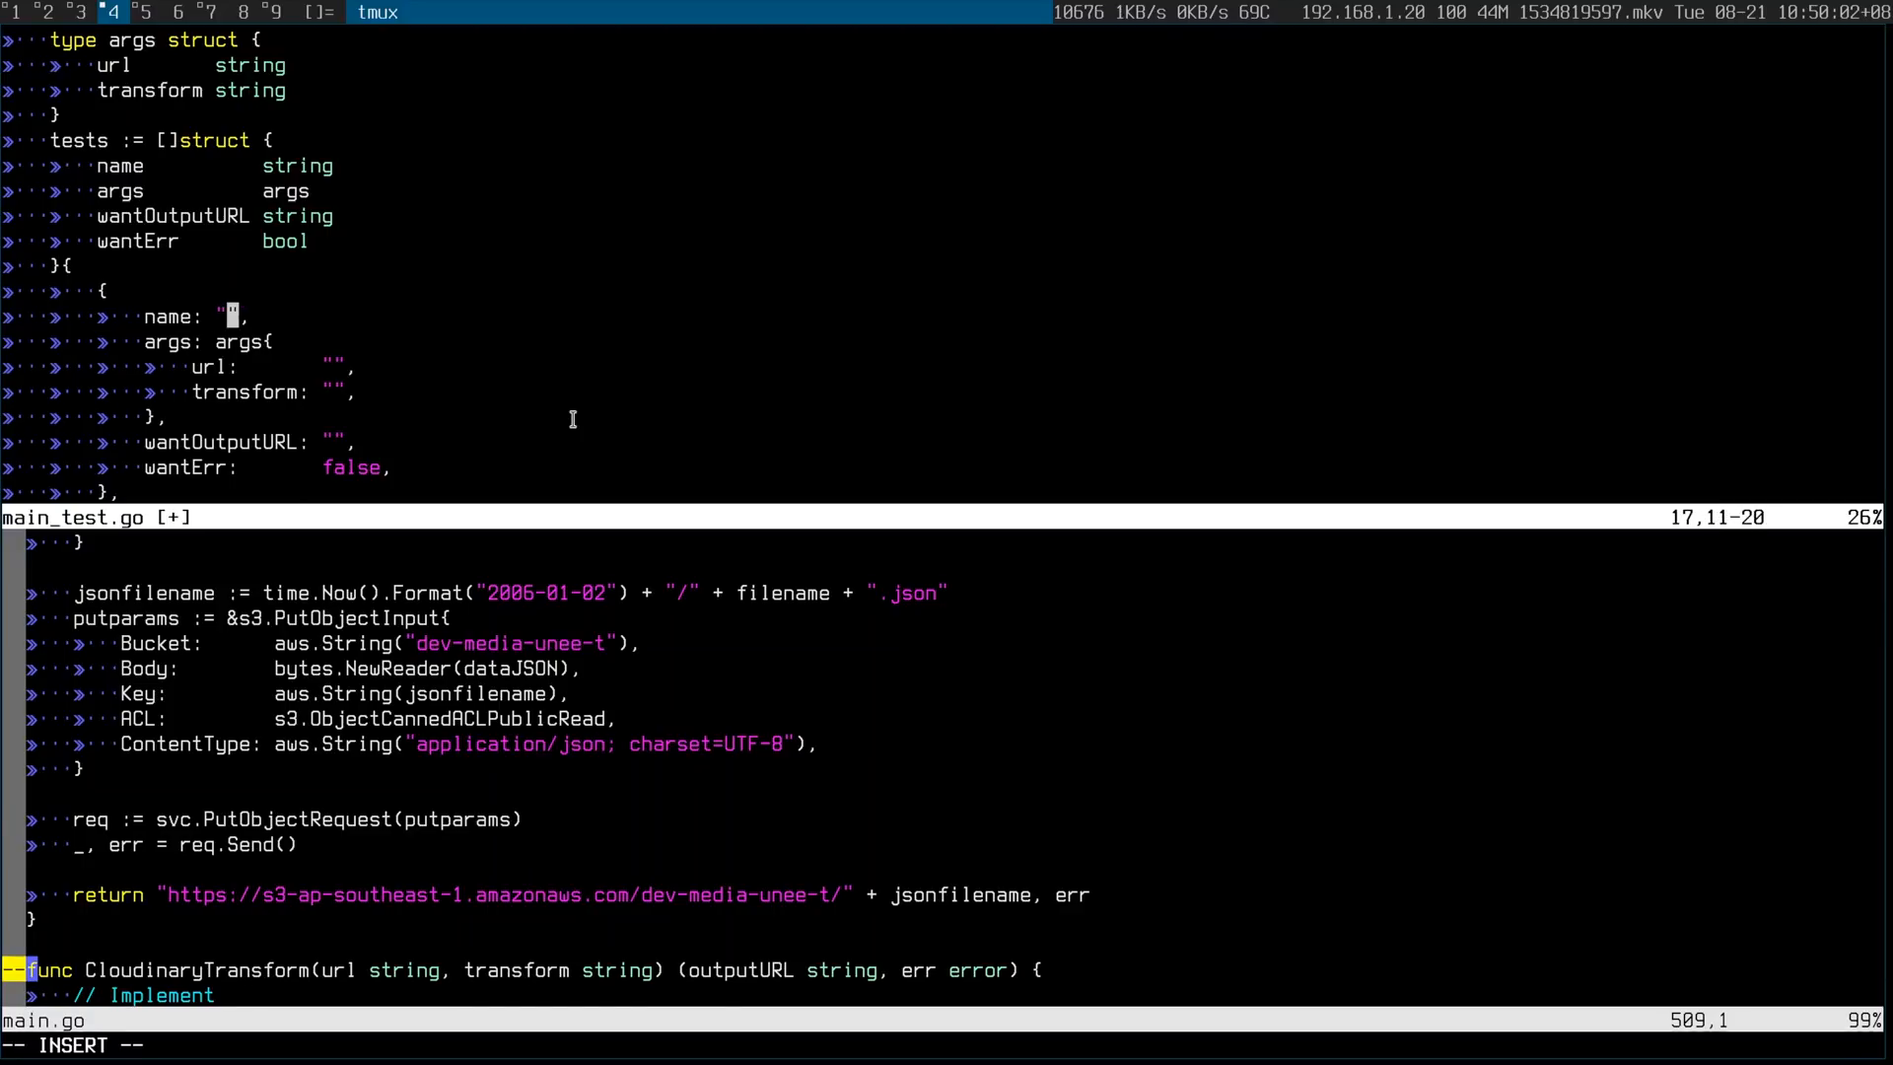
{"action": "type", "text": "positive outc"}
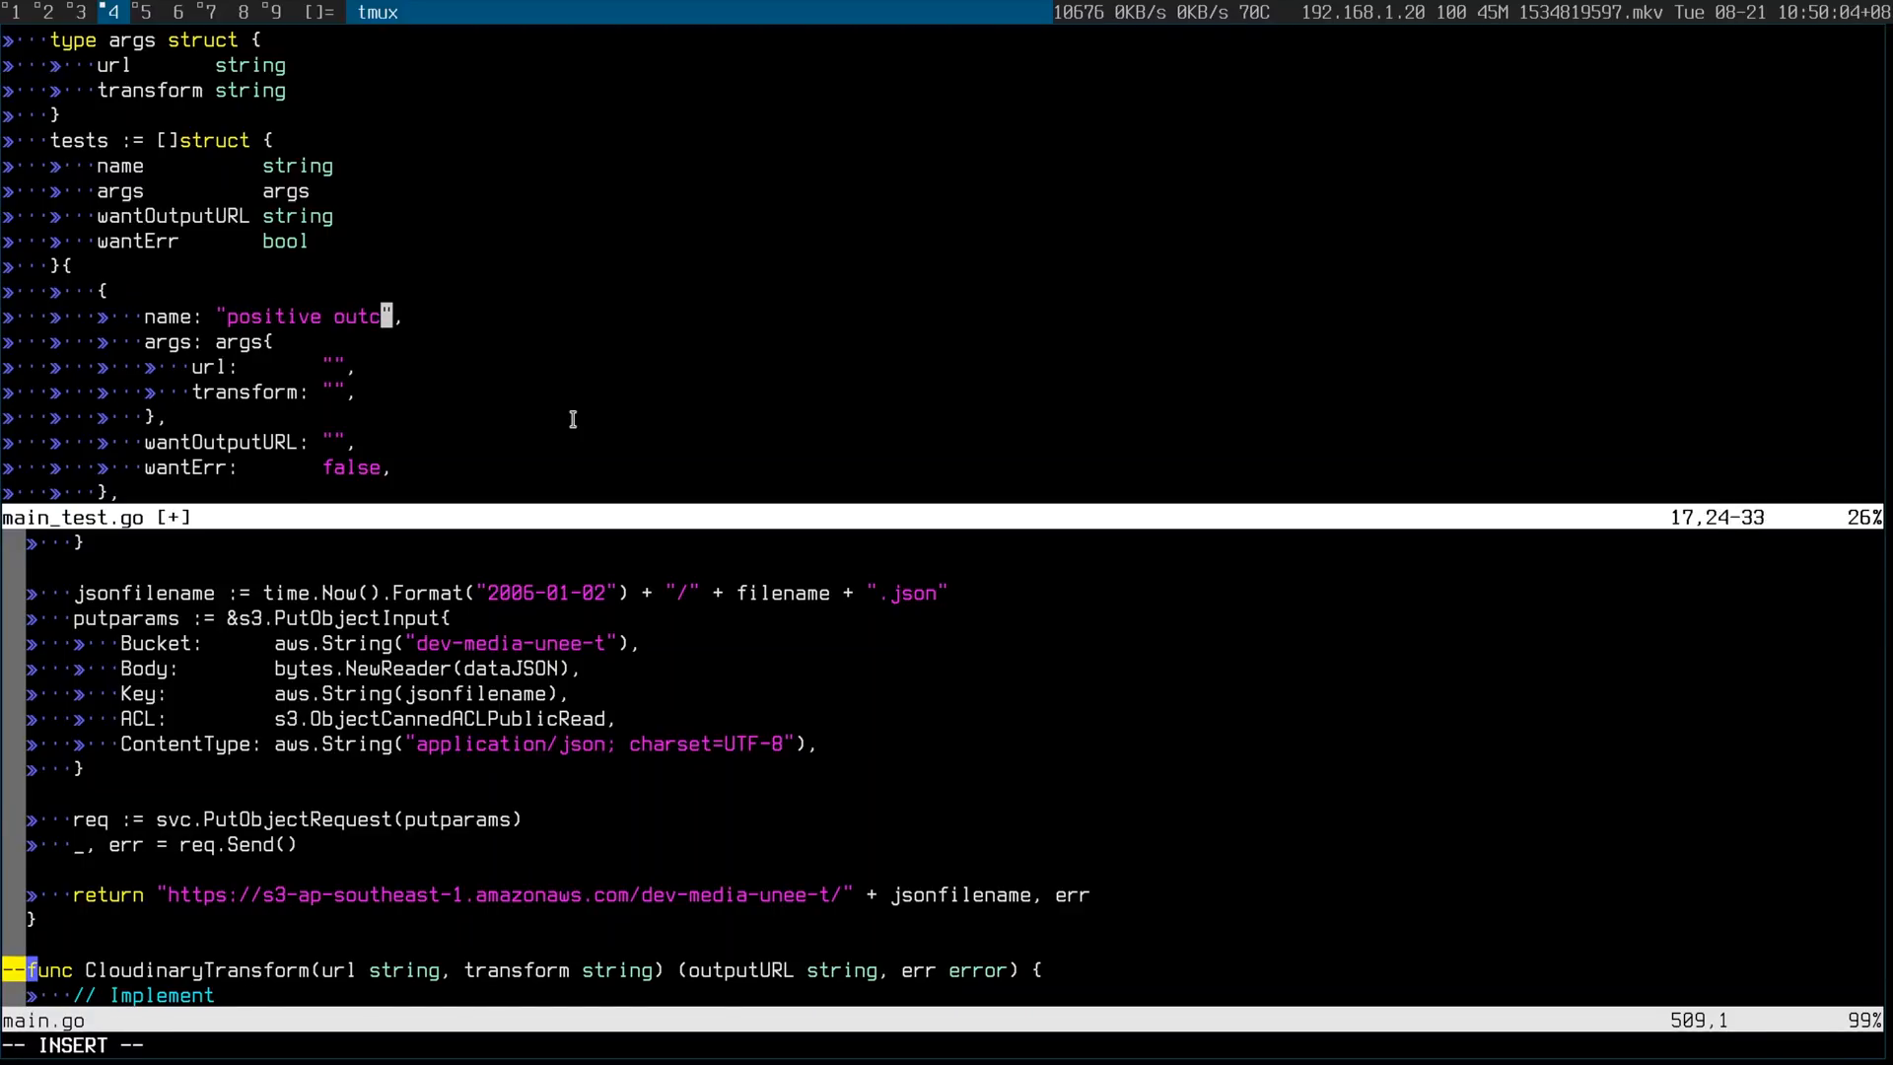
{"action": "type", "text": "ome"}
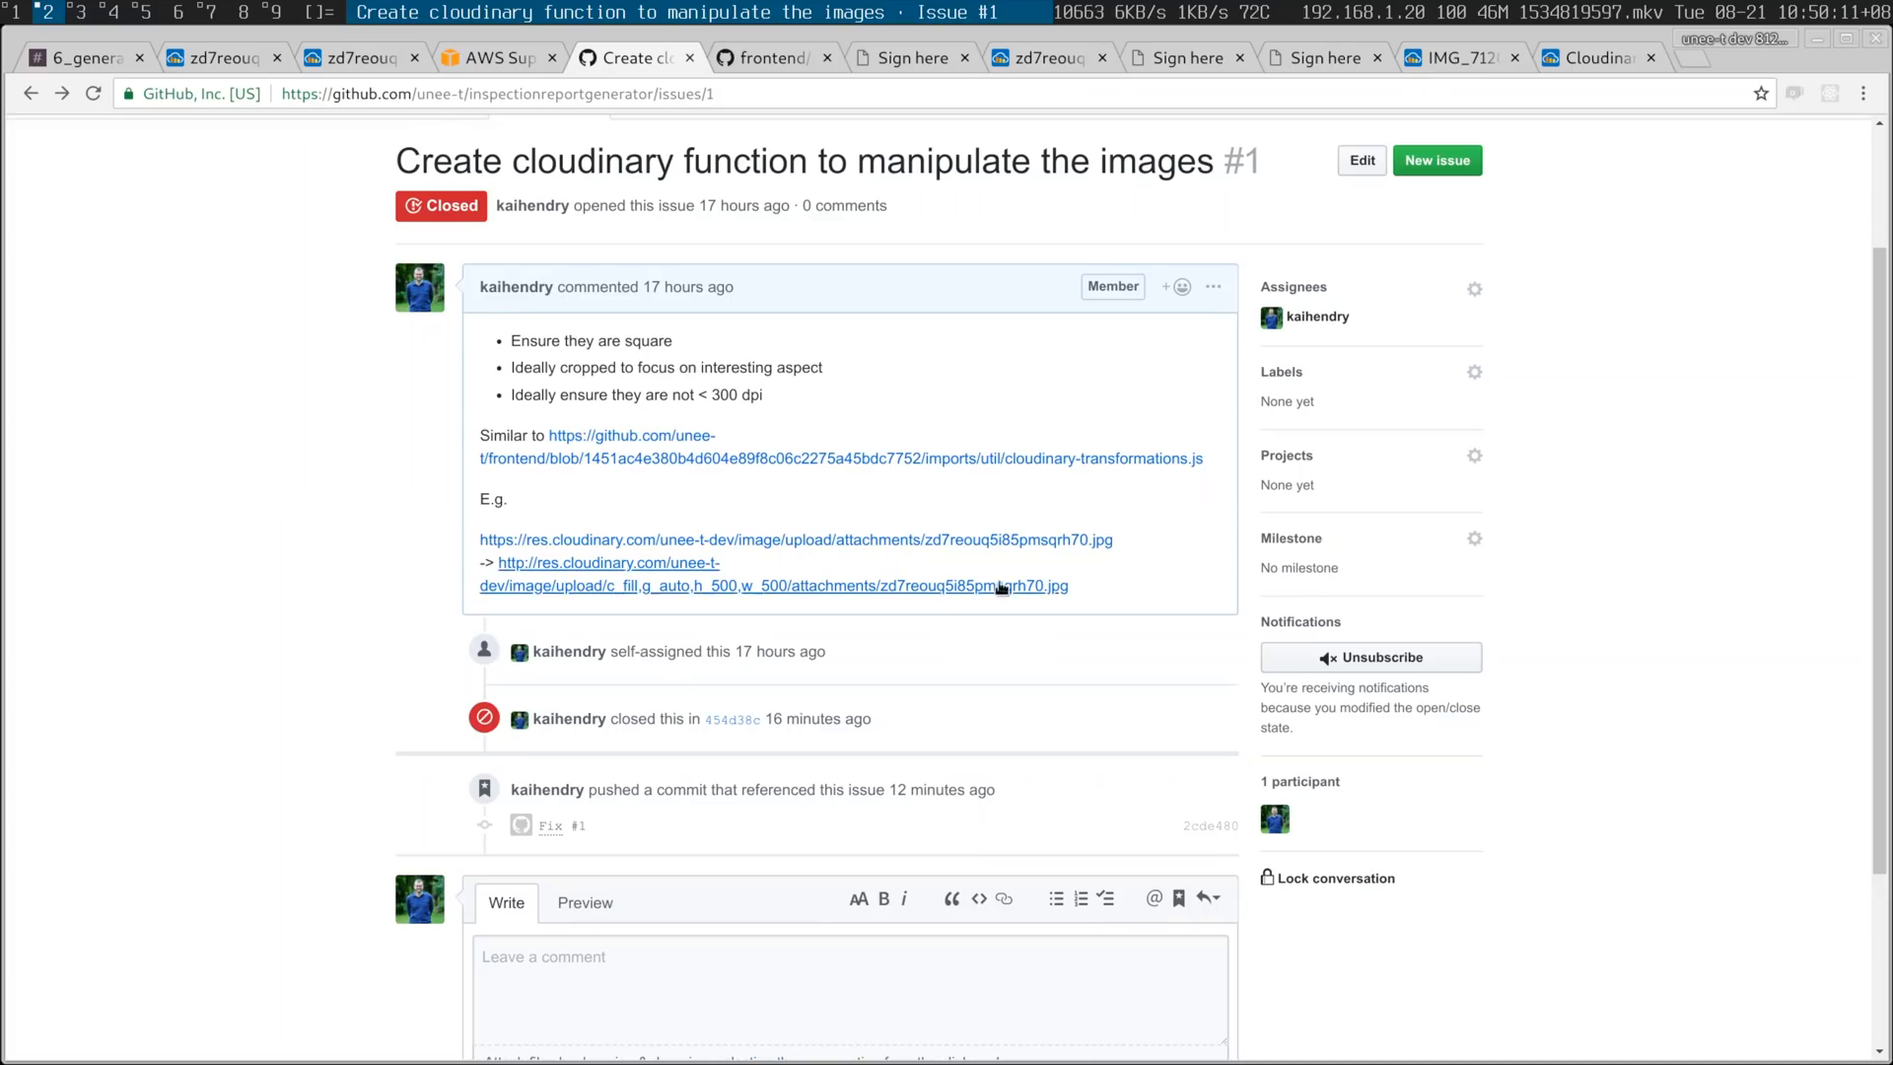
- Select the example Cloudinary image URL in the GitHub issue for copying
{"action": "left_click_drag", "start_coordinate": [477, 498], "coordinate": [1114, 541]}
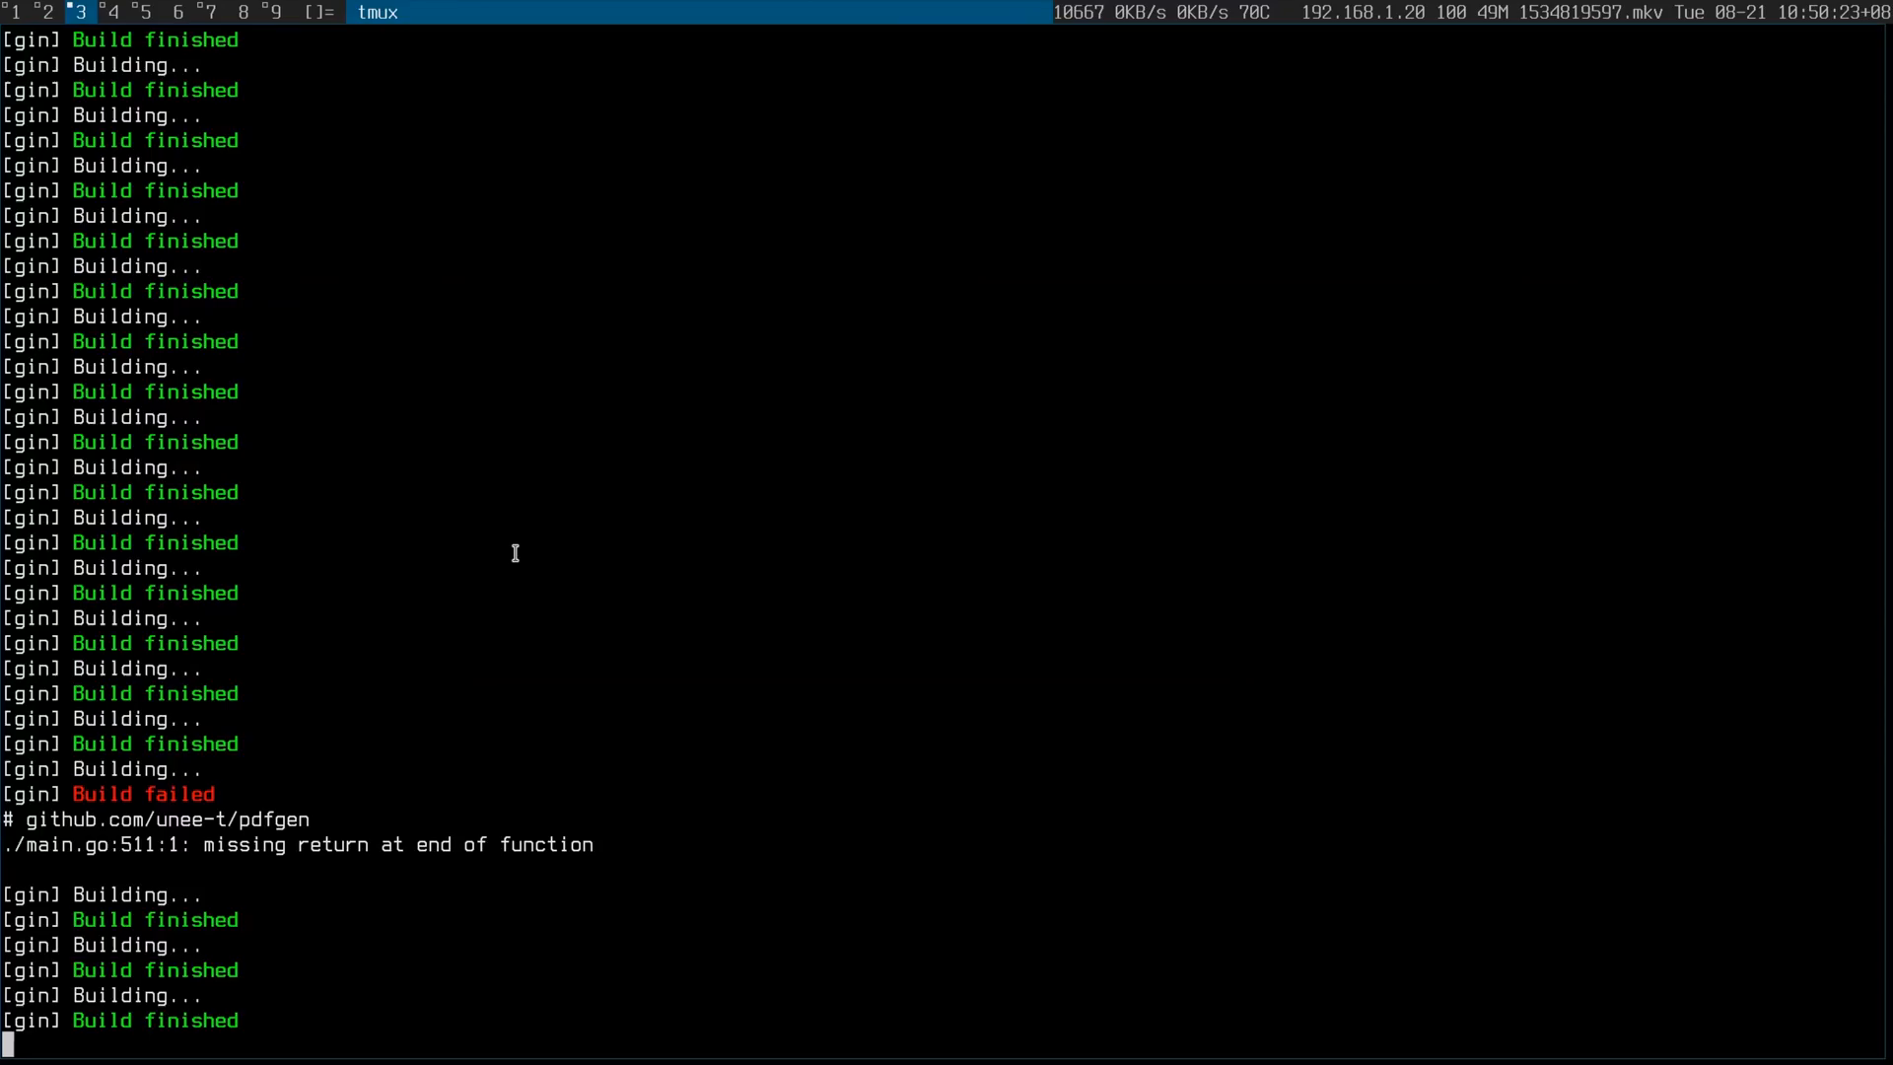
- Give the test case a 'foobar' transform alongside the pasted URLs, then reopen main.go in Vim
{"action": "left_click", "coordinate": [110, 12]}
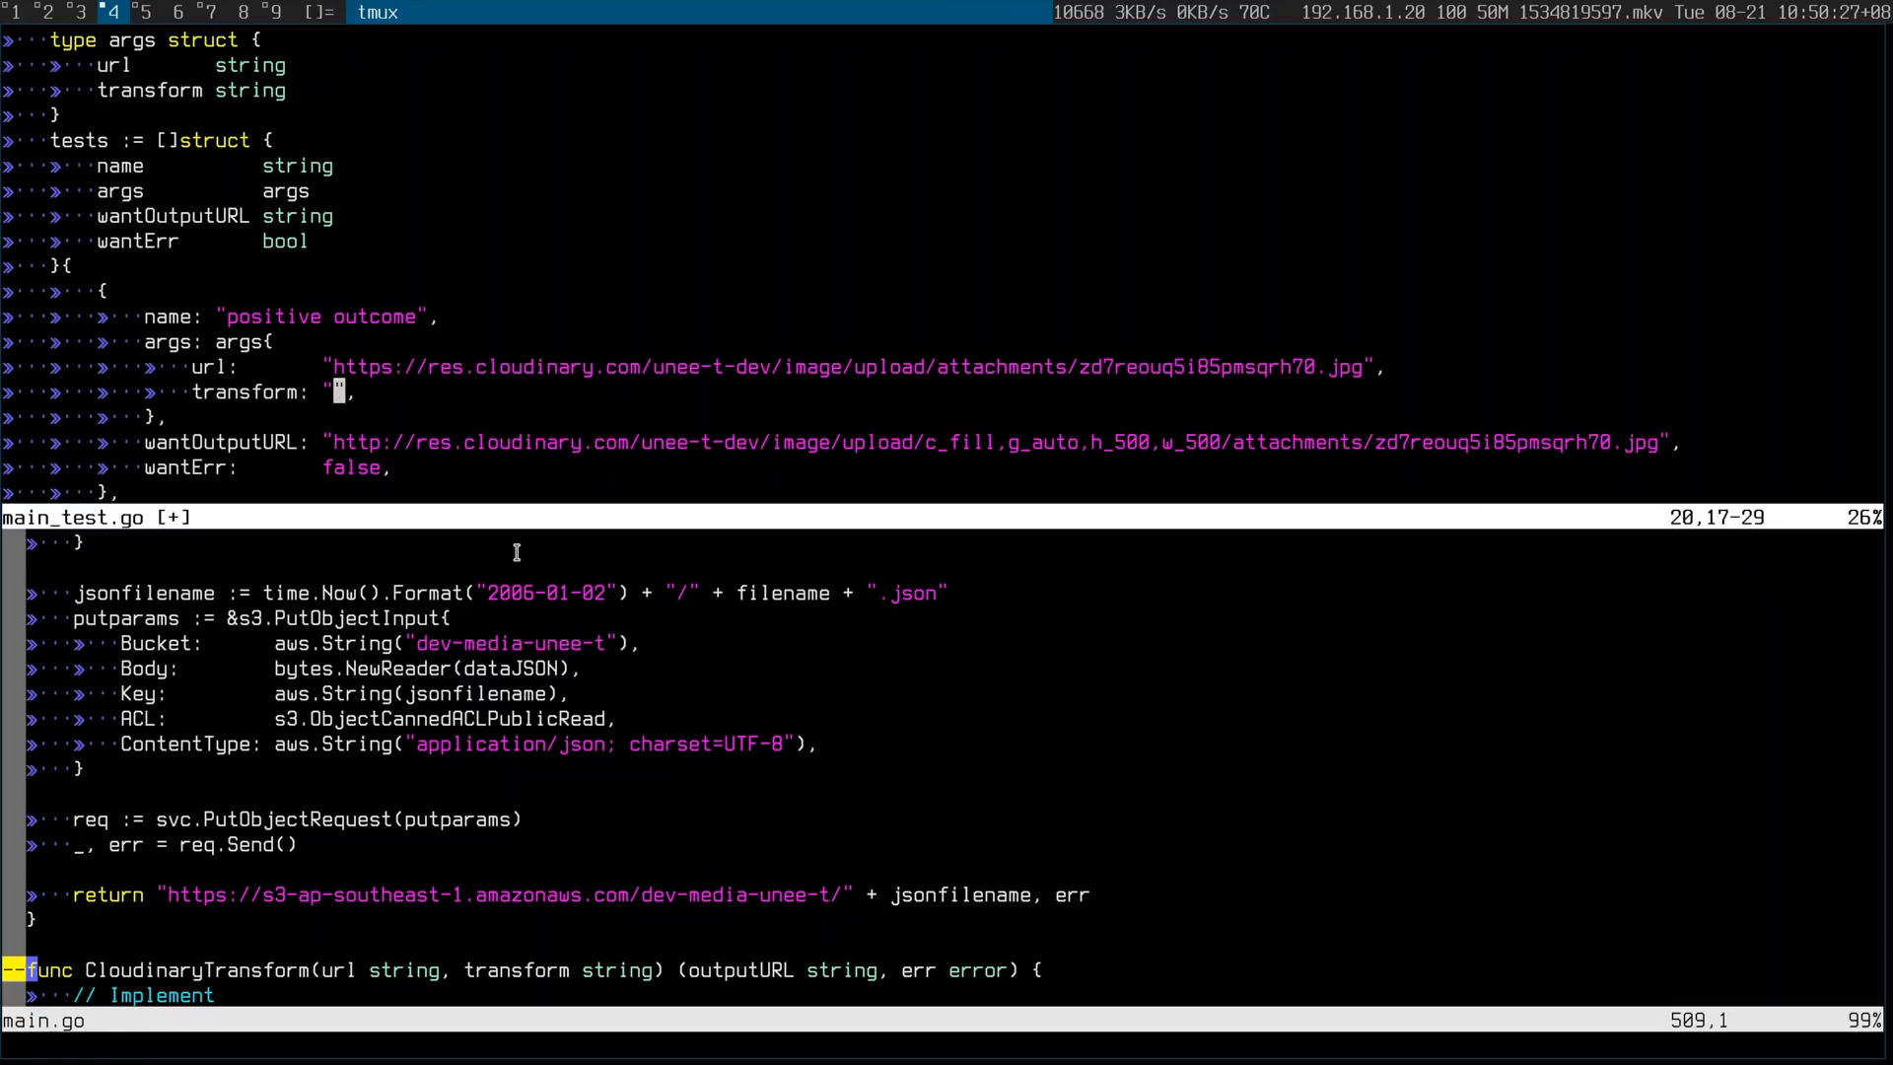
{"action": "type", "text": "foobar"}
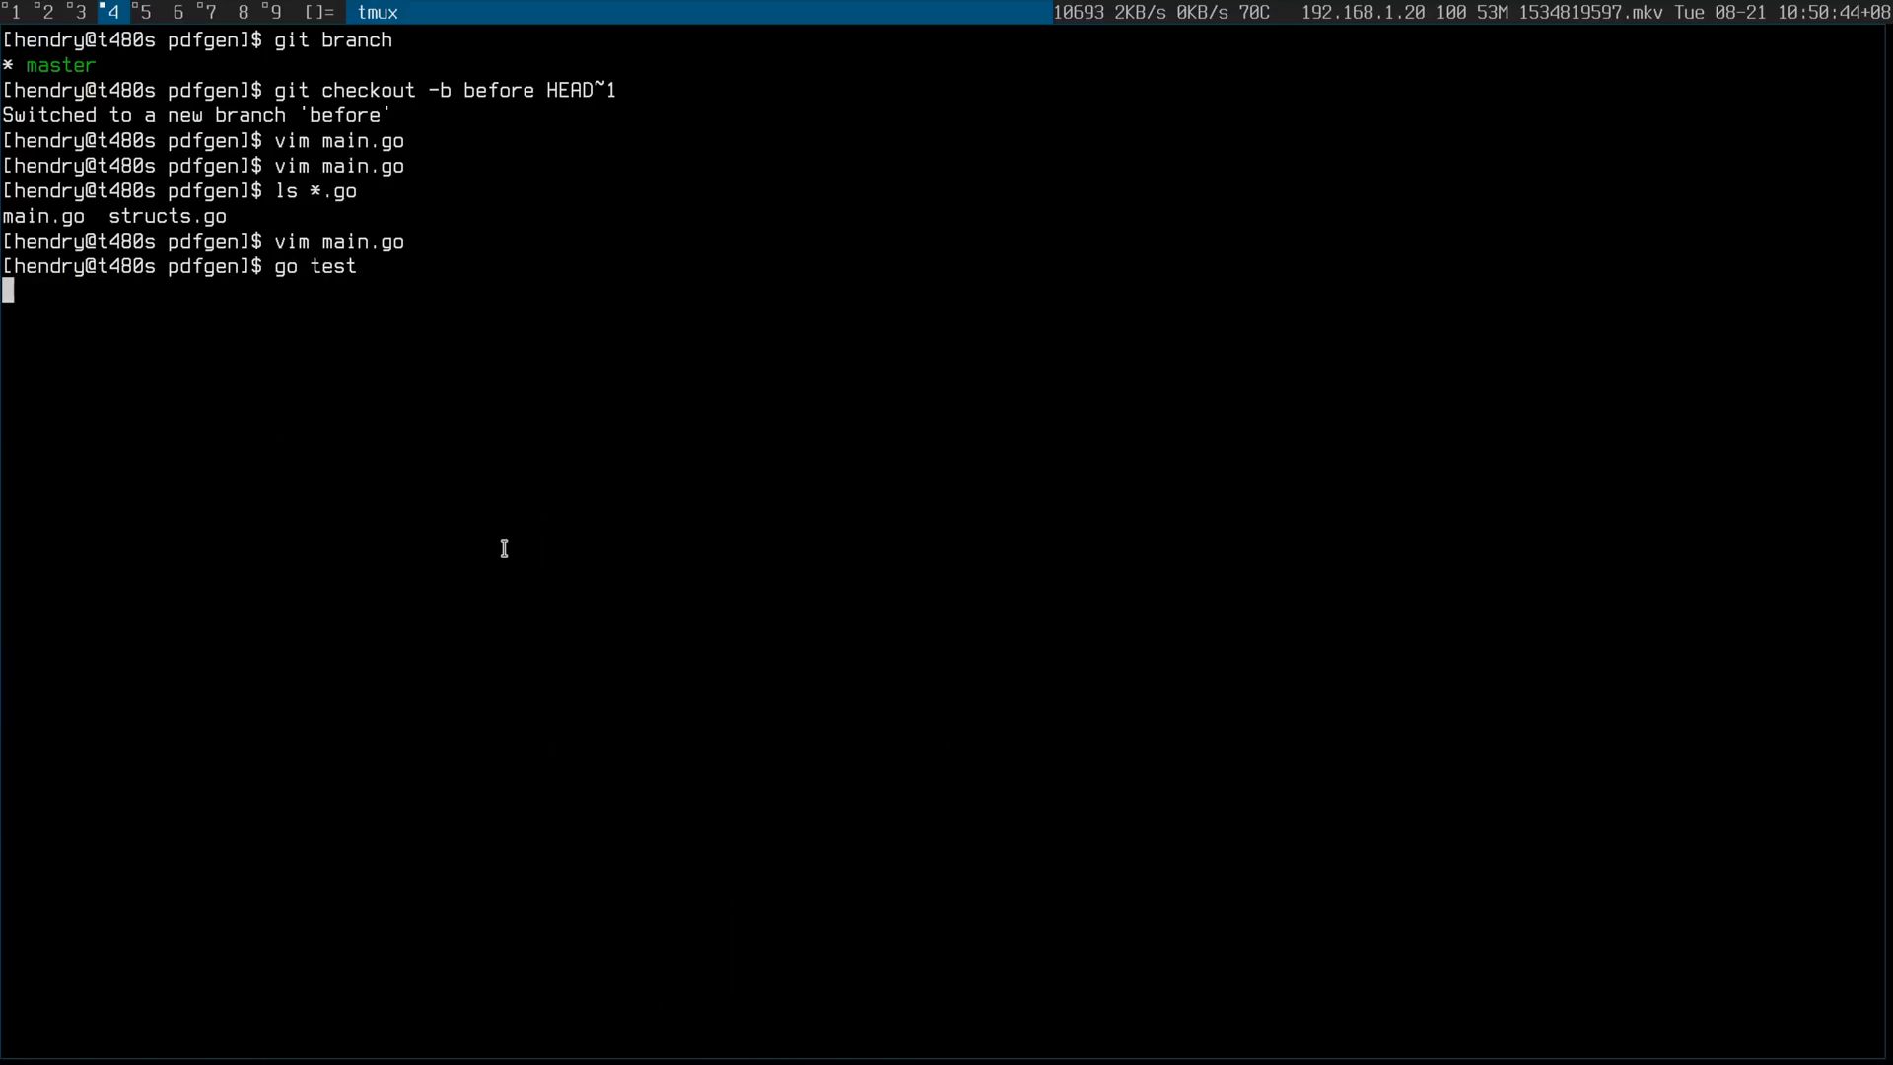
{"action": "type", "text": "vim main.go"}
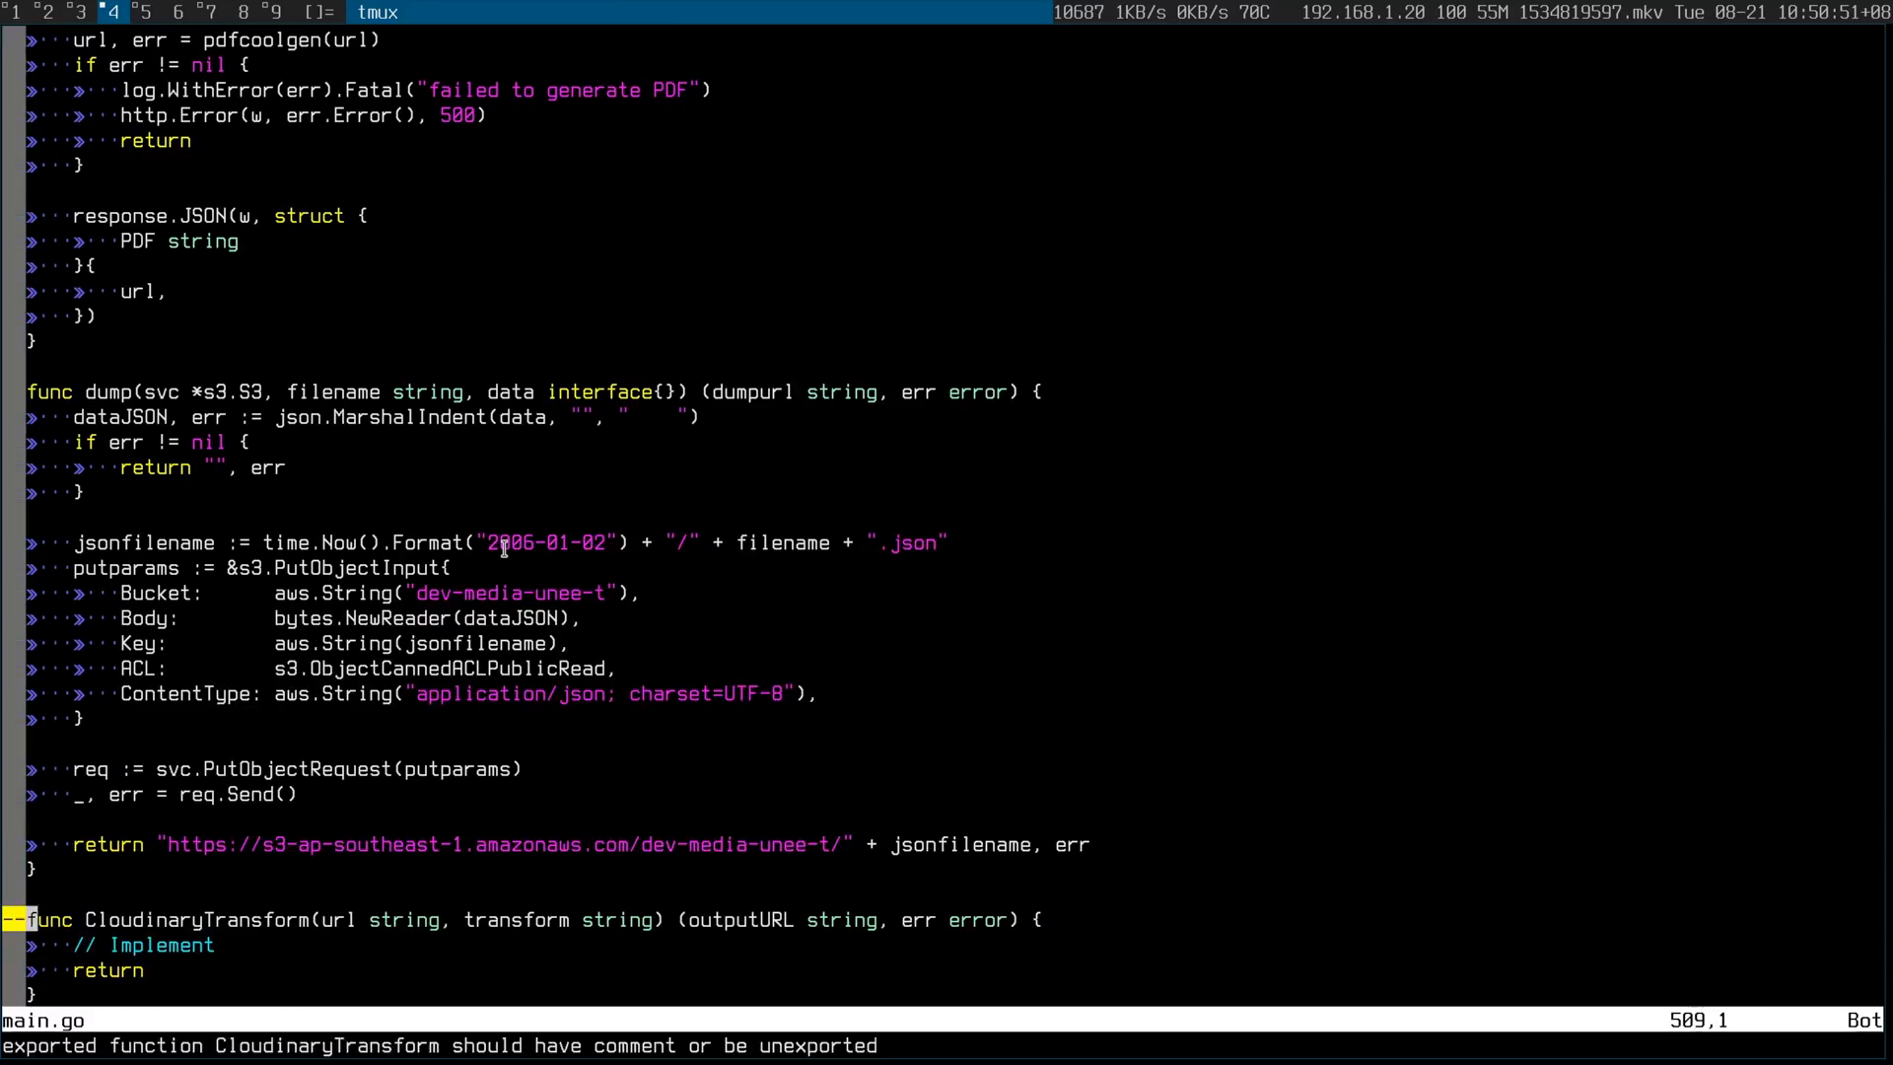
- Insert log.Info(url) as the first line of CloudinaryTransform
{"action": "type", "text": "log.I"}
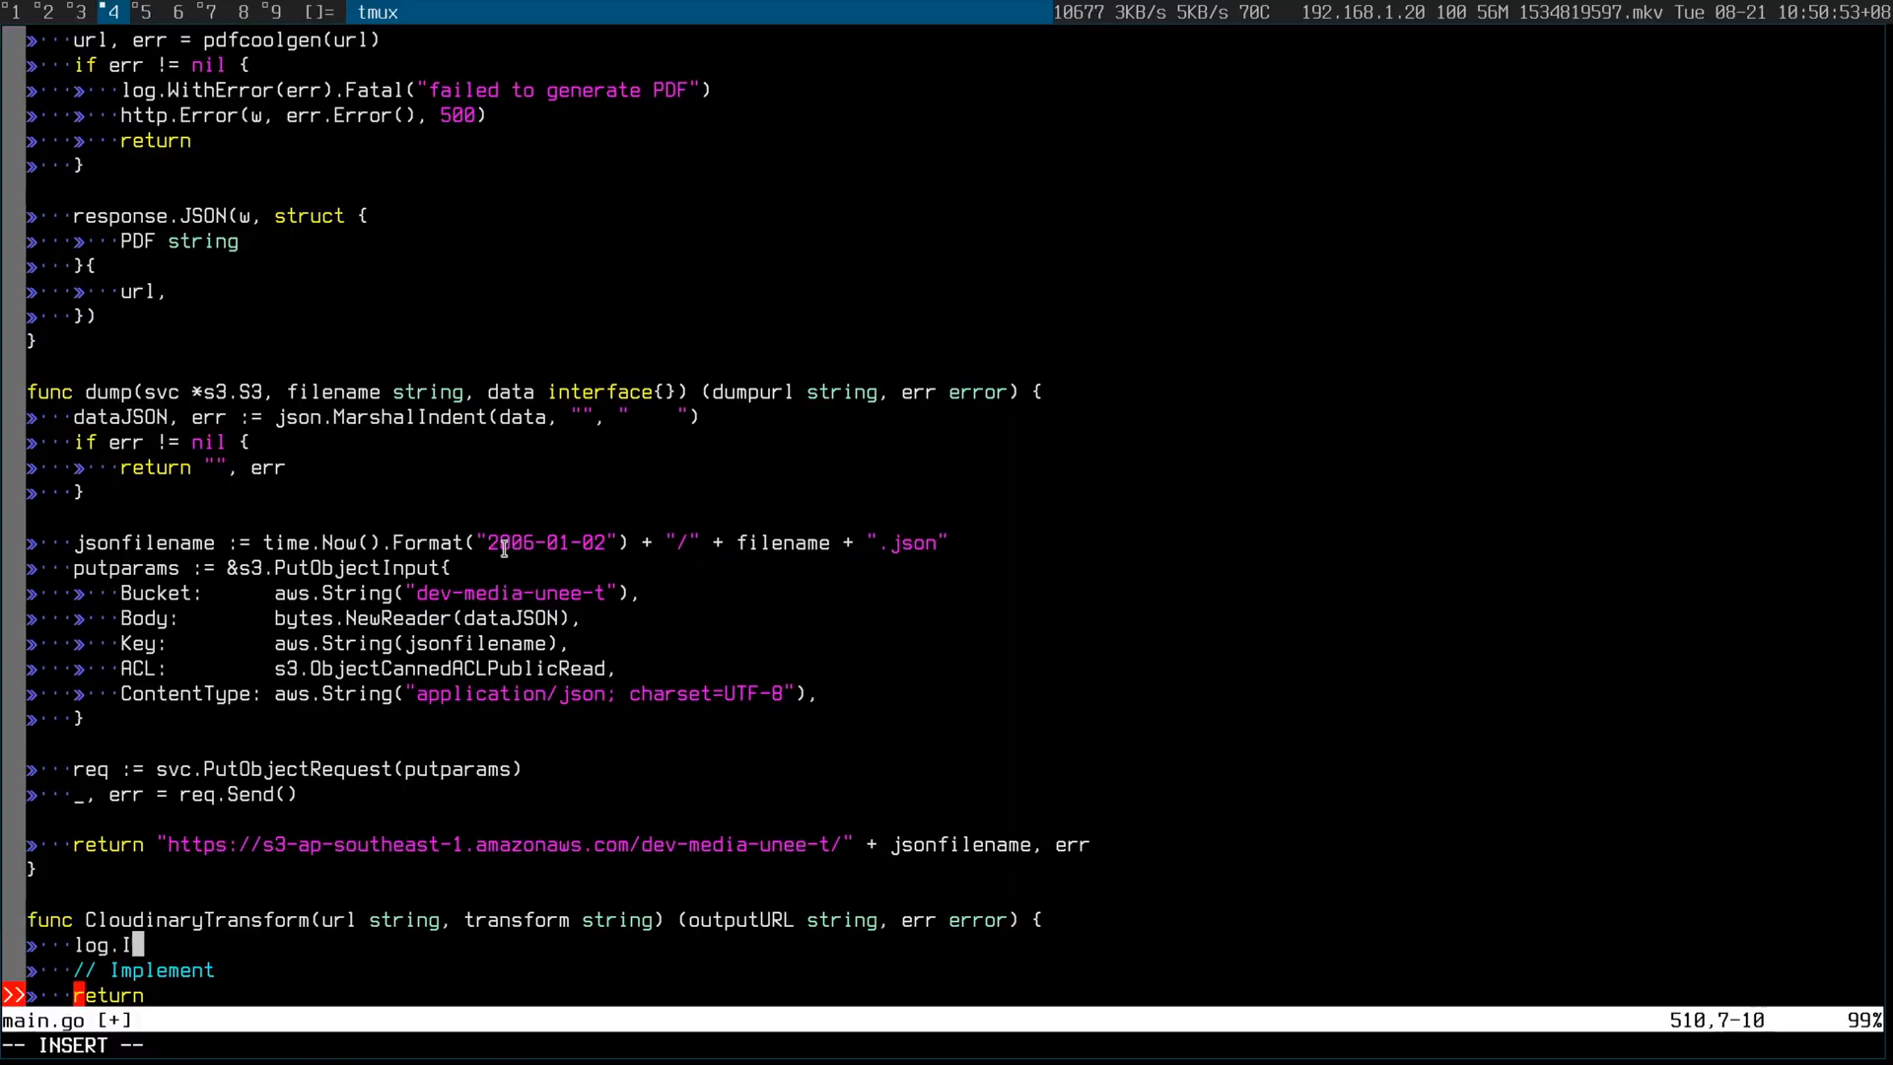
{"action": "type", "text": "nfo("}
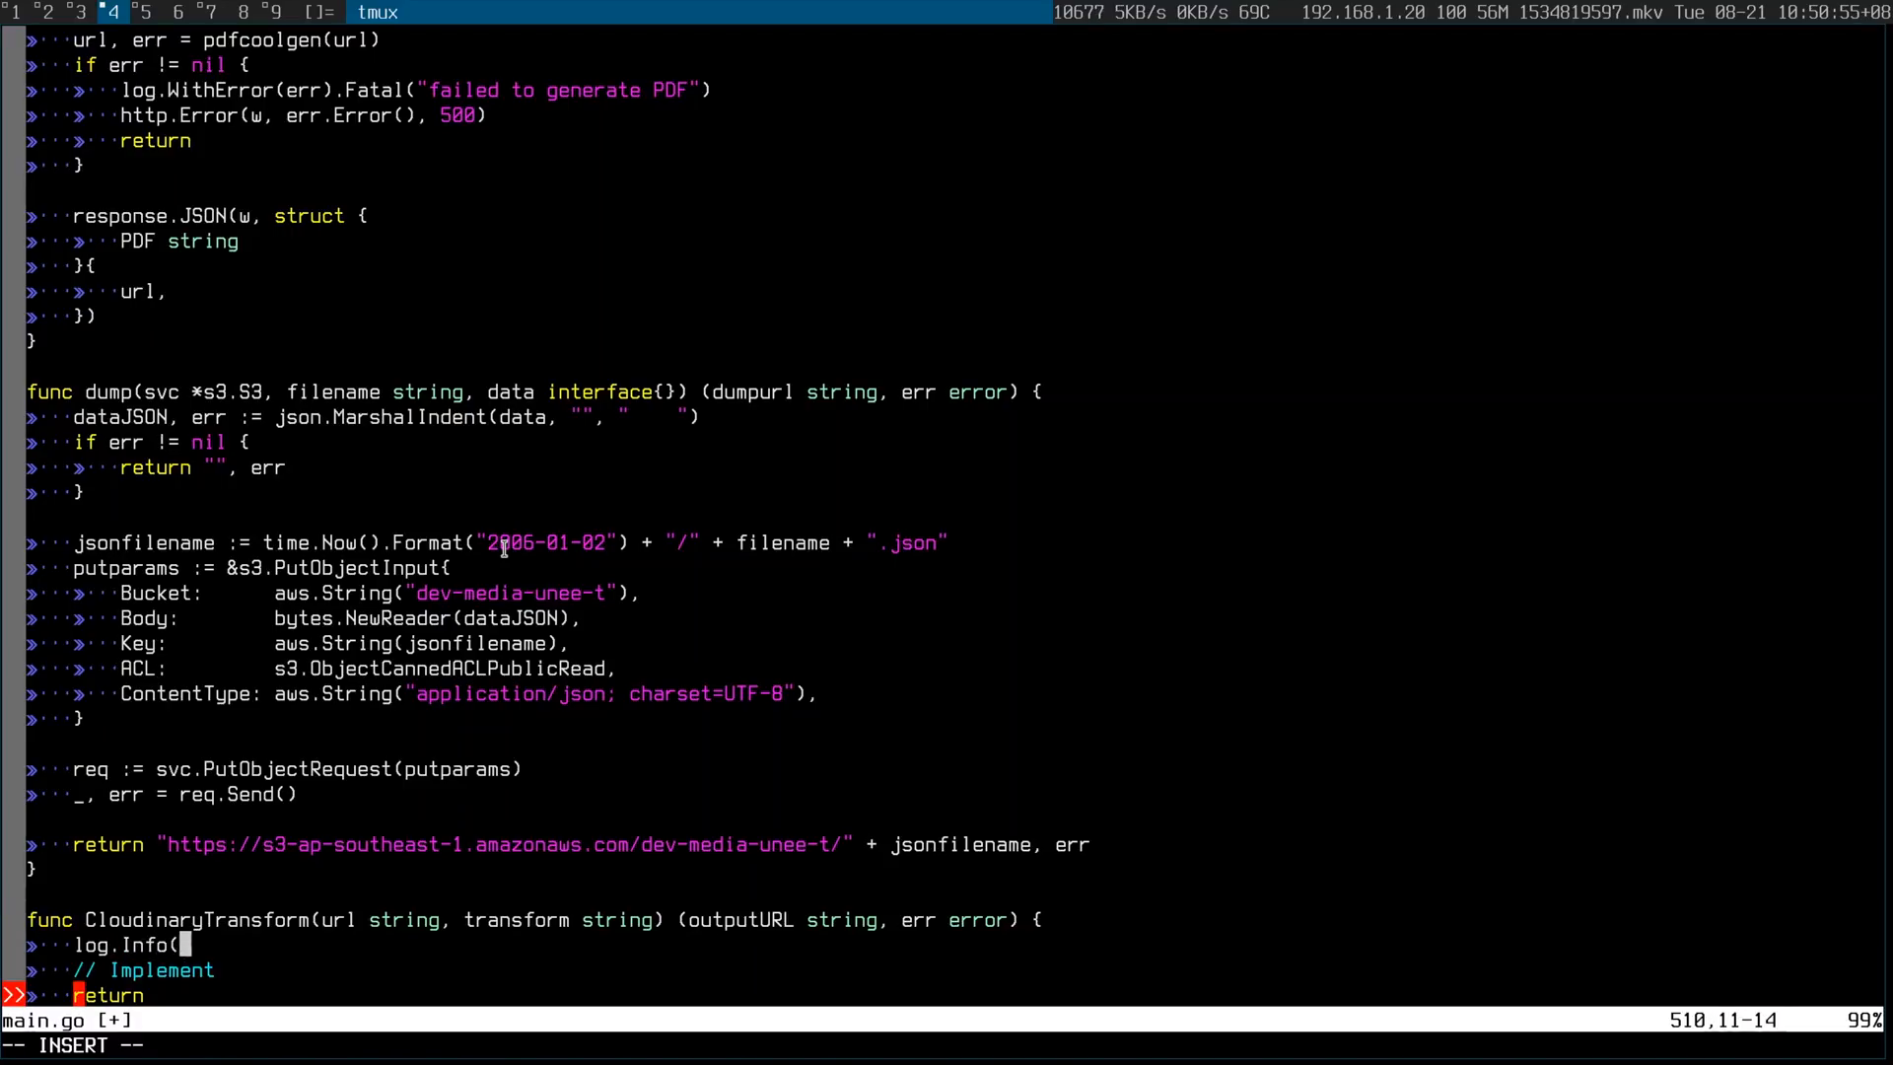
{"action": "type", "text": "url"}
{"action": "left_click", "coordinate": [947, 1045]}
{"action": "type", "text": ":GoRename"}
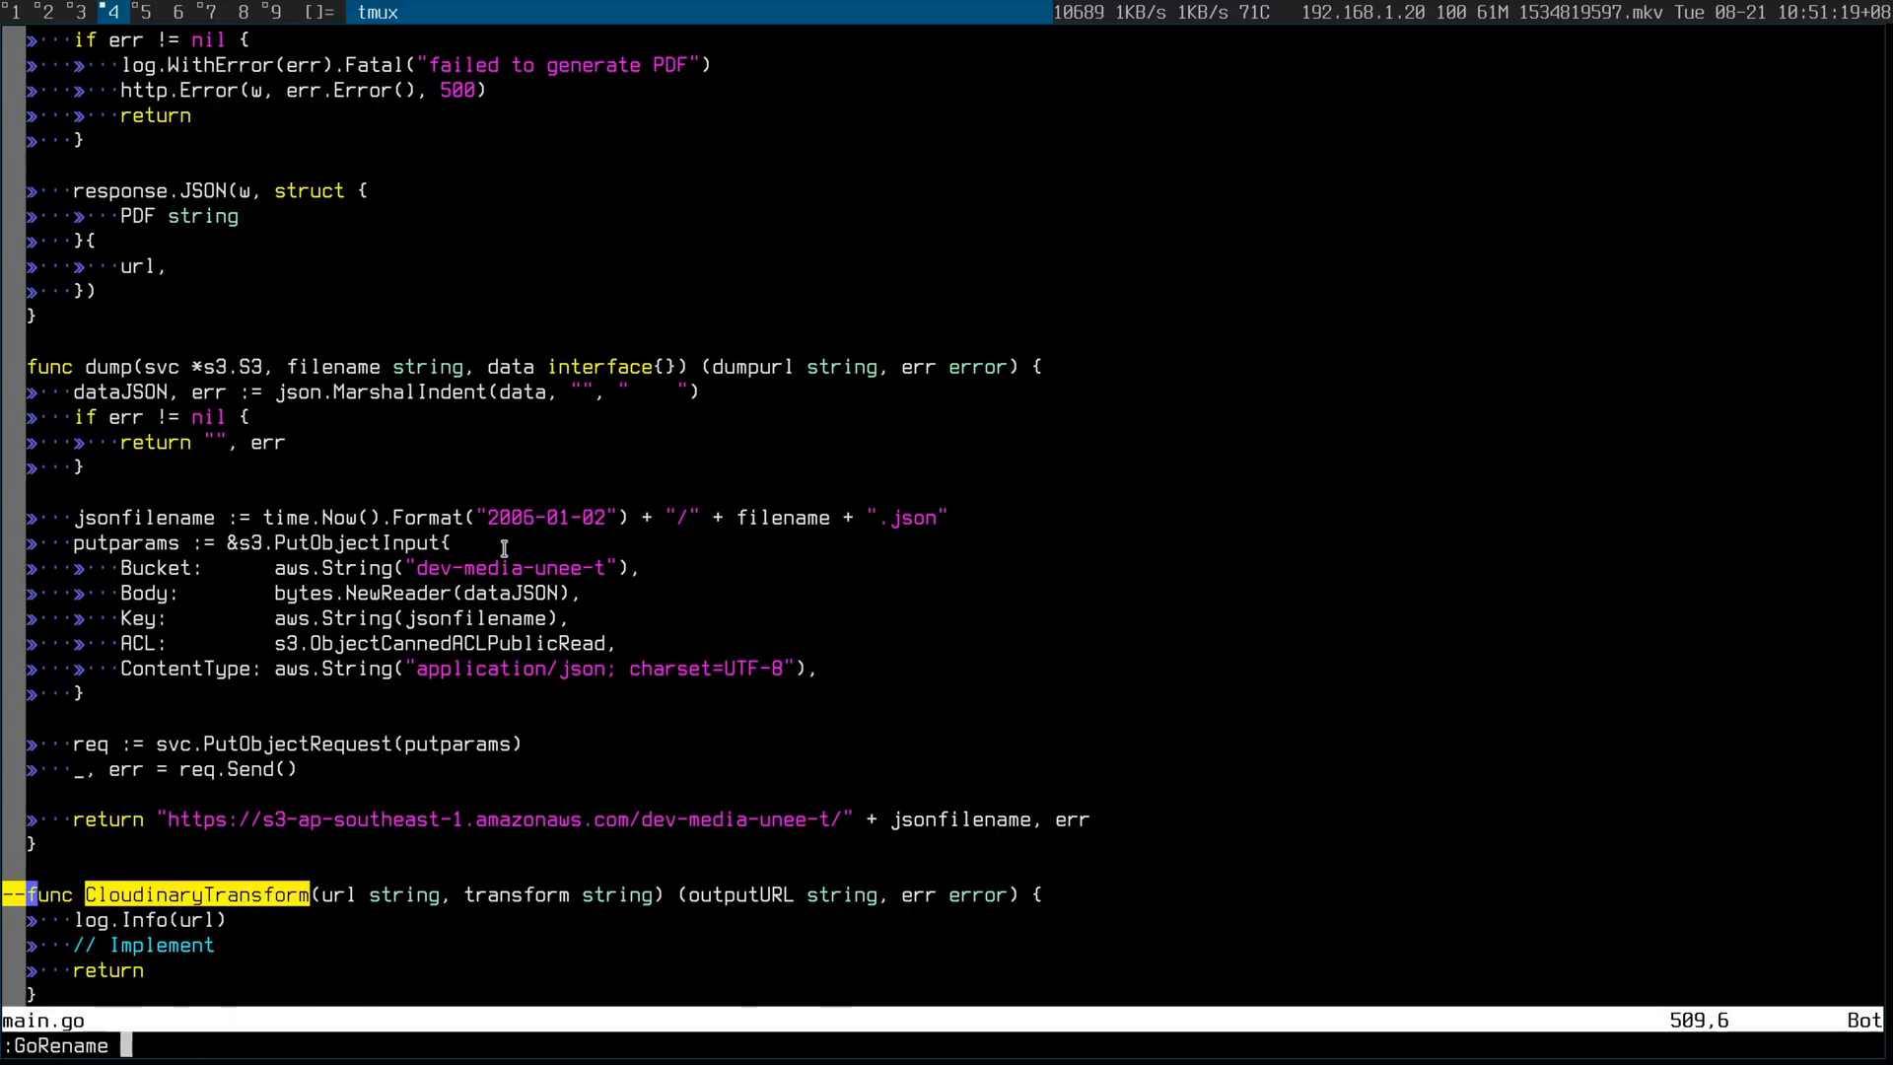
- Rename the function to CloudURL with :GoRename, split open main_test.go and search for 'cloud'
{"action": "type", "text": "Clou"}
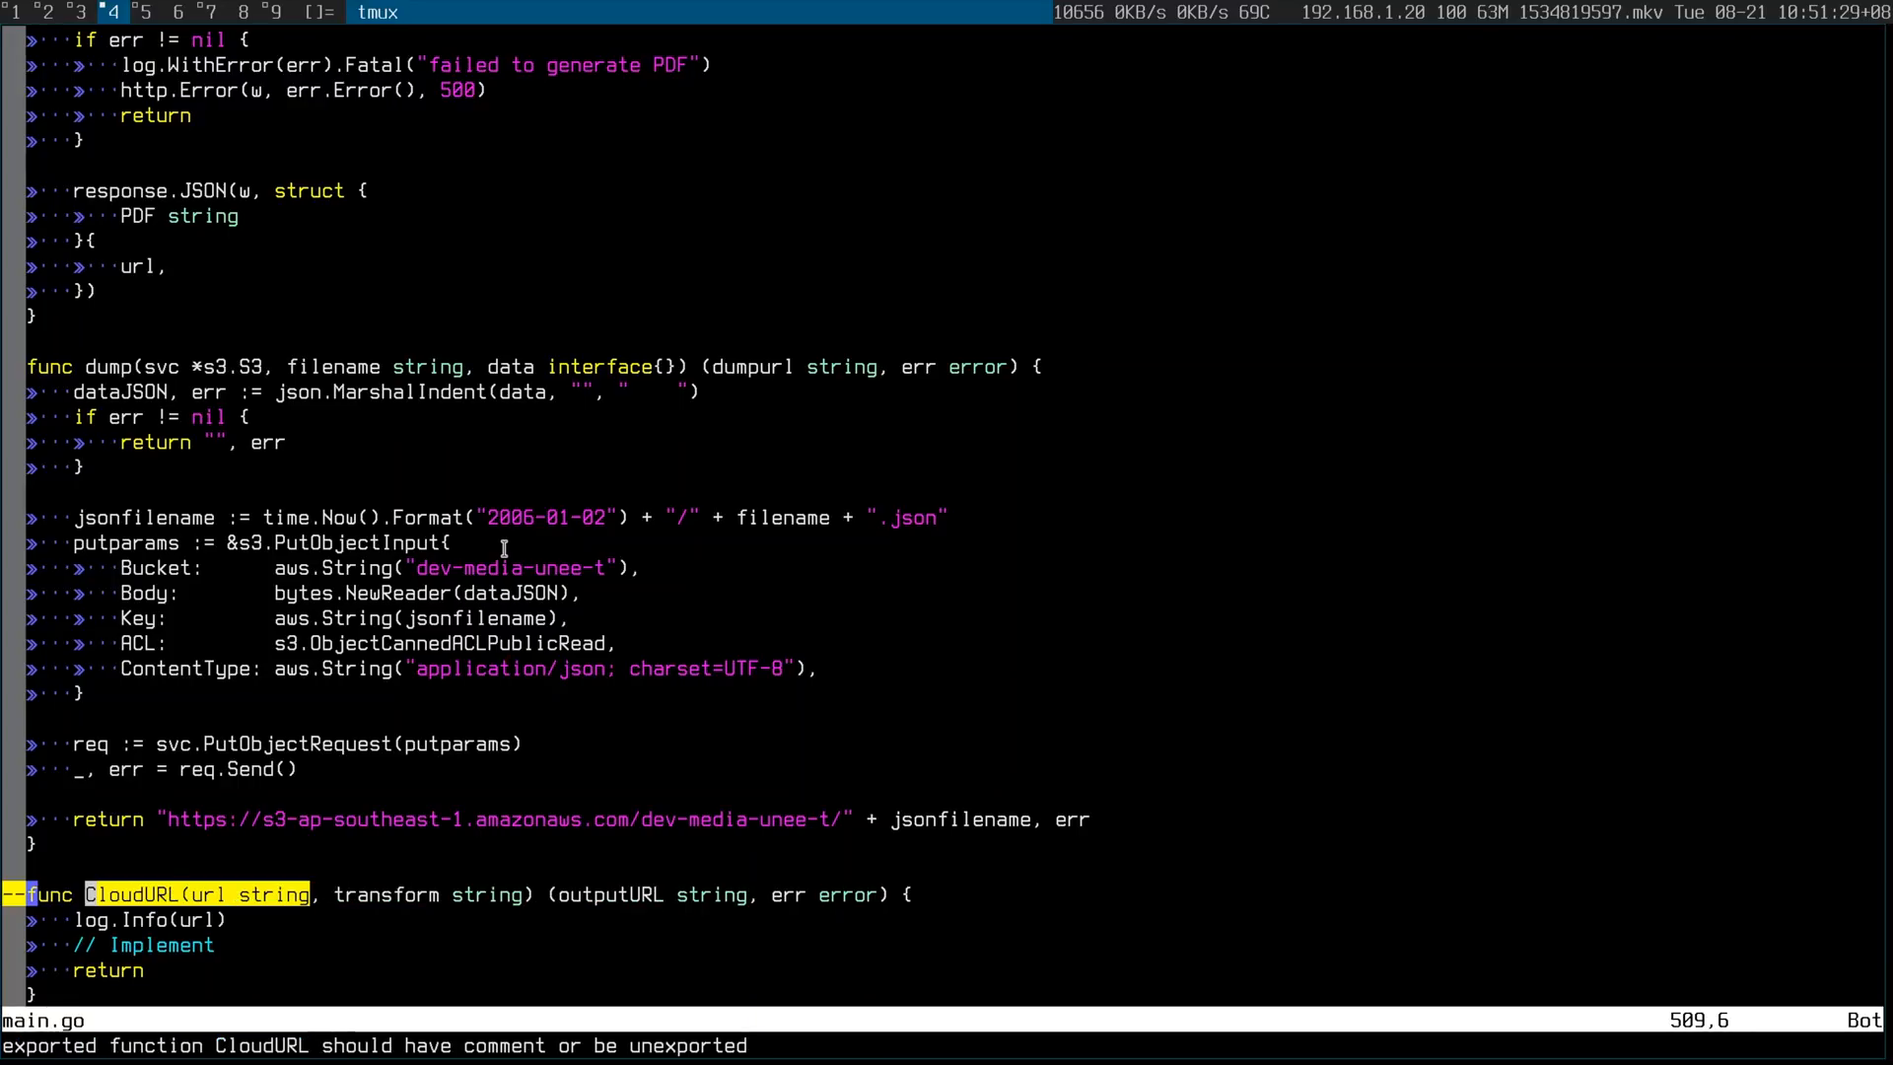
{"action": "type", "text": ":split main_test.go"}
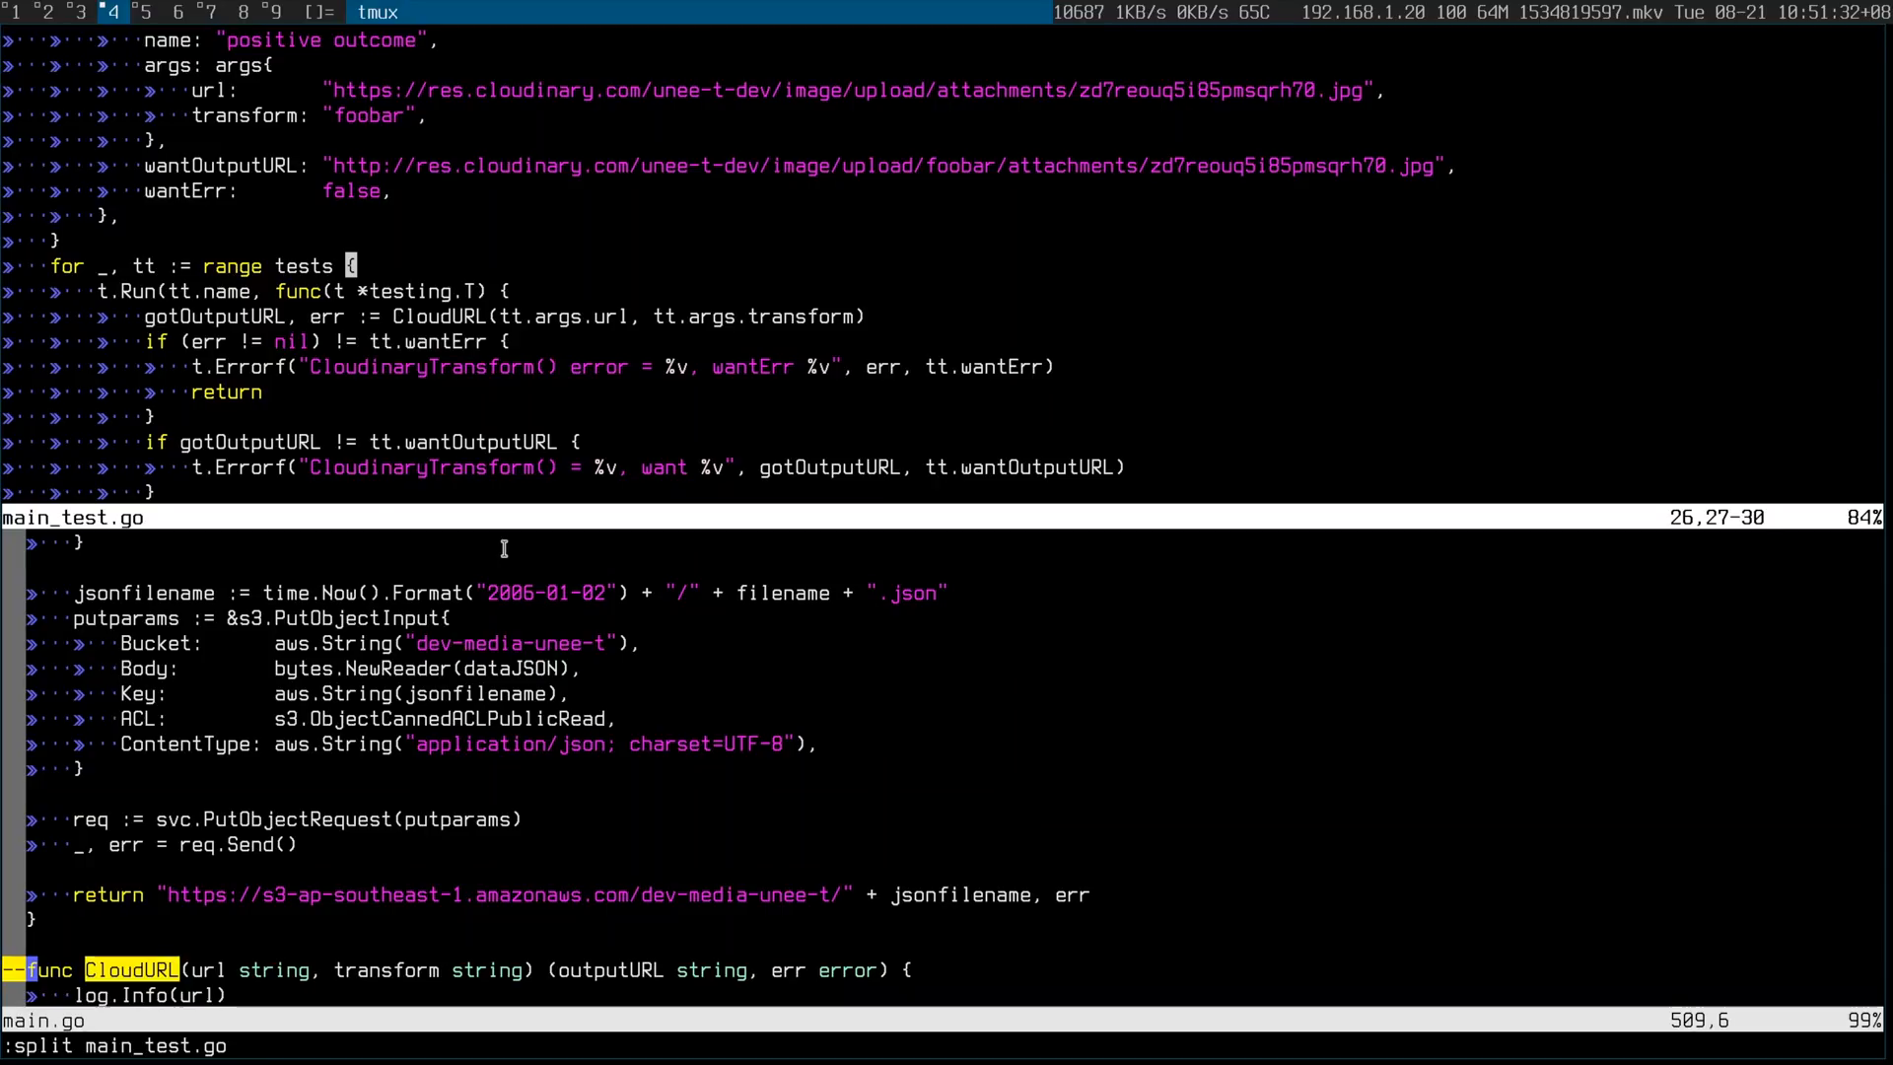
{"action": "type", "text": "/cloud"}
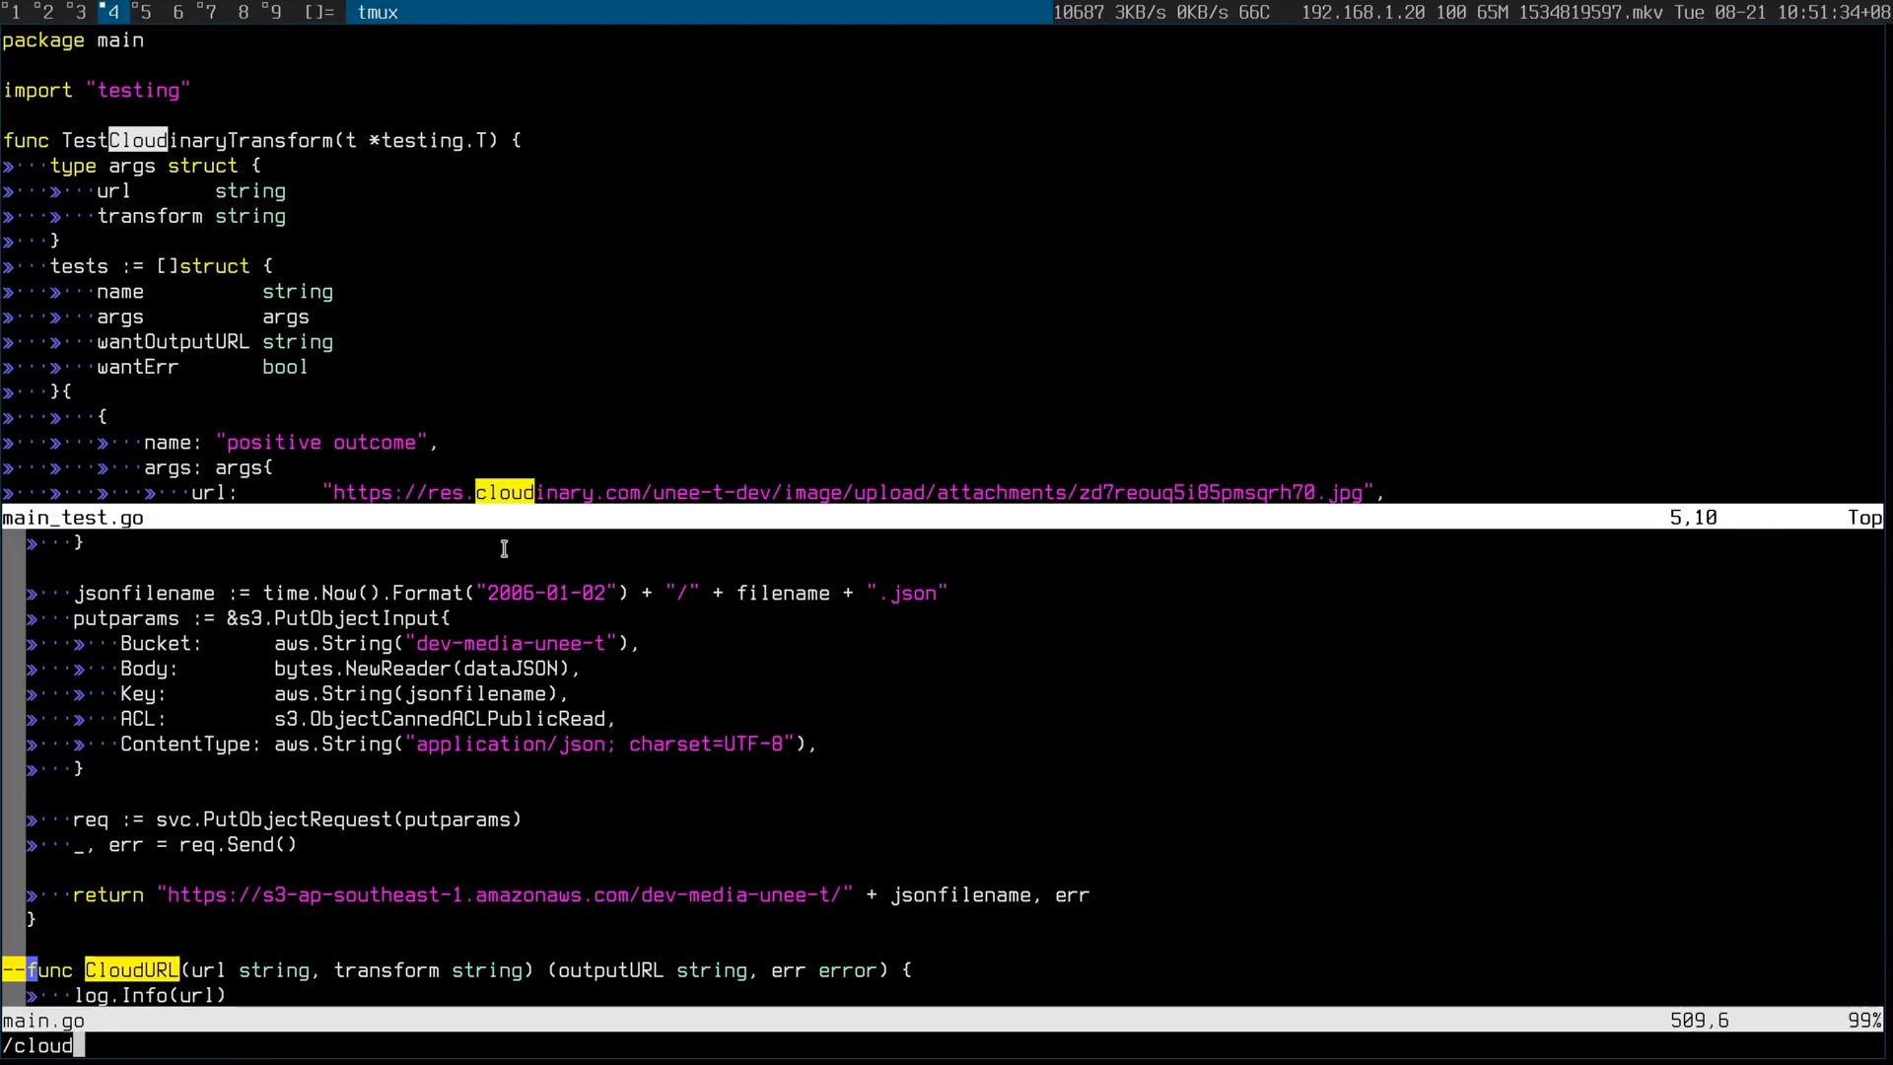